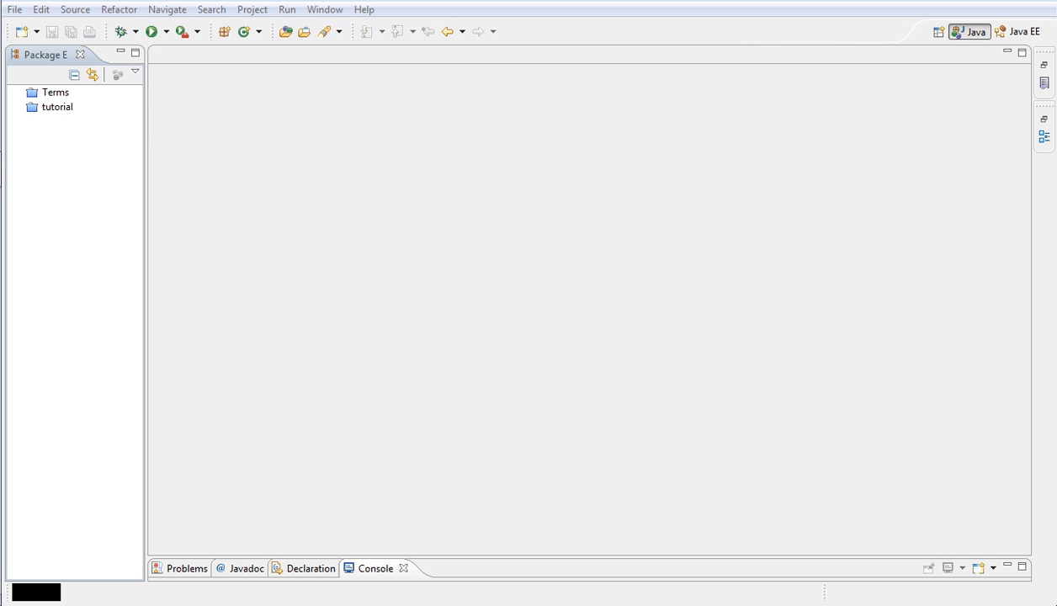
mouse_move(801, 236)
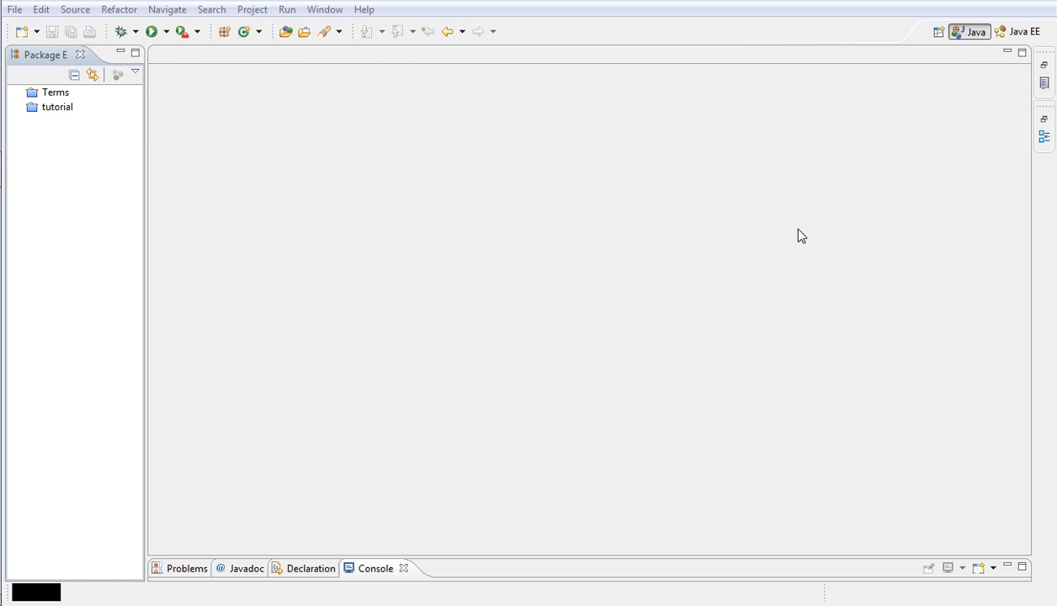
mouse_move(377, 353)
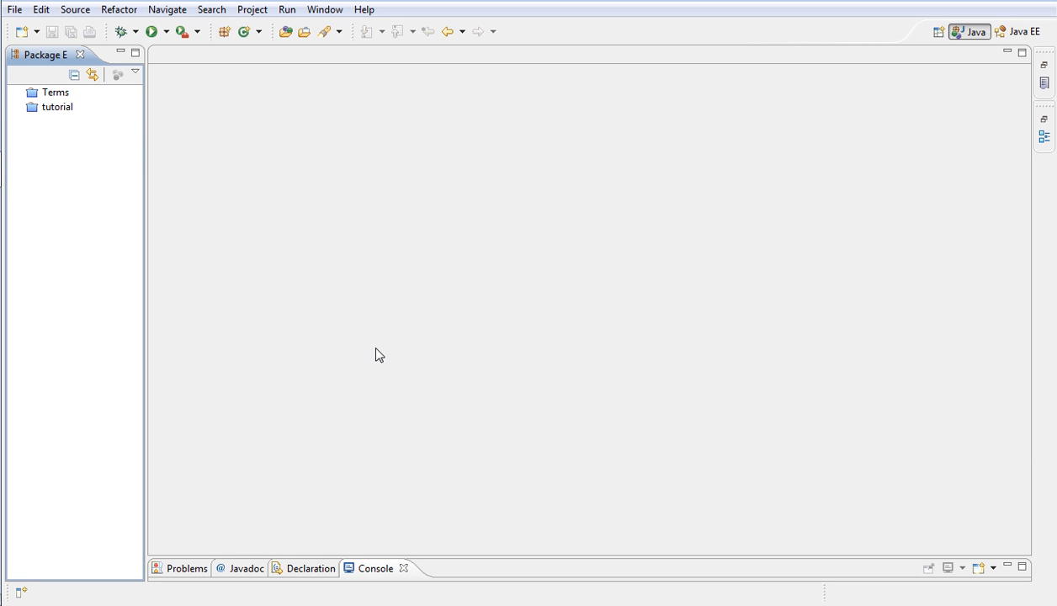
mouse_move(498, 498)
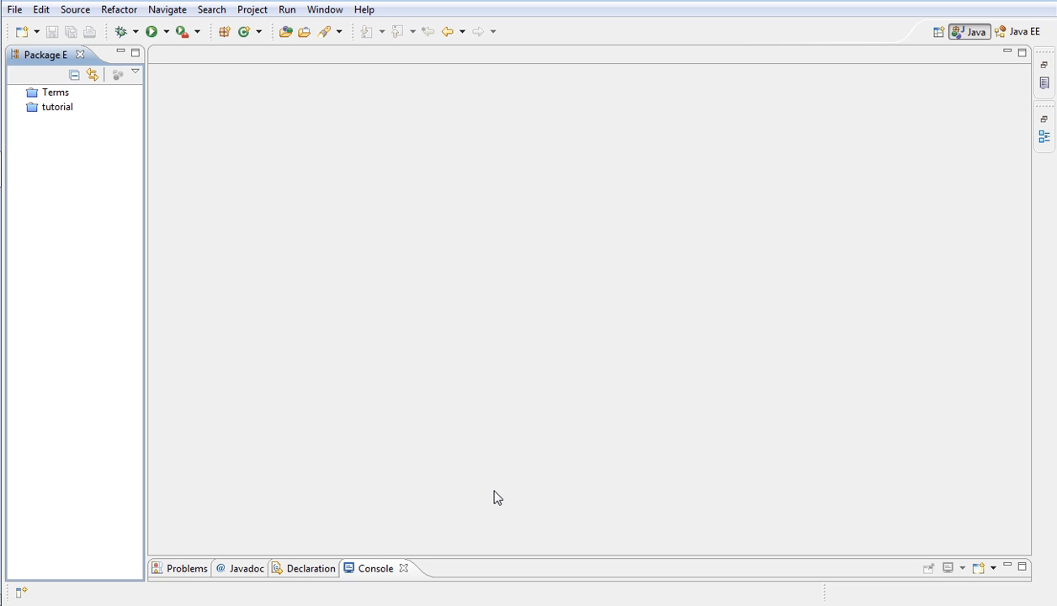
mouse_move(320, 277)
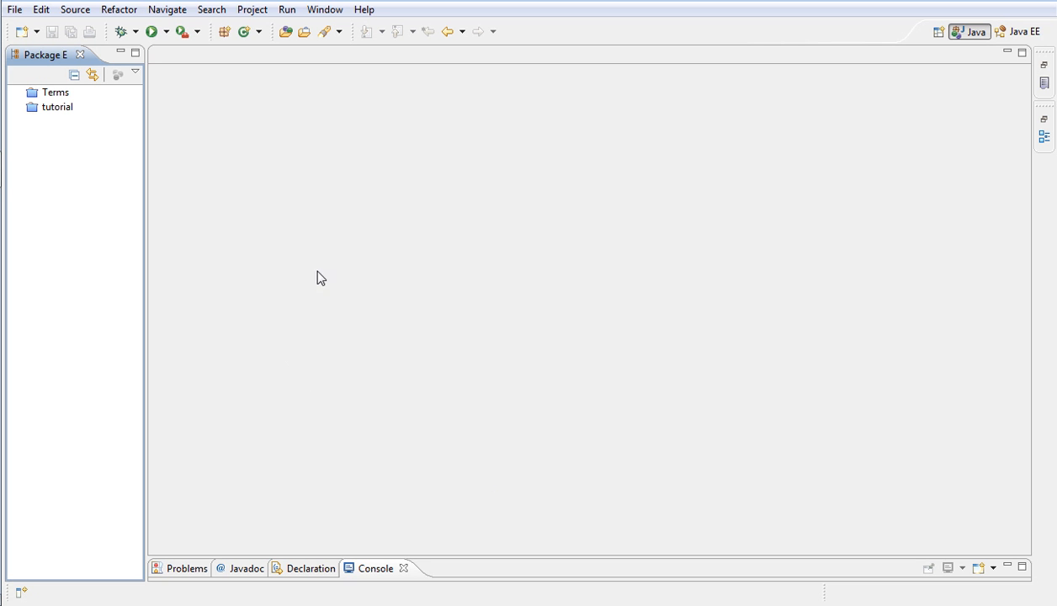
mouse_move(131, 185)
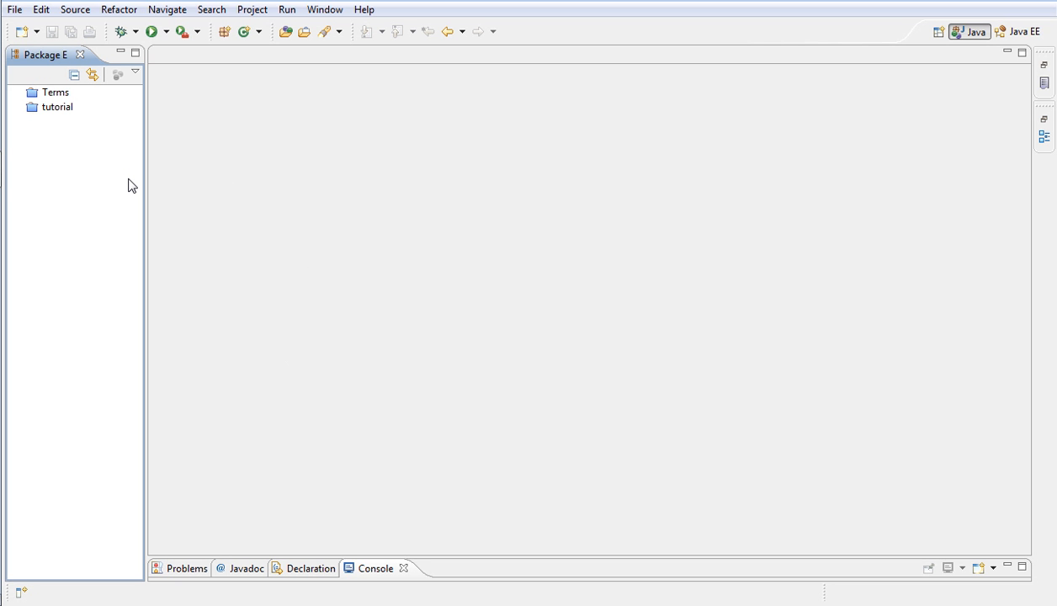
mouse_move(18, 30)
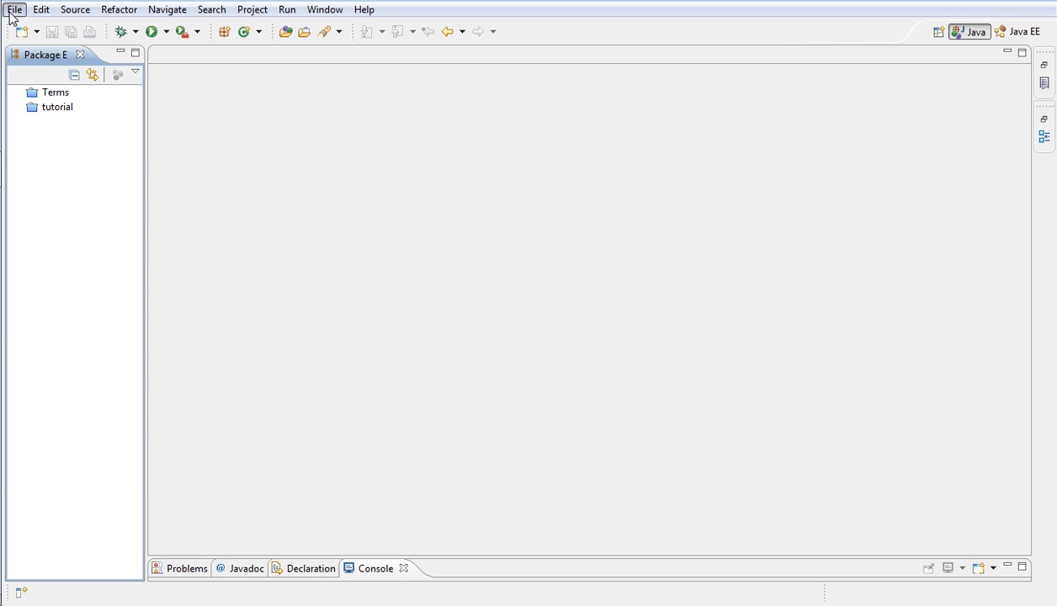
- Create a new Java project named Converter and expand it in the Package Explorer
left_click(14, 10)
type("C")
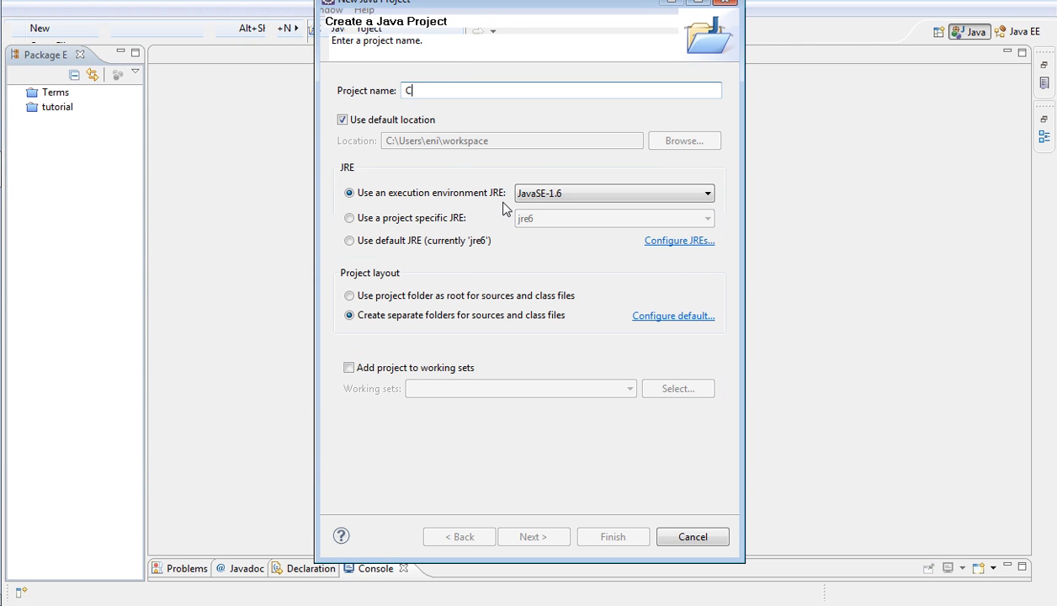
type("onvert")
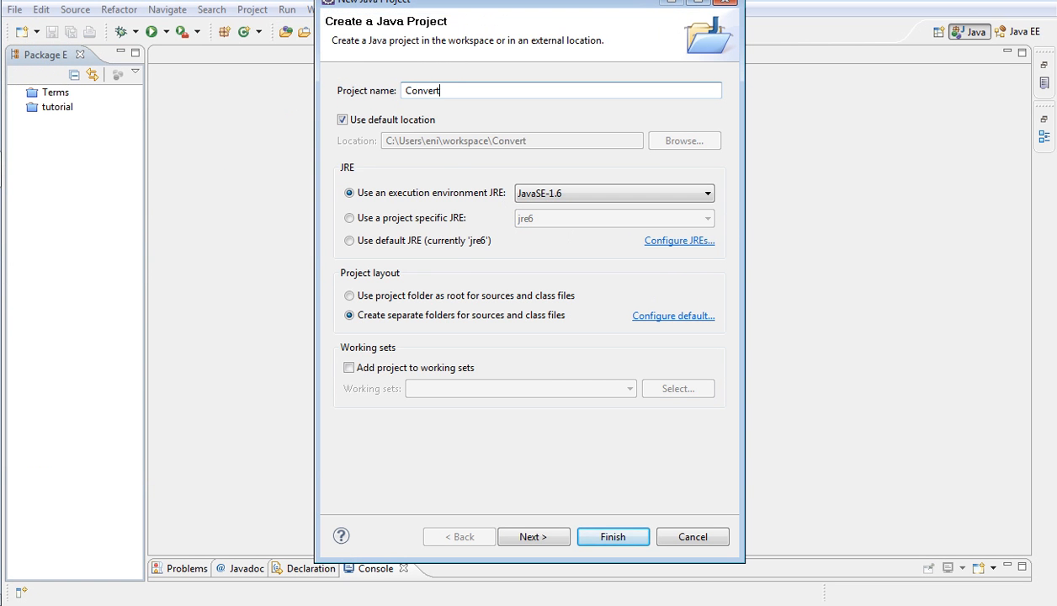
type("er")
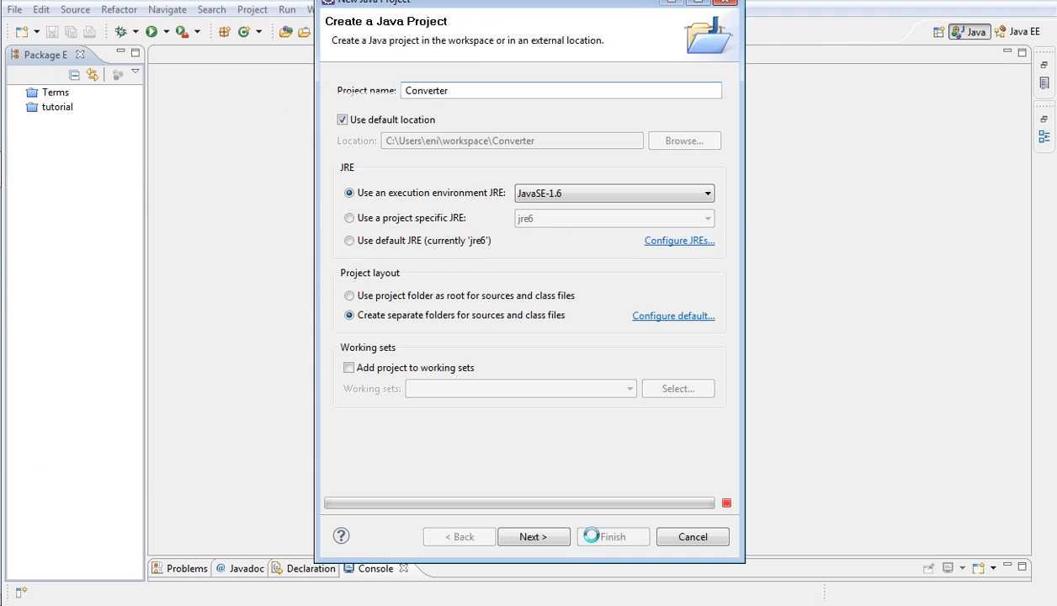
left_click(612, 535)
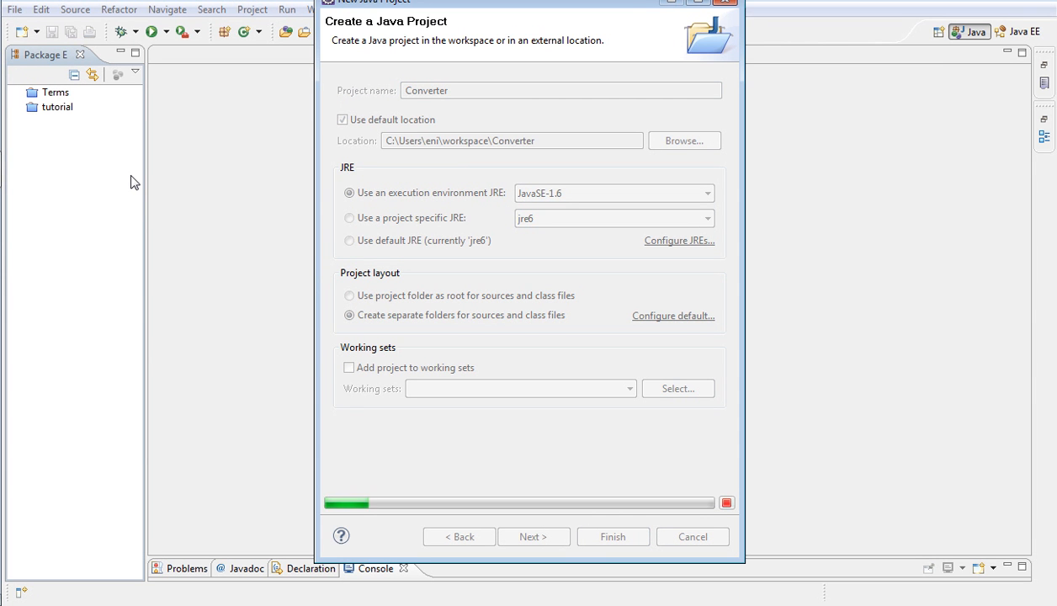
left_click(613, 535)
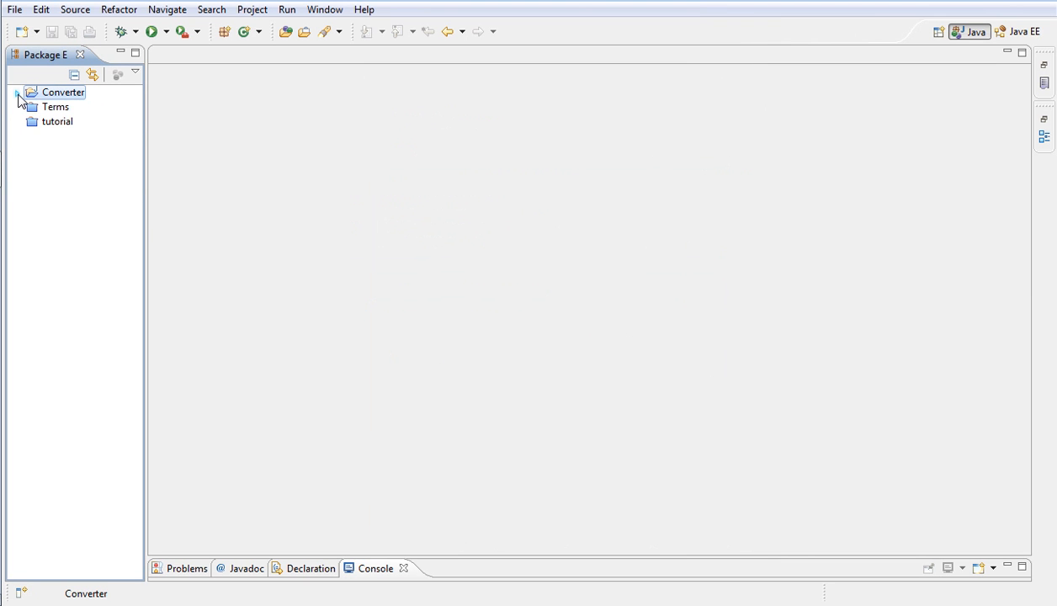
left_click(17, 92)
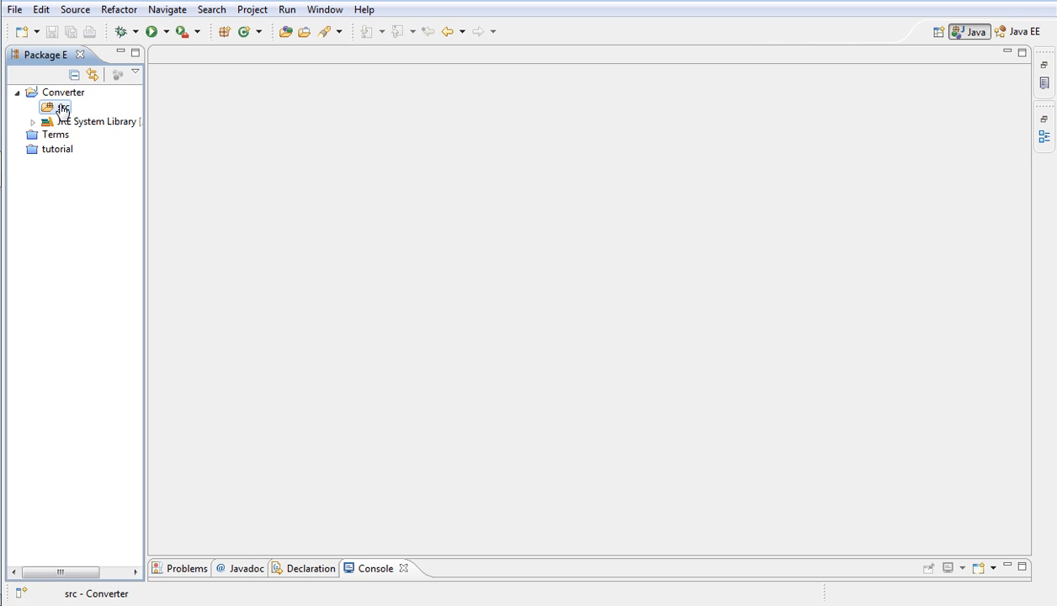
- Create a package named youtube inside the Converter project's src folder
right_click(61, 107)
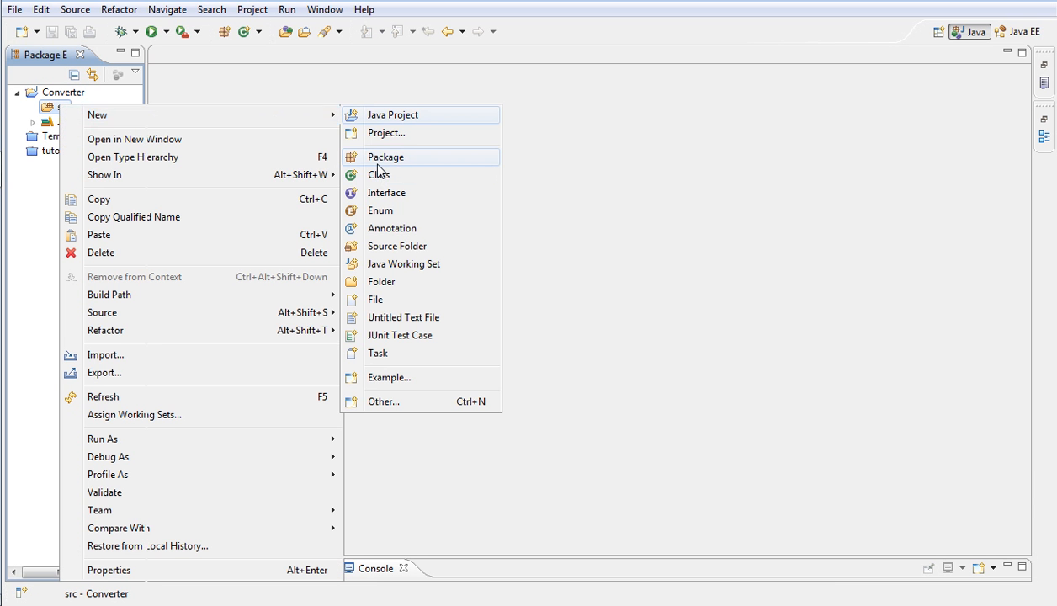
left_click(385, 156)
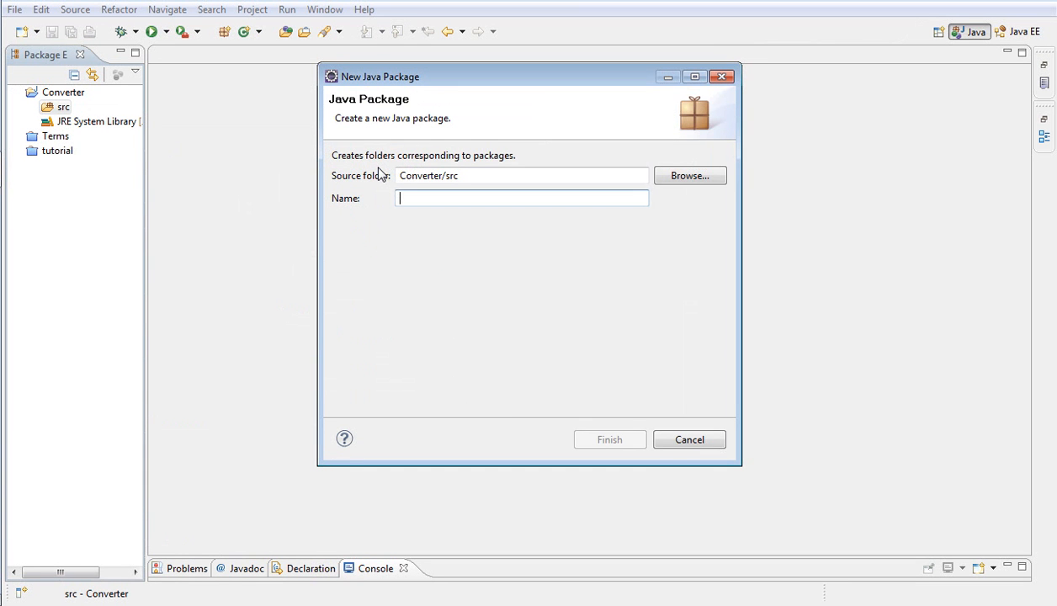
type("youtube")
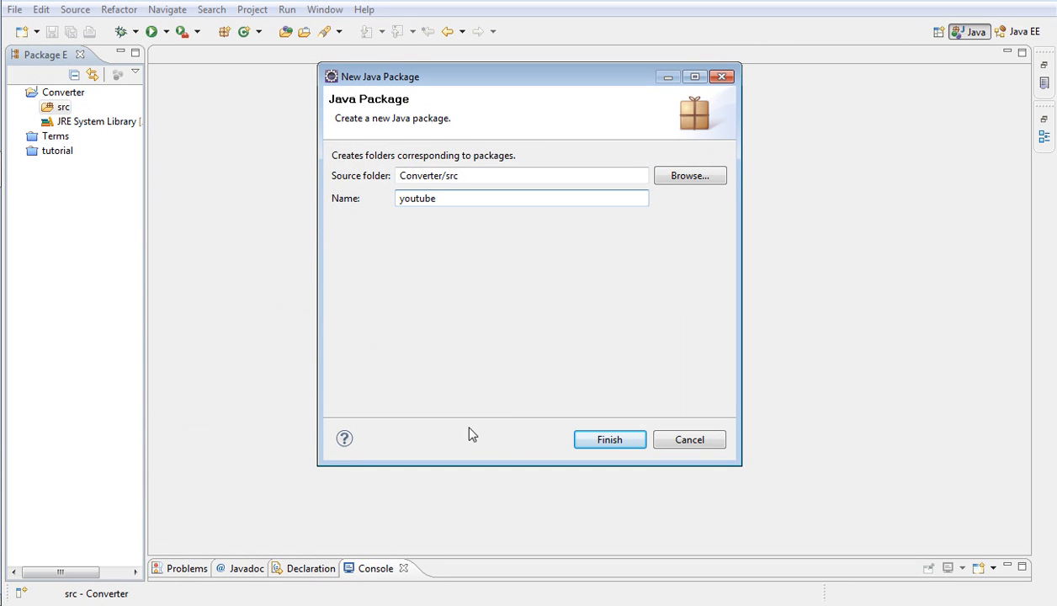
left_click(609, 437)
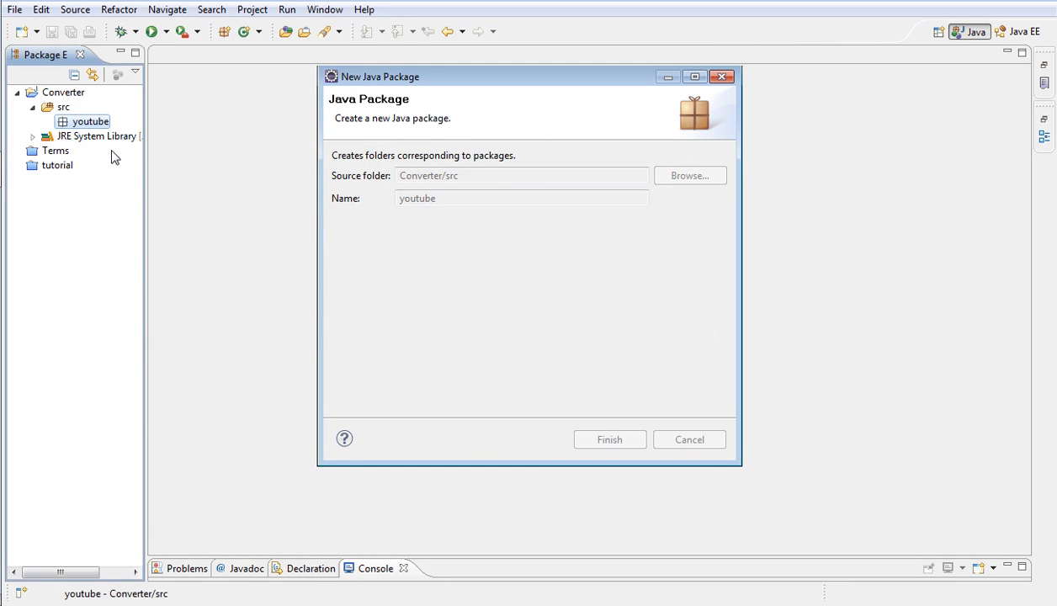
left_click(609, 438)
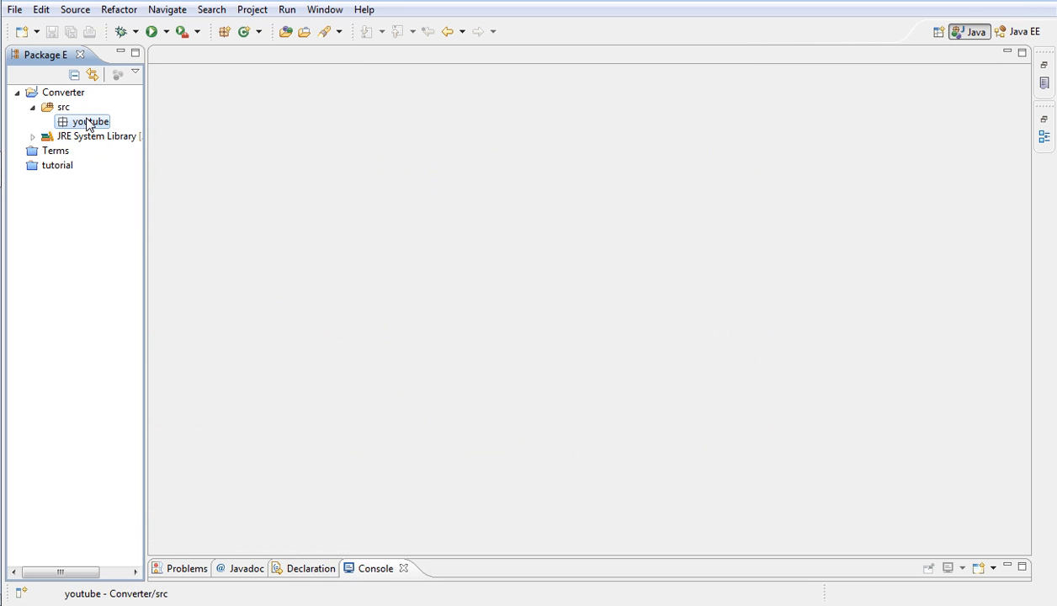
- Create a public Converter class with a main method stub in the youtube package
right_click(90, 122)
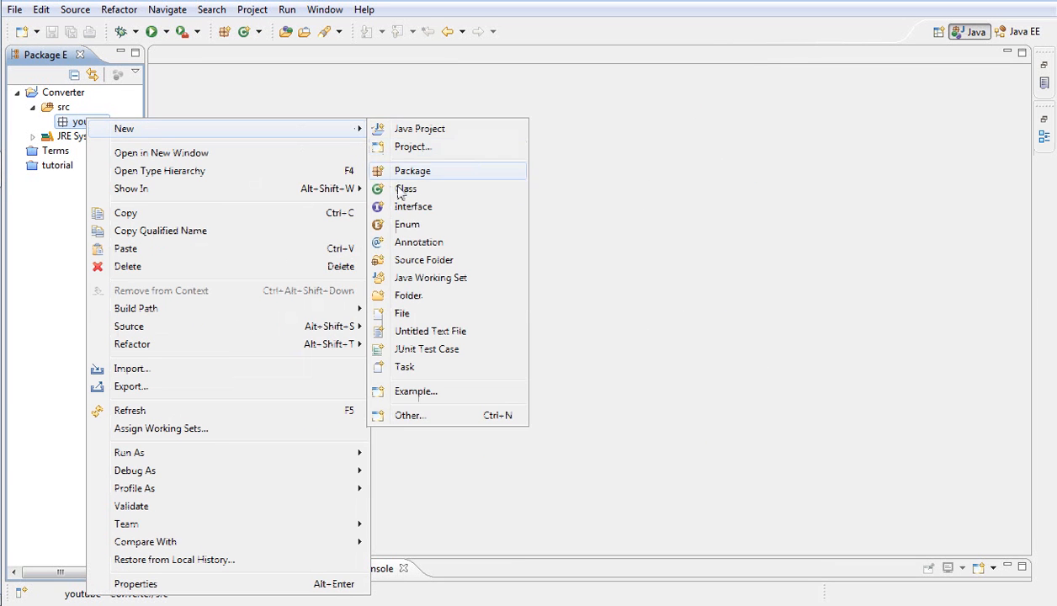
left_click(407, 188)
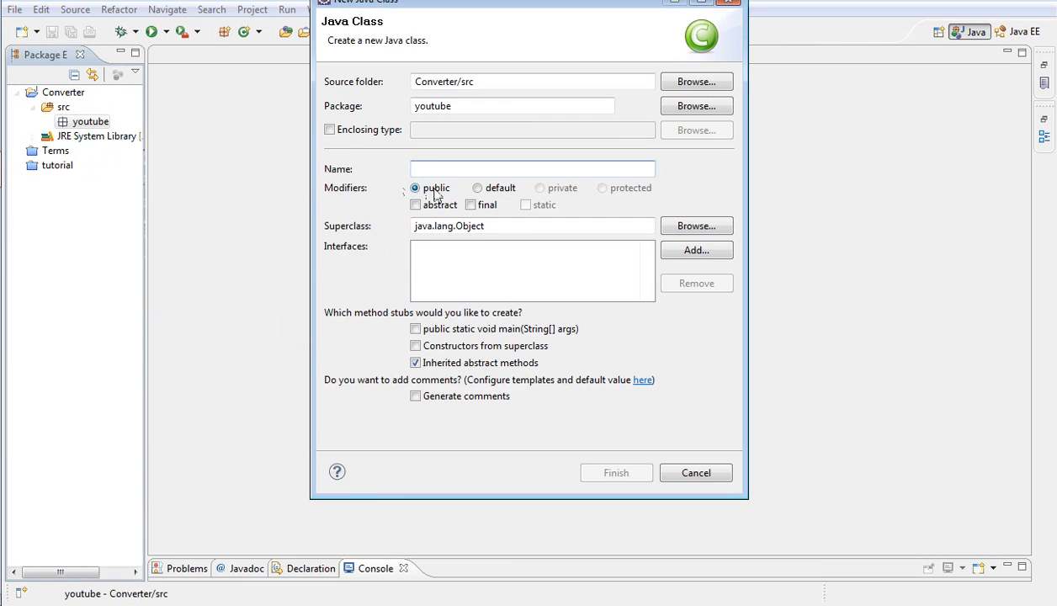
type("Converter")
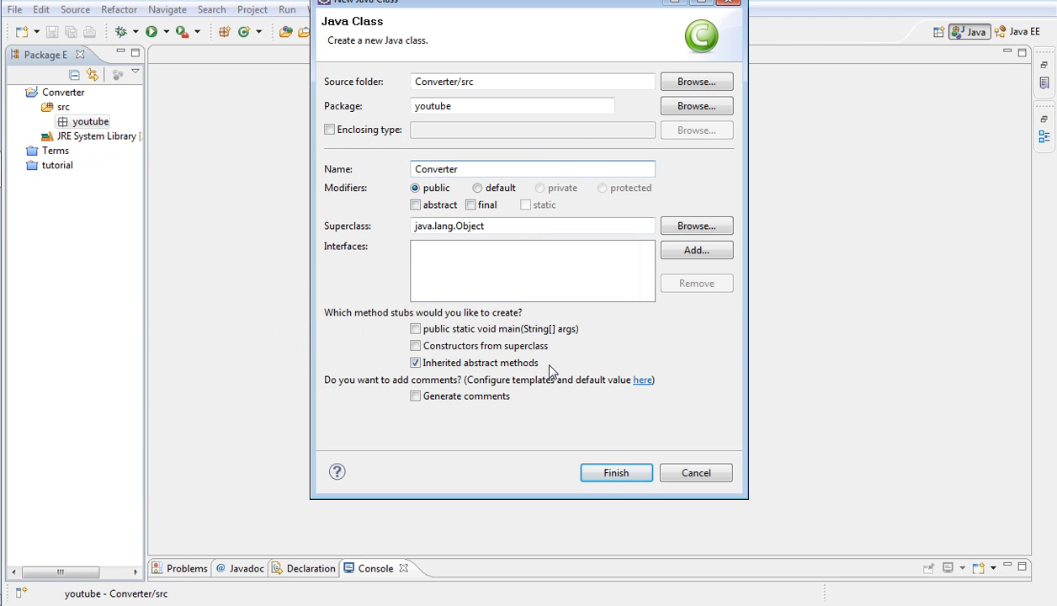
left_click(414, 328)
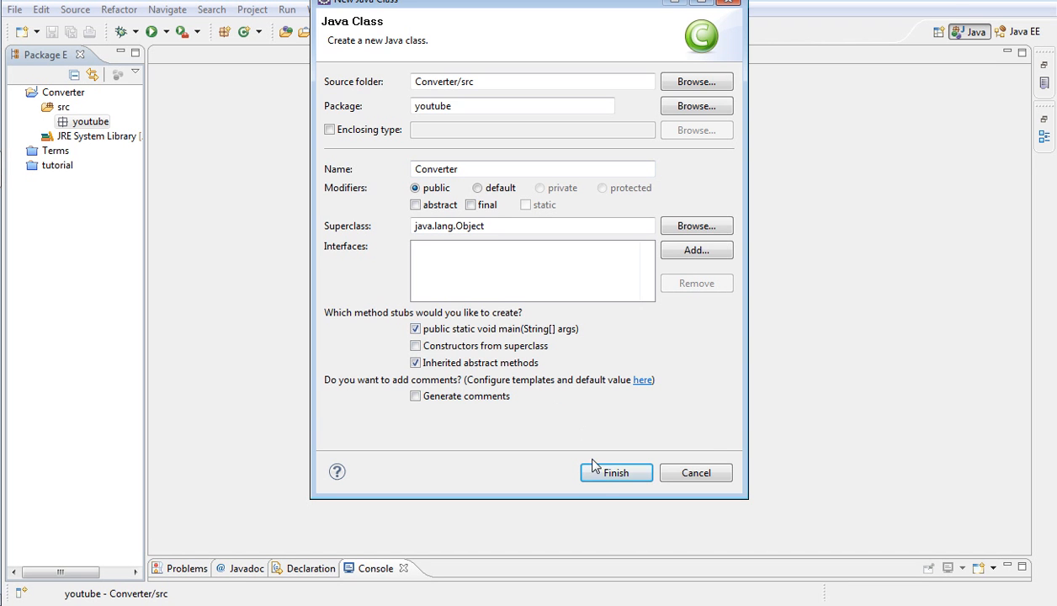
left_click(615, 471)
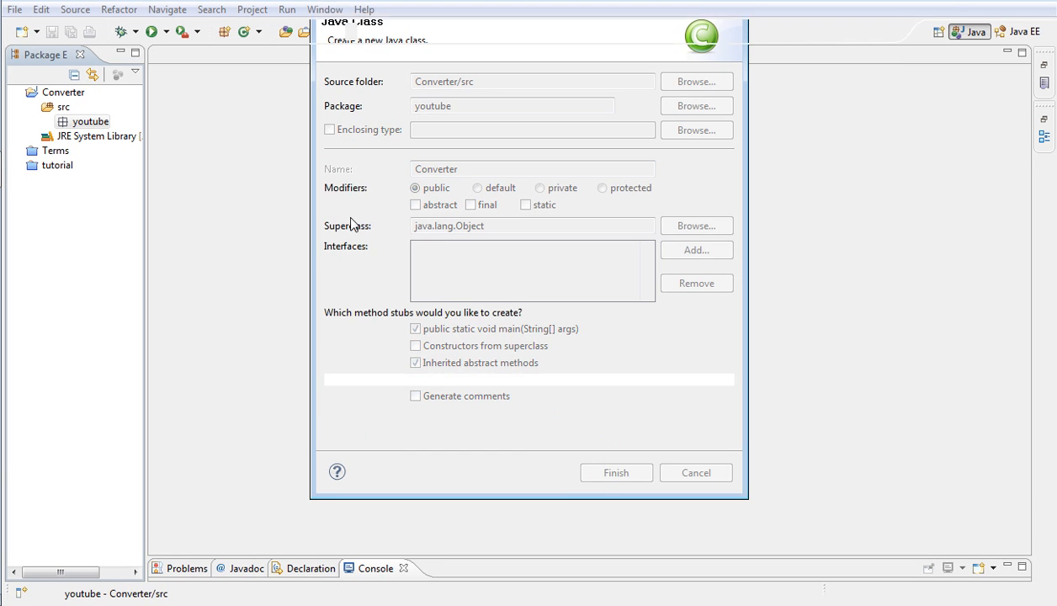
left_click(615, 471)
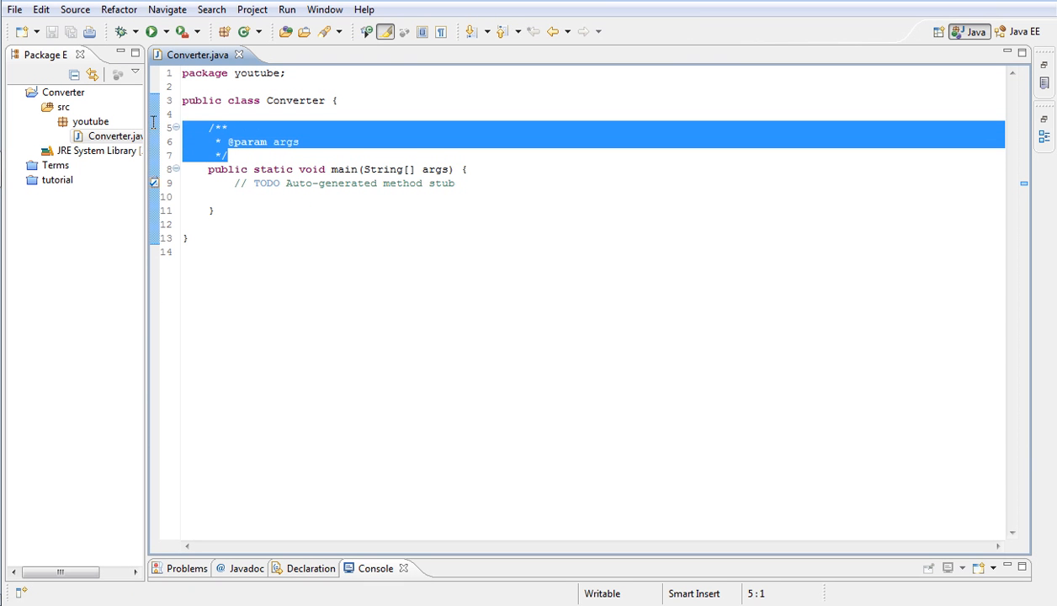
- Remove the generated comment and add imports for javax.swing.* and java.awt.*
key("Delete")
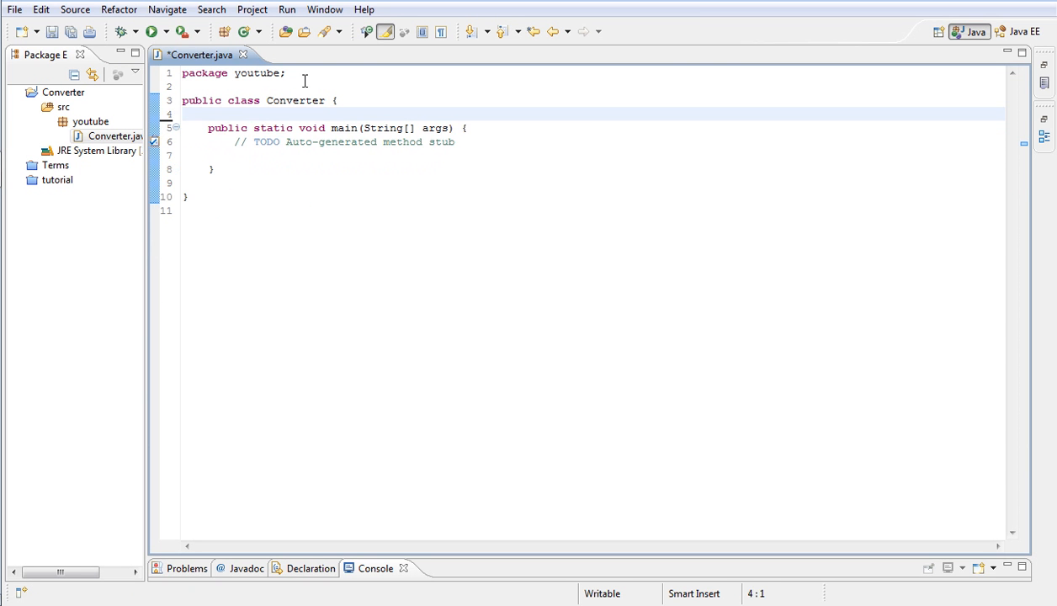
type("import javax.")
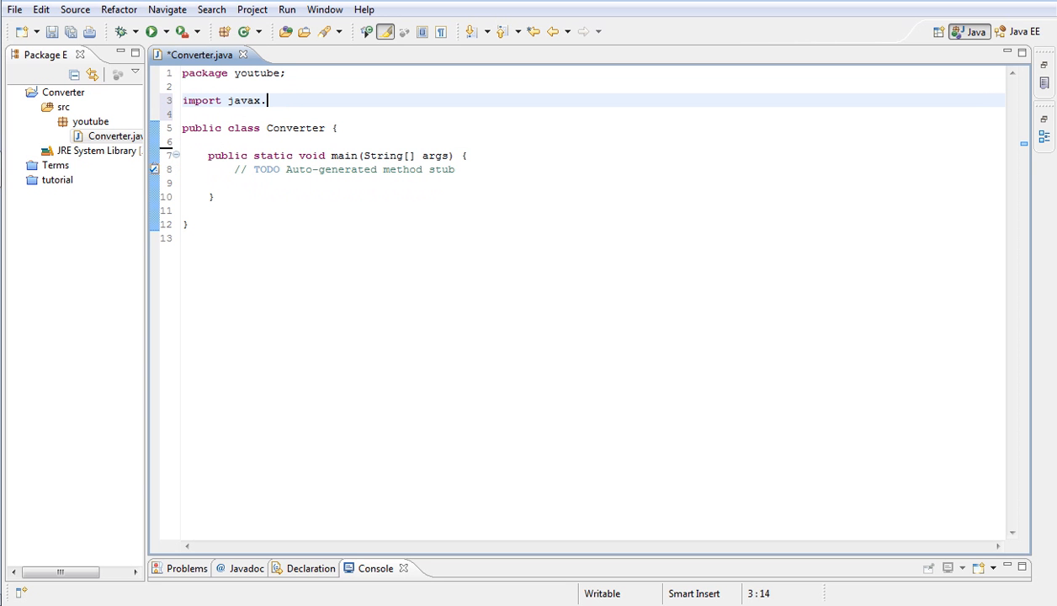
type("swing.")
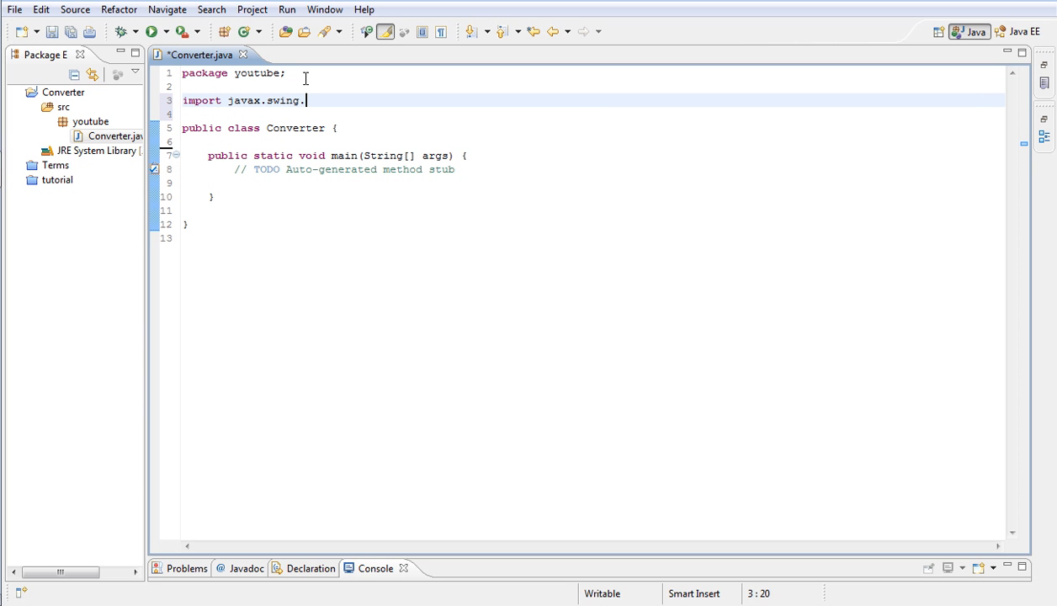
type("*;")
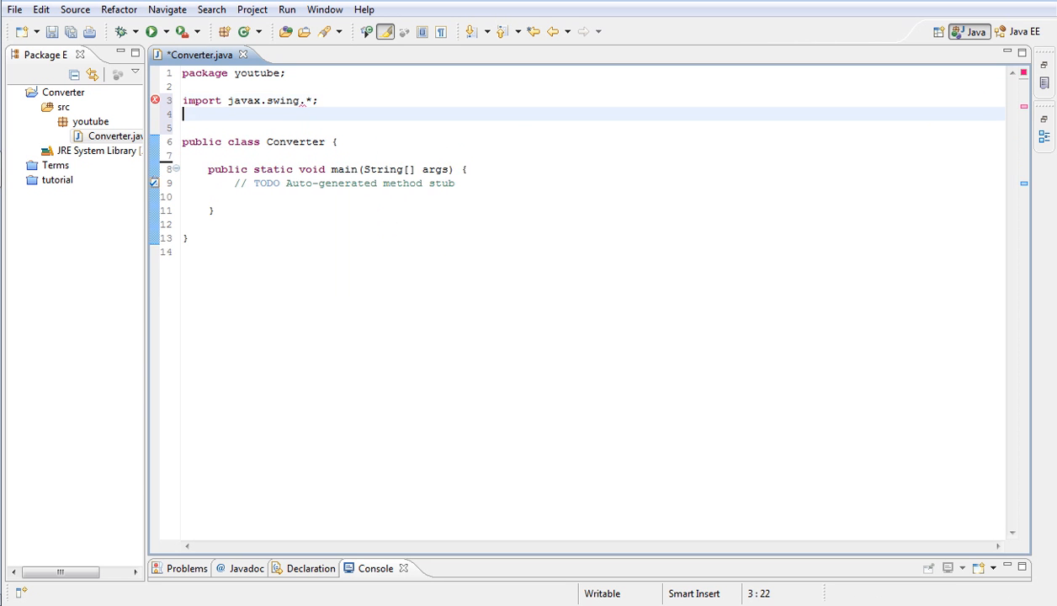
type("import jav")
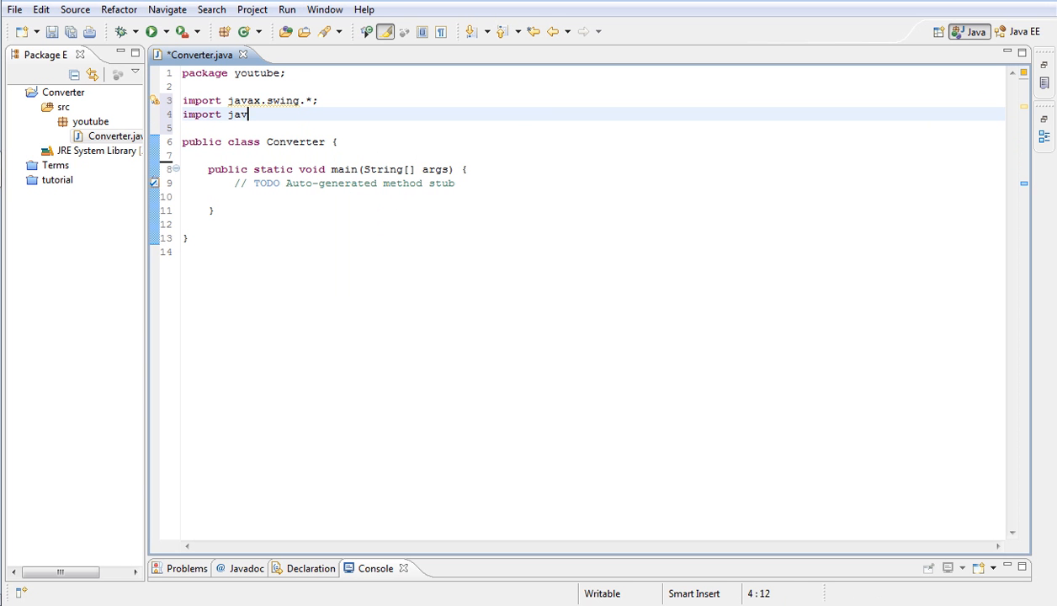
type("a.awt")
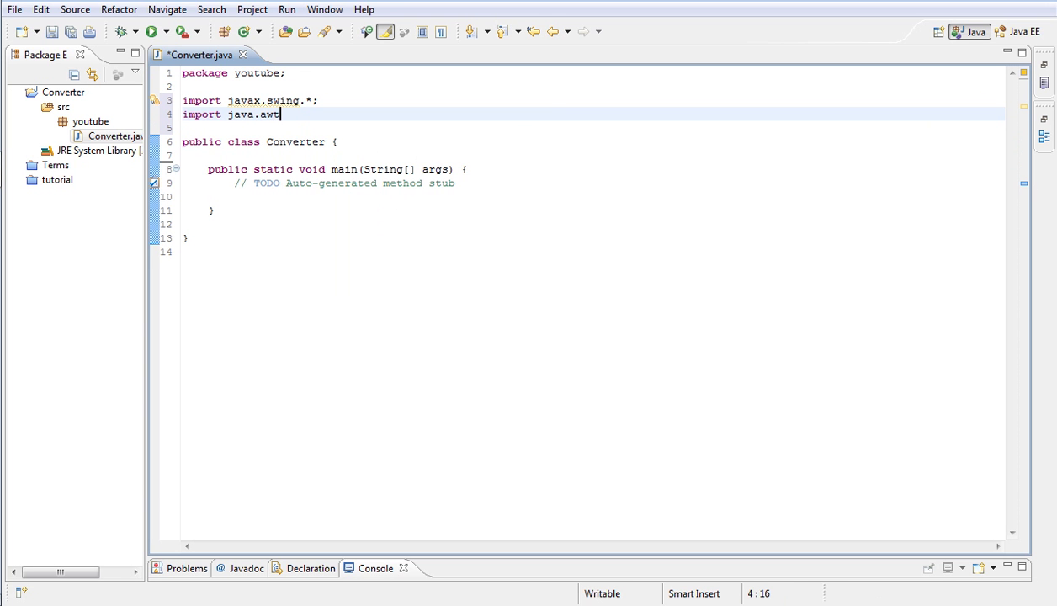
type(".*;")
left_click(592, 127)
type("i")
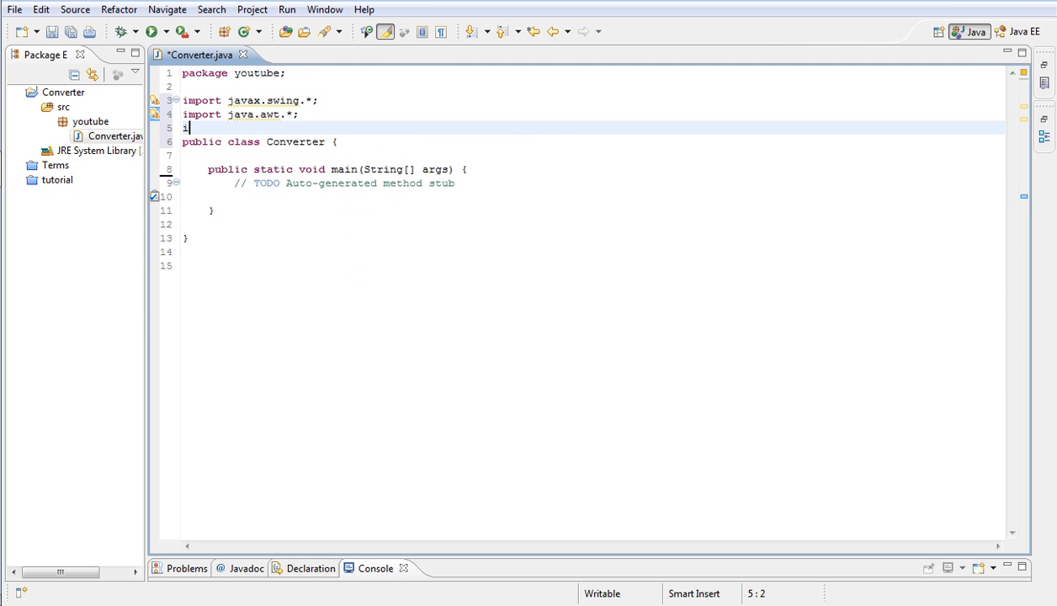
- Add the java.awt.event.* import, completed via content assist
type("mport java")
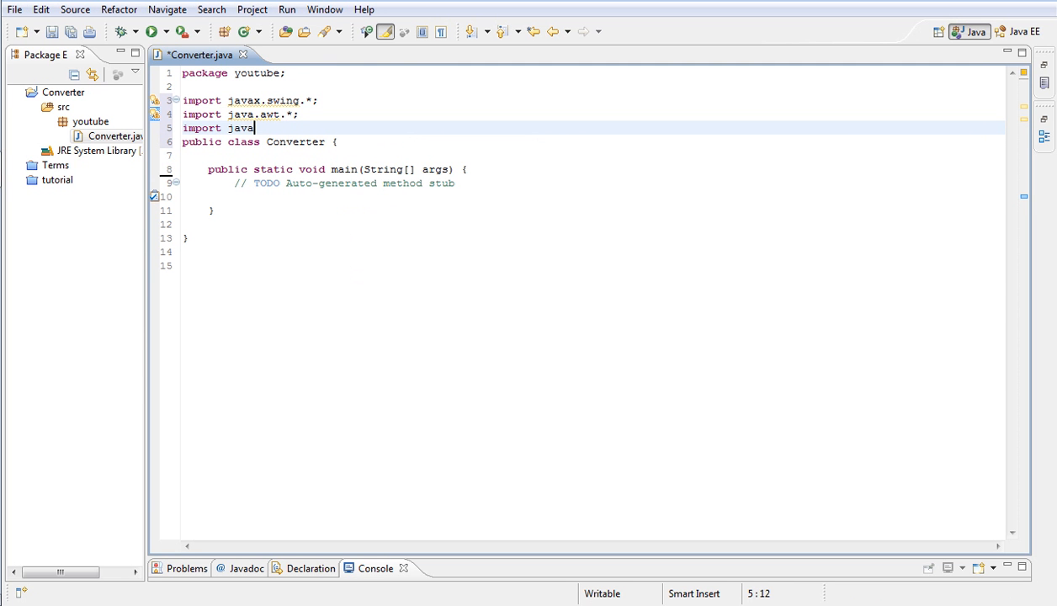
type(".awt.E")
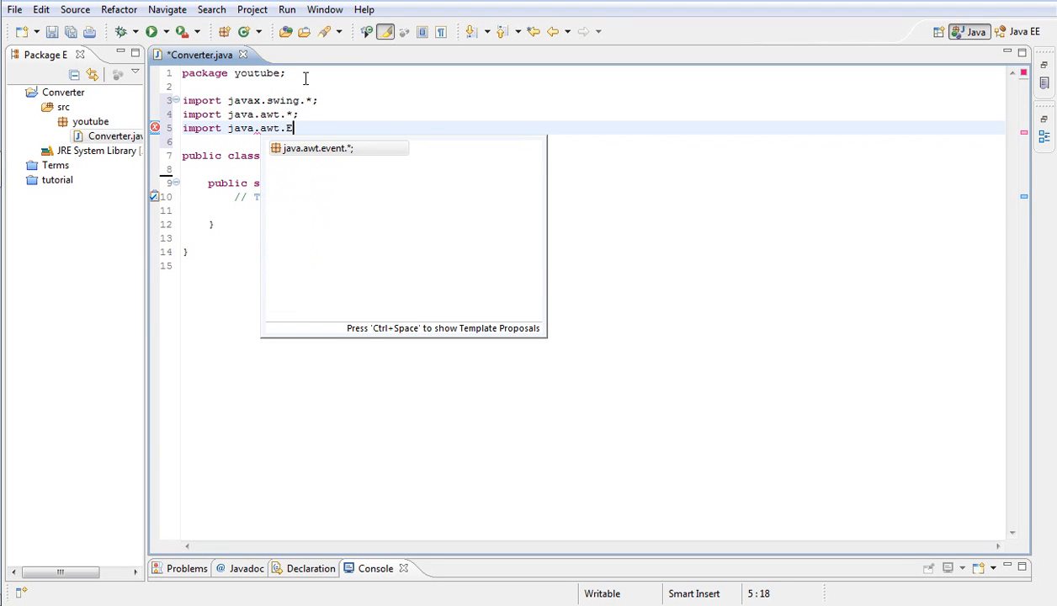
left_click(316, 148)
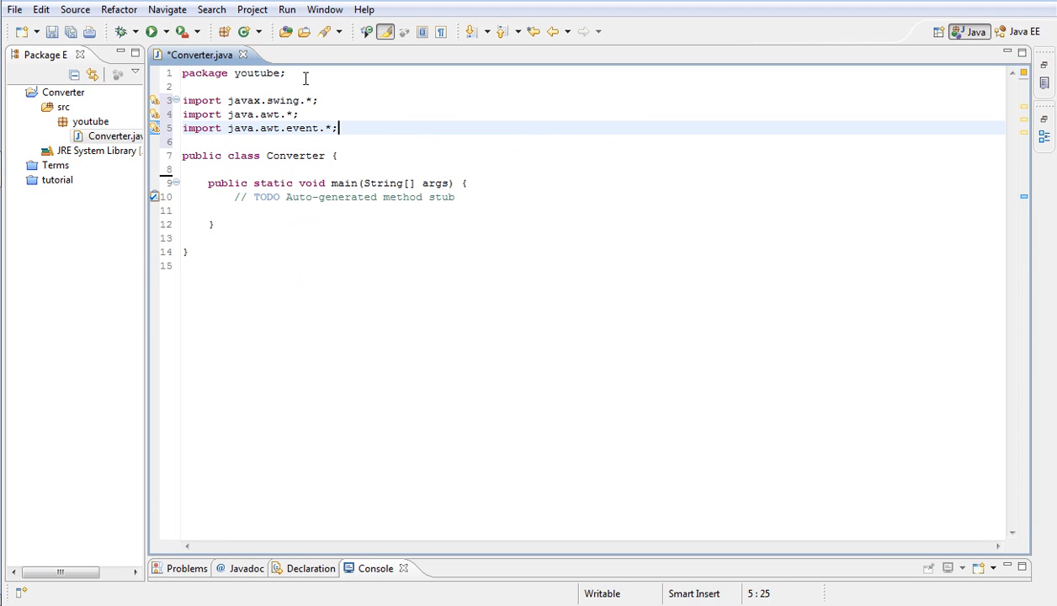
left_click(340, 155)
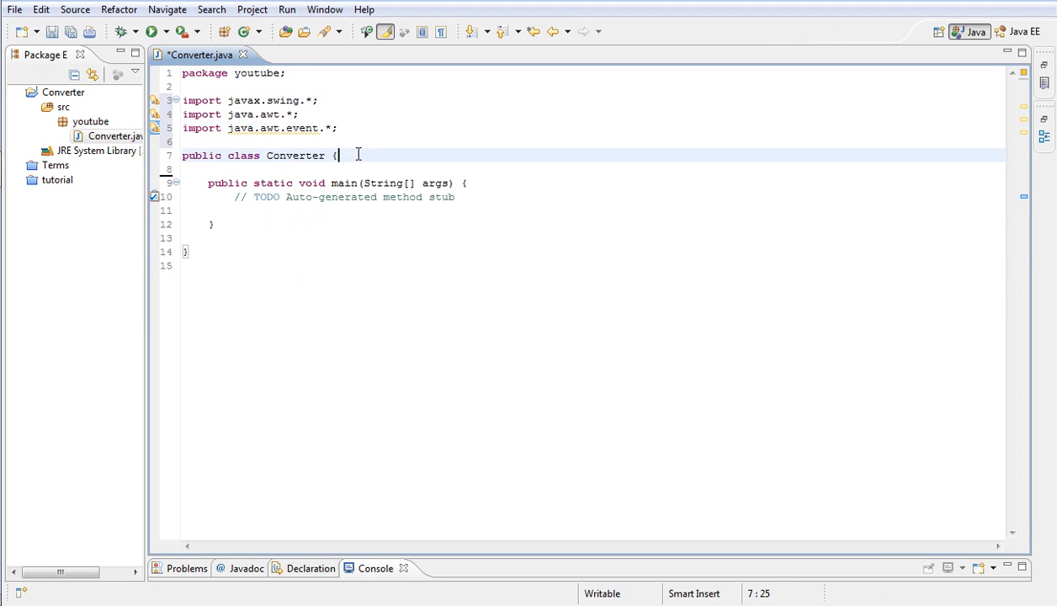
- Make Converter extend JFrame and start its public no-argument constructor
left_click(327, 155)
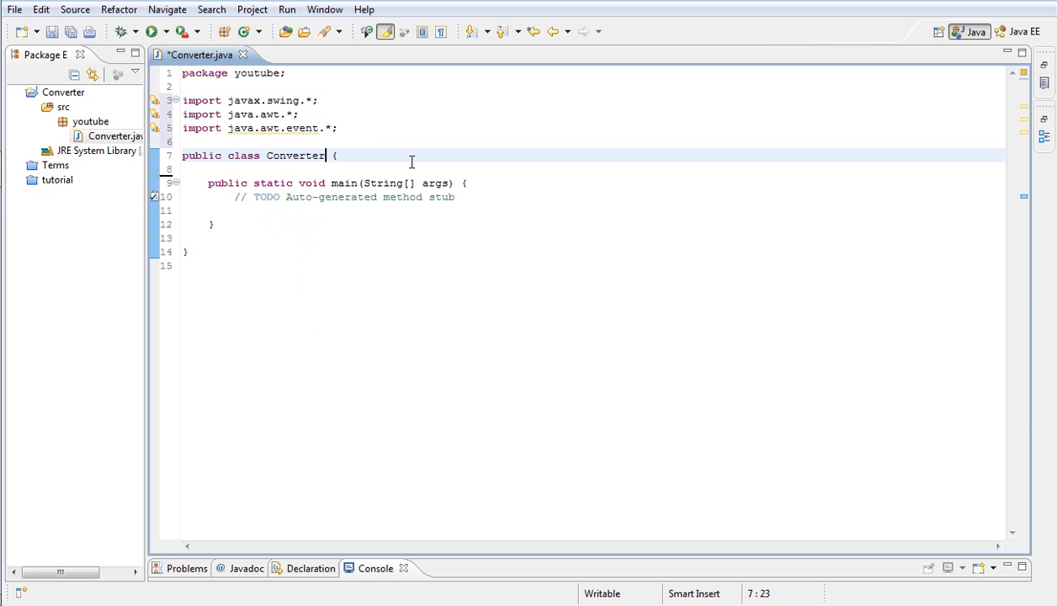
type("ex")
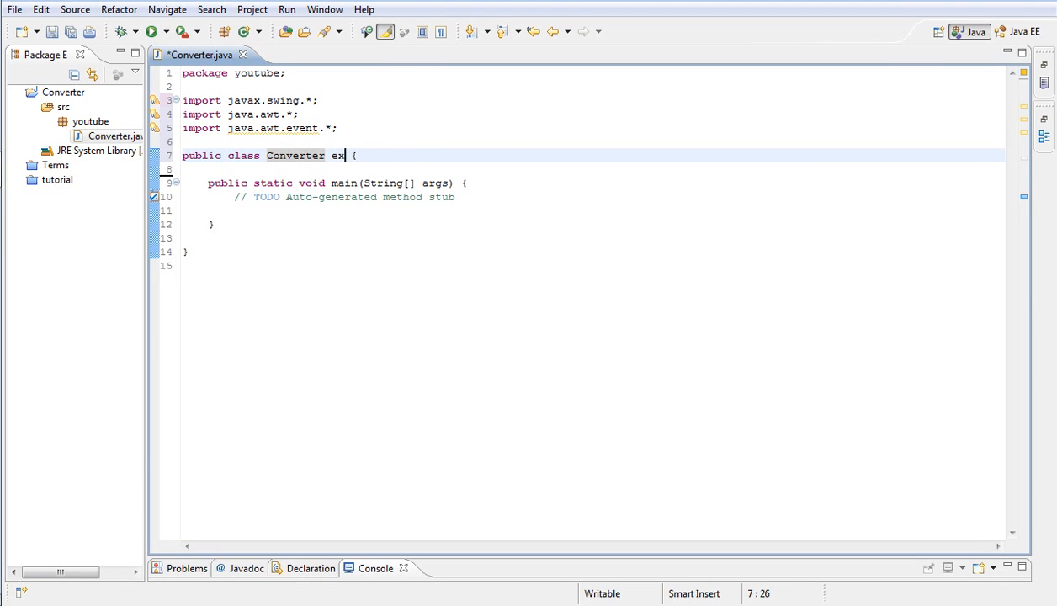
type("tends J")
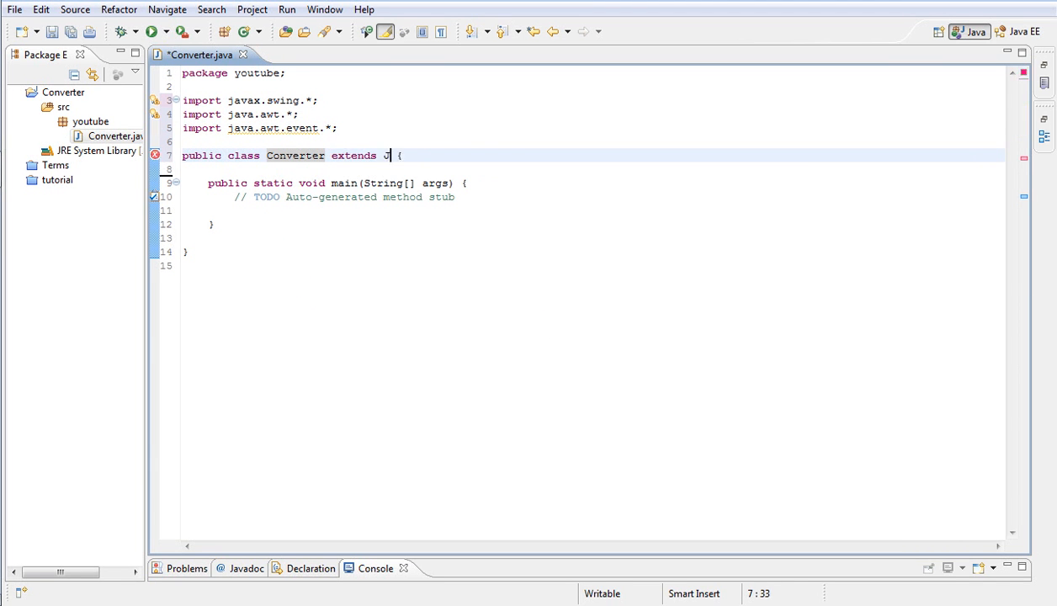
type("Frame")
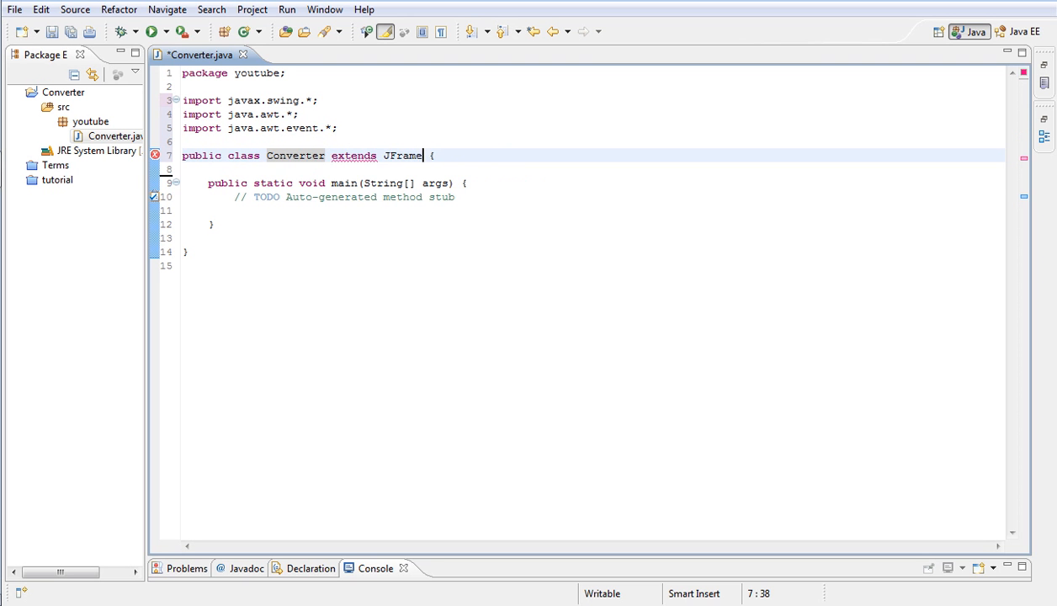
key("Return")
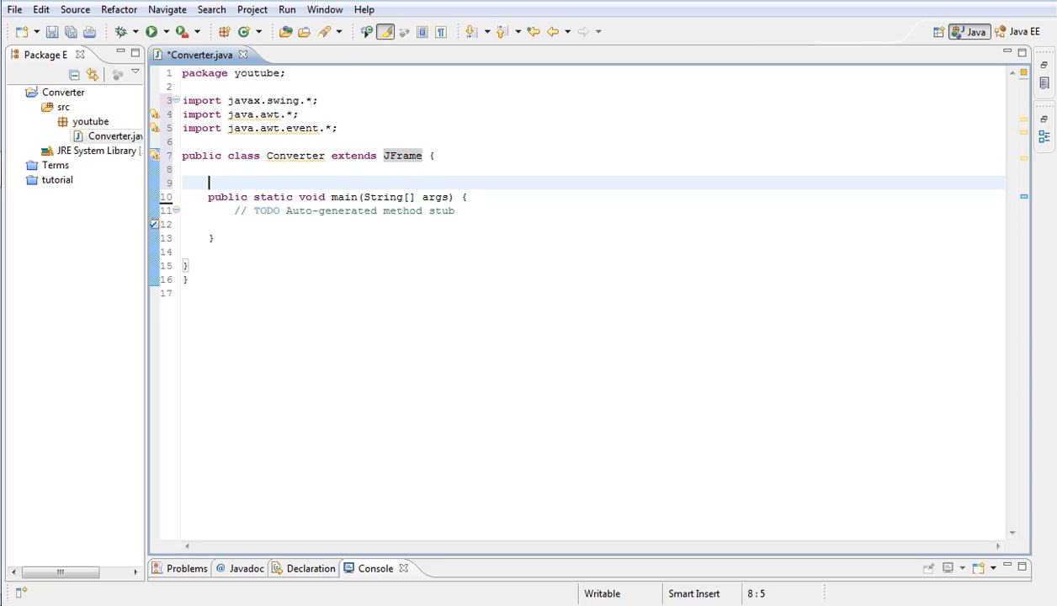
type("public Converte")
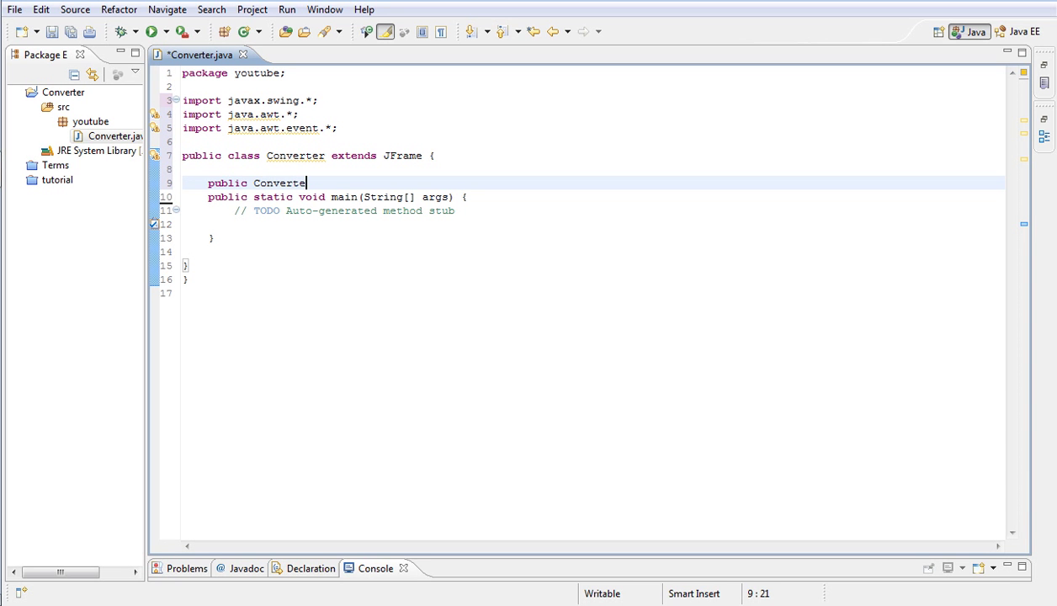
type("()")
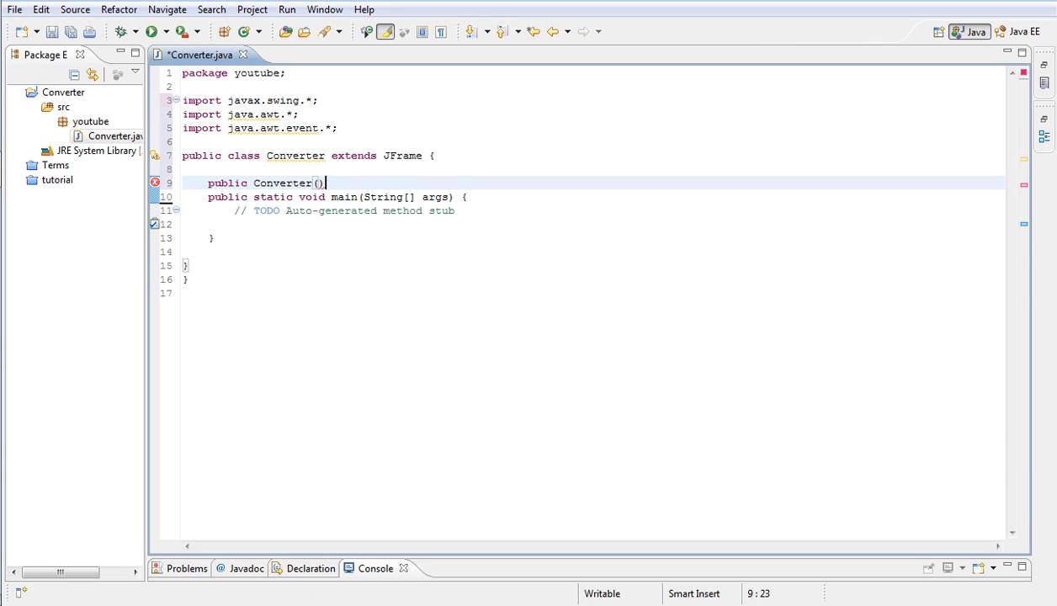
type("{")
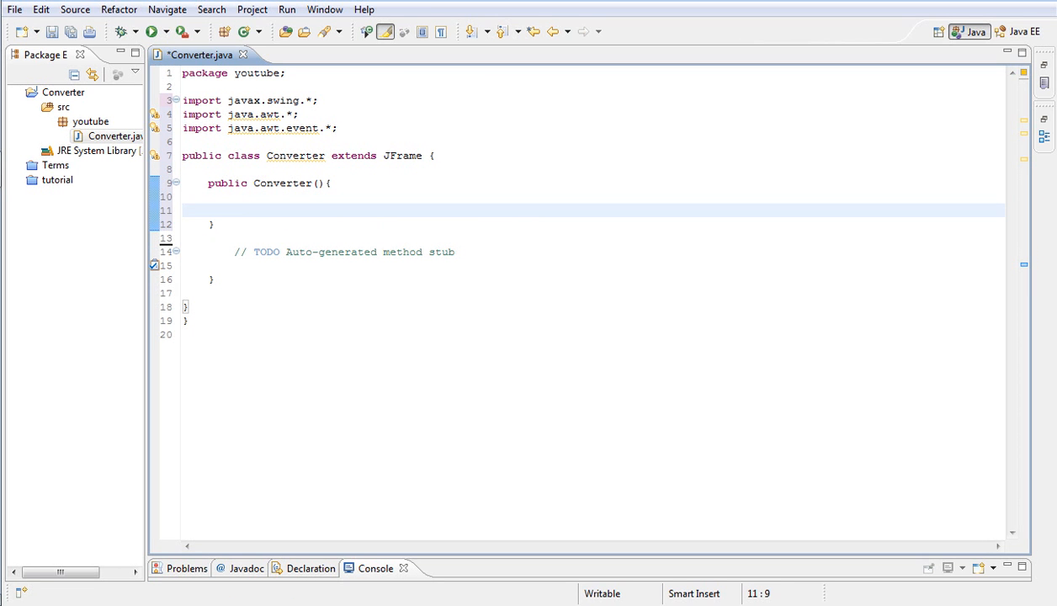
- Set the frame title, a 200×80 size and a centered location relative to null
type("setTi")
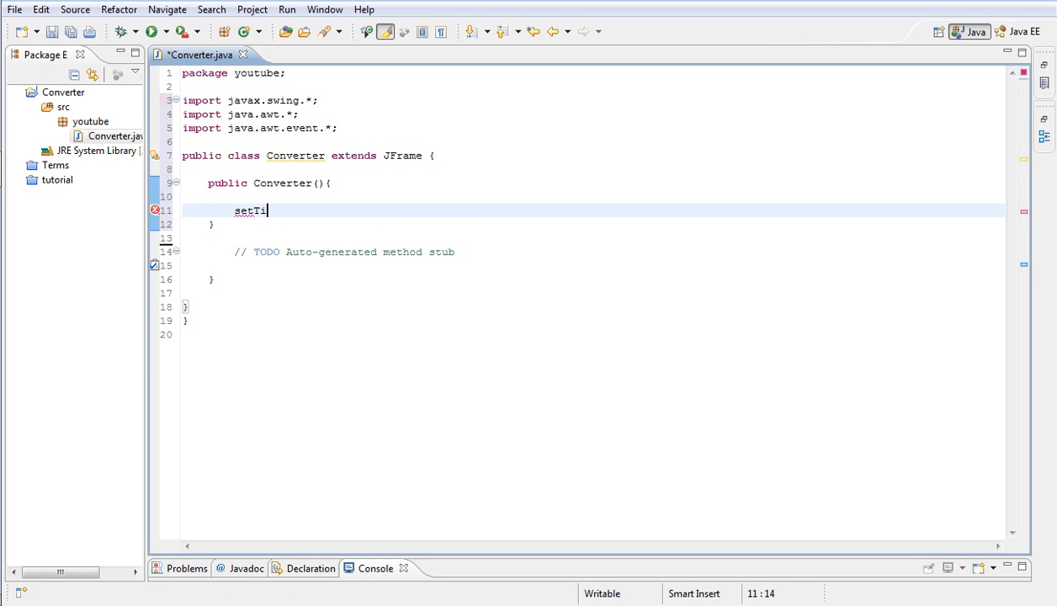
type("tle()")
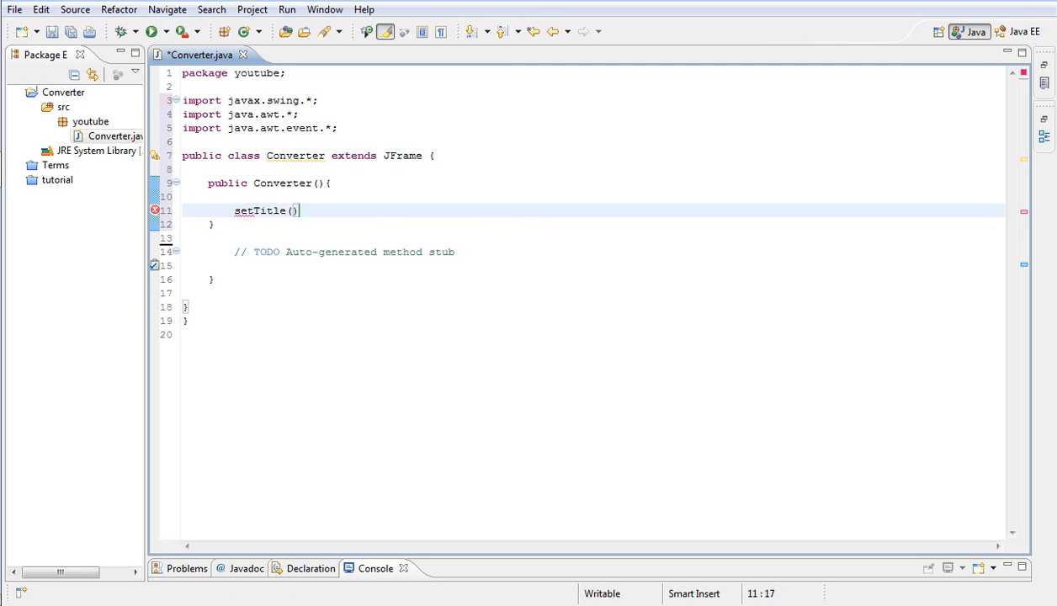
type("\"")
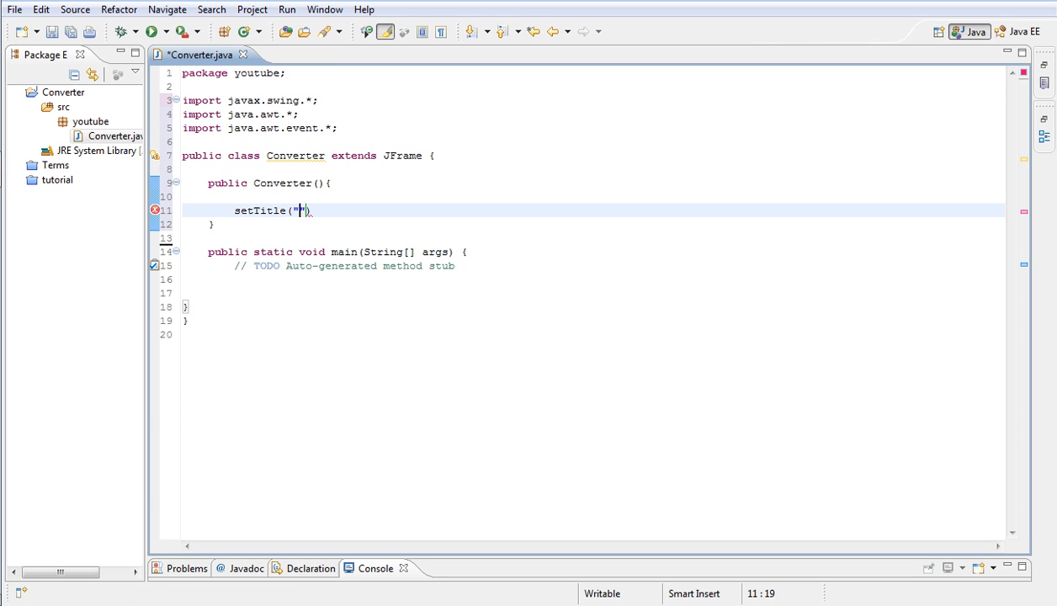
type("Converter")
type("setSize(")
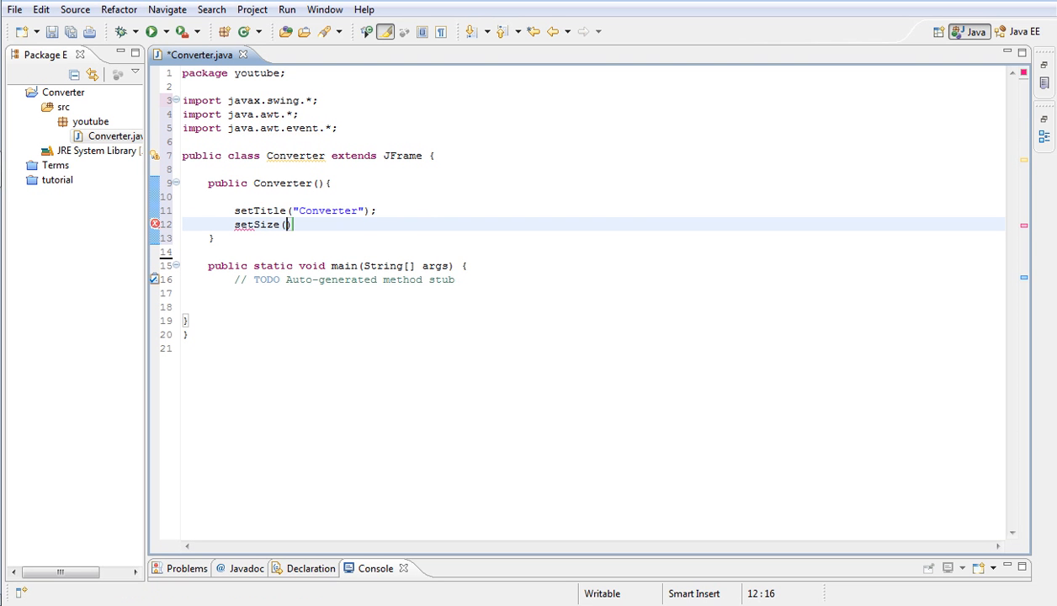
type("200, 80")
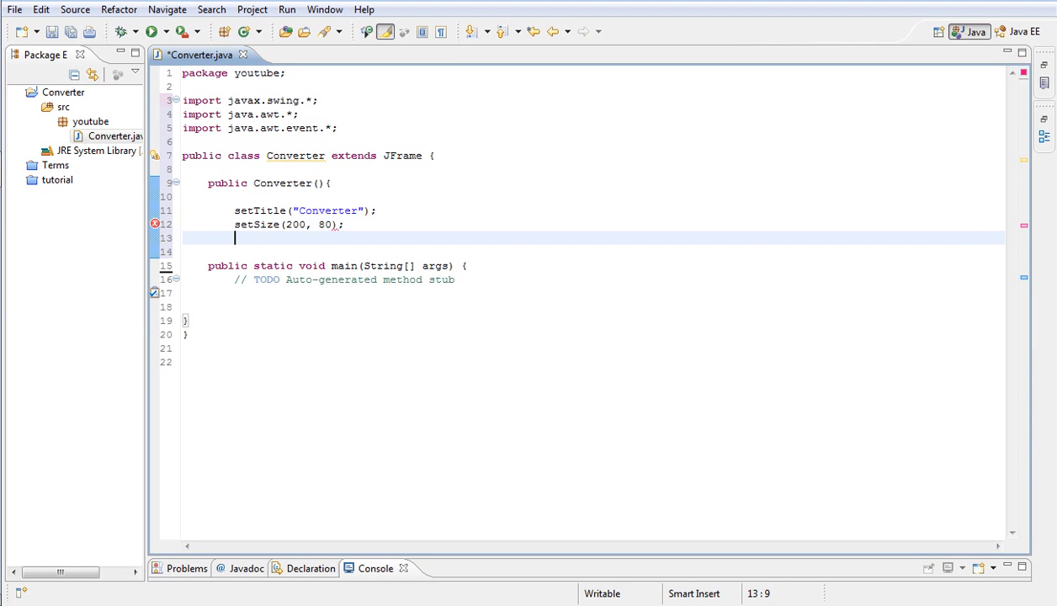
type("setL")
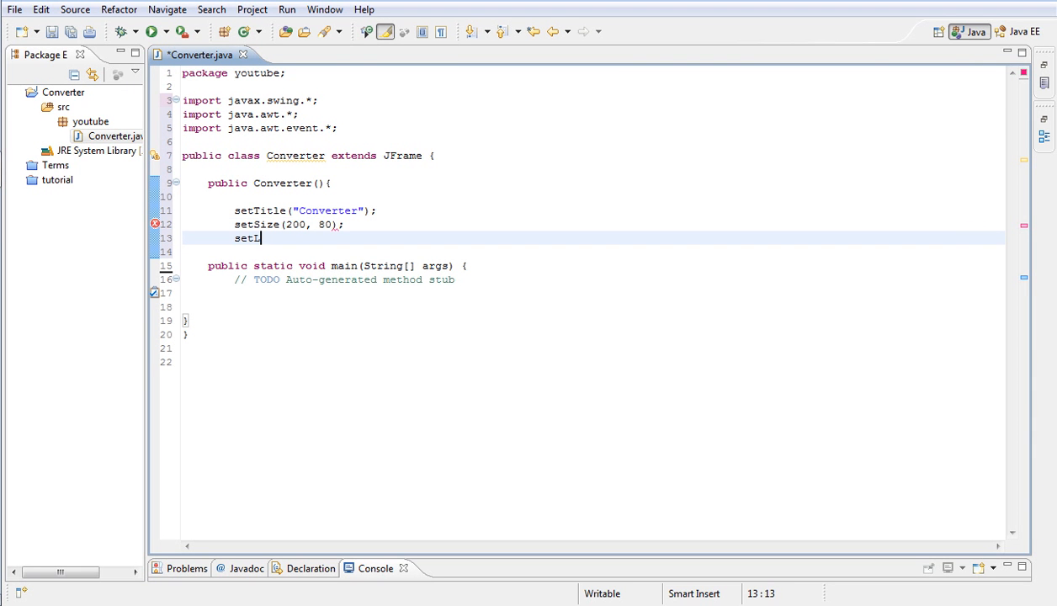
type("oct")
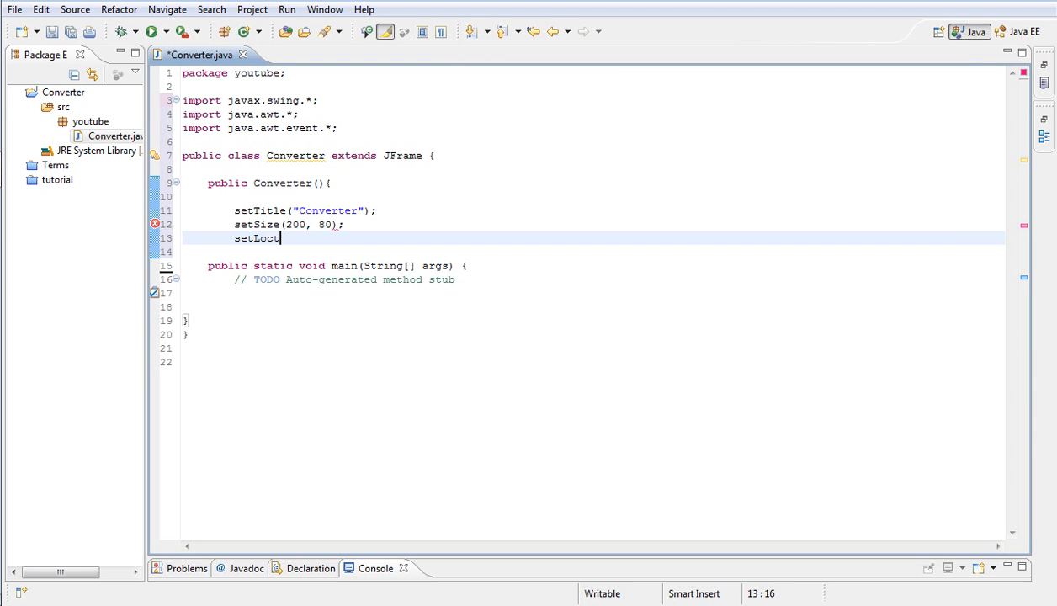
type("ation")
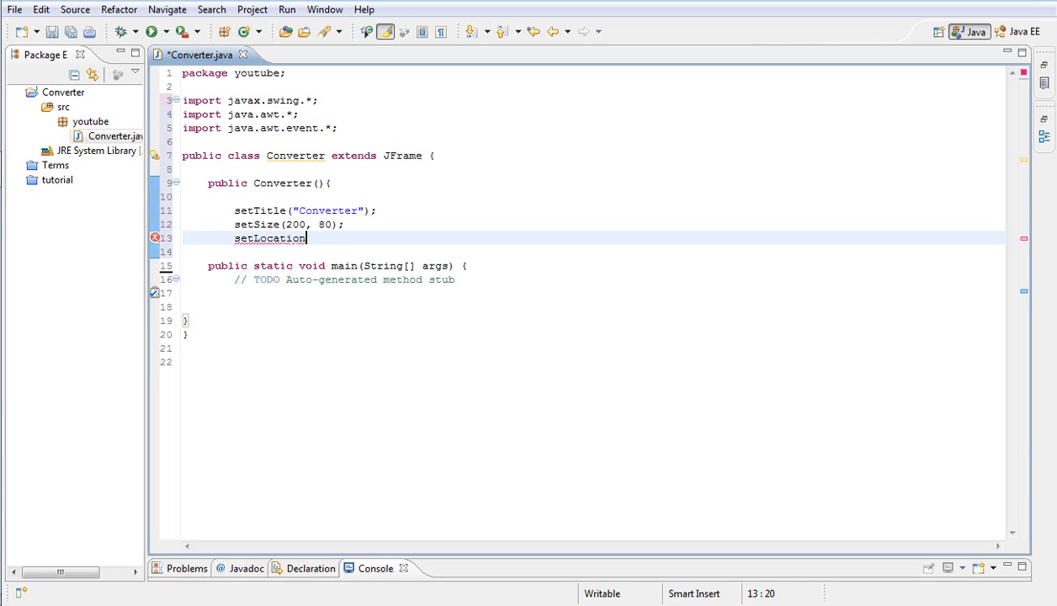
type("Relva")
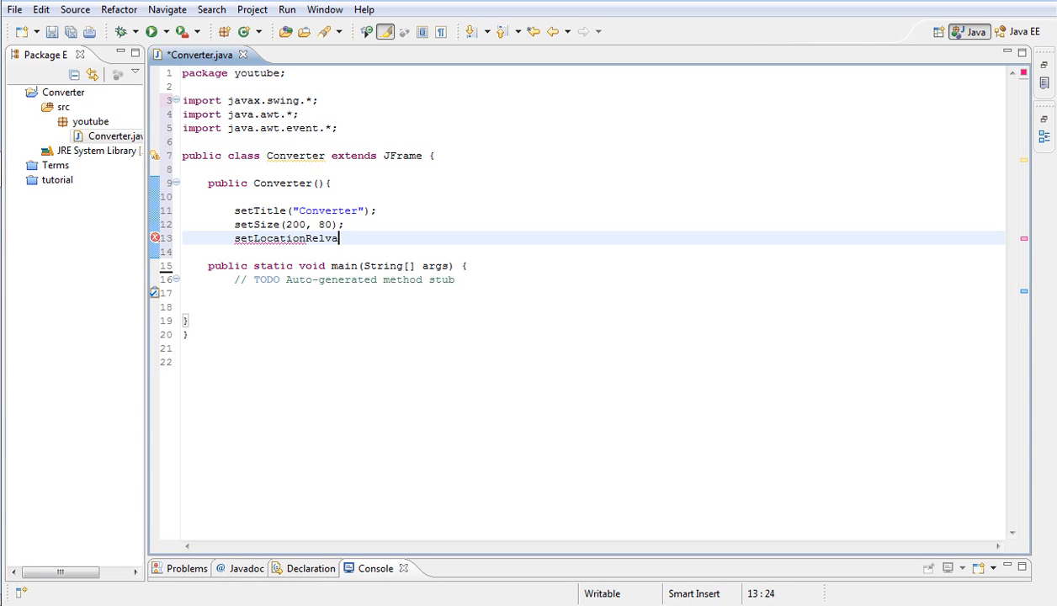
type("tive")
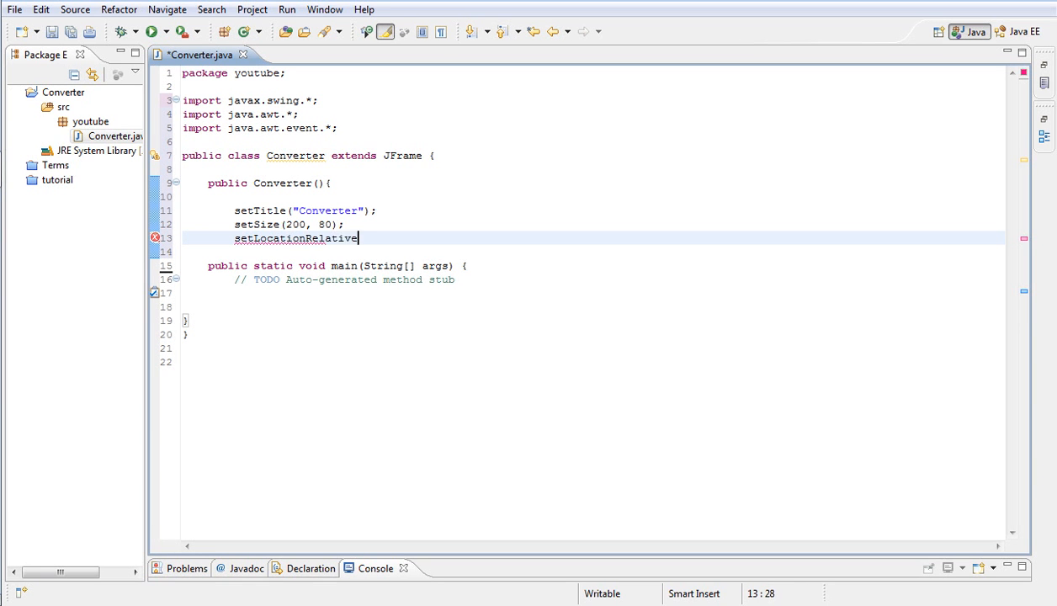
type("To()")
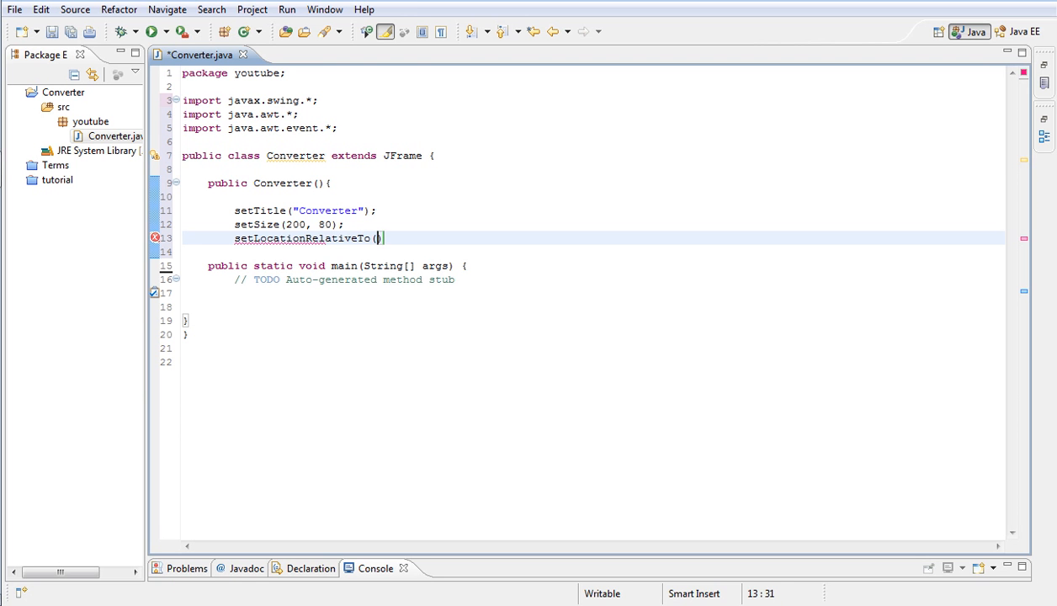
type("null")
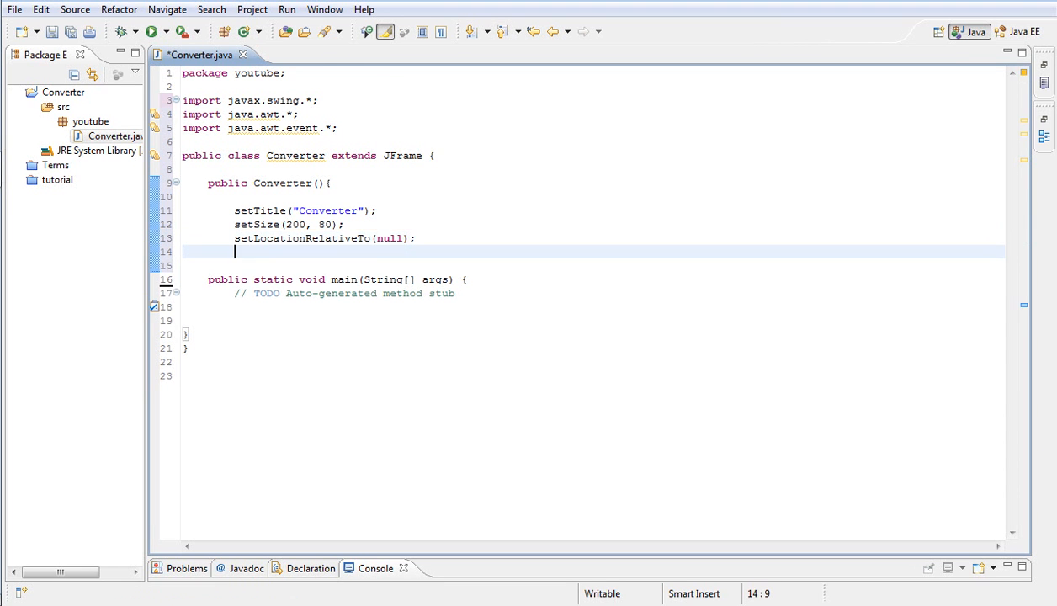
- Make the frame non-resizable and set the default close operation to JFrame.EXIT_ON_CLOSE
type("setR")
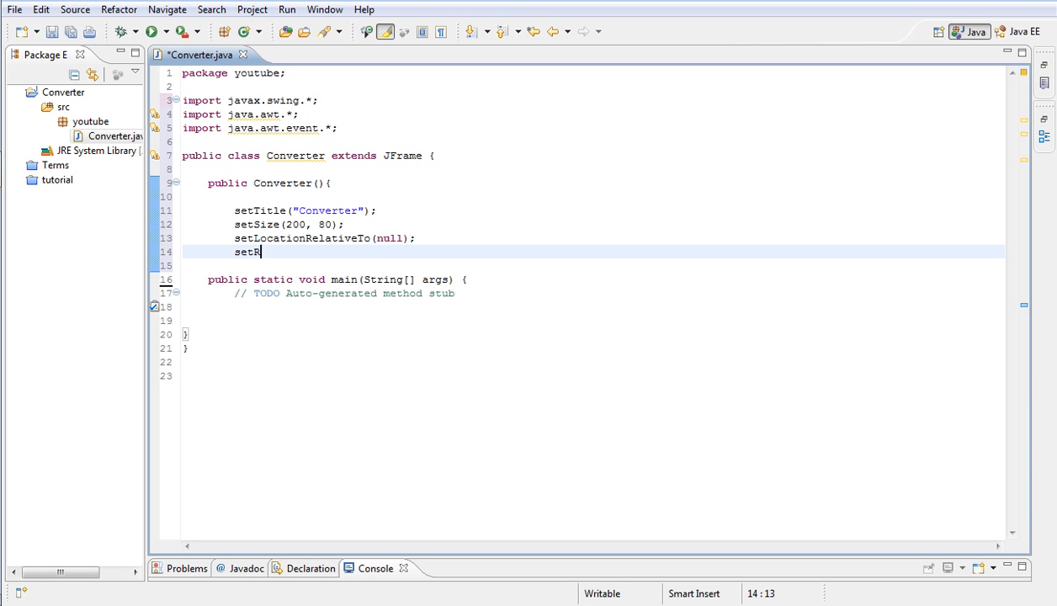
type("exi")
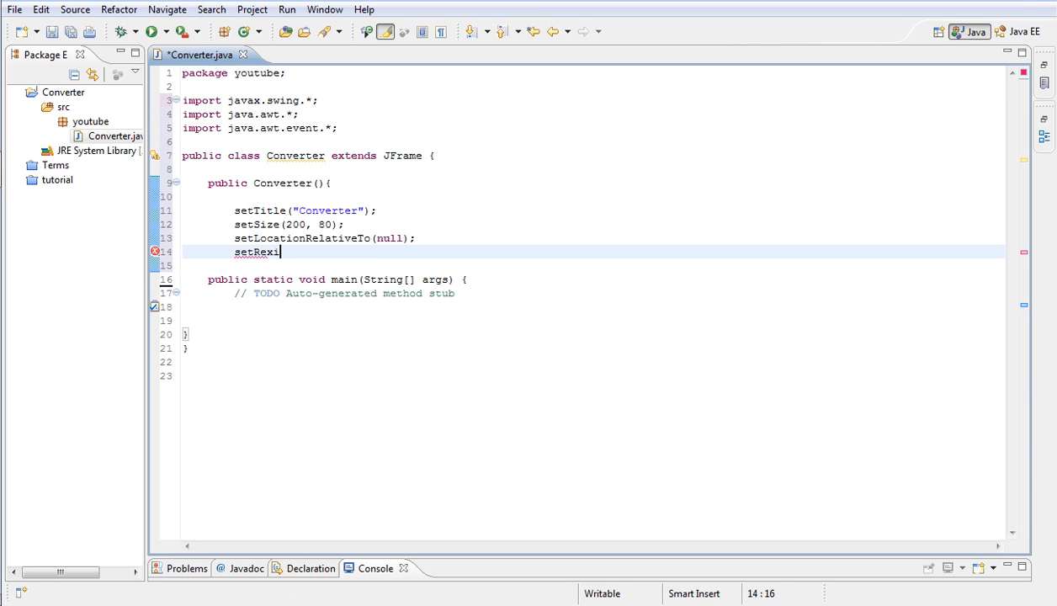
type("sizable")
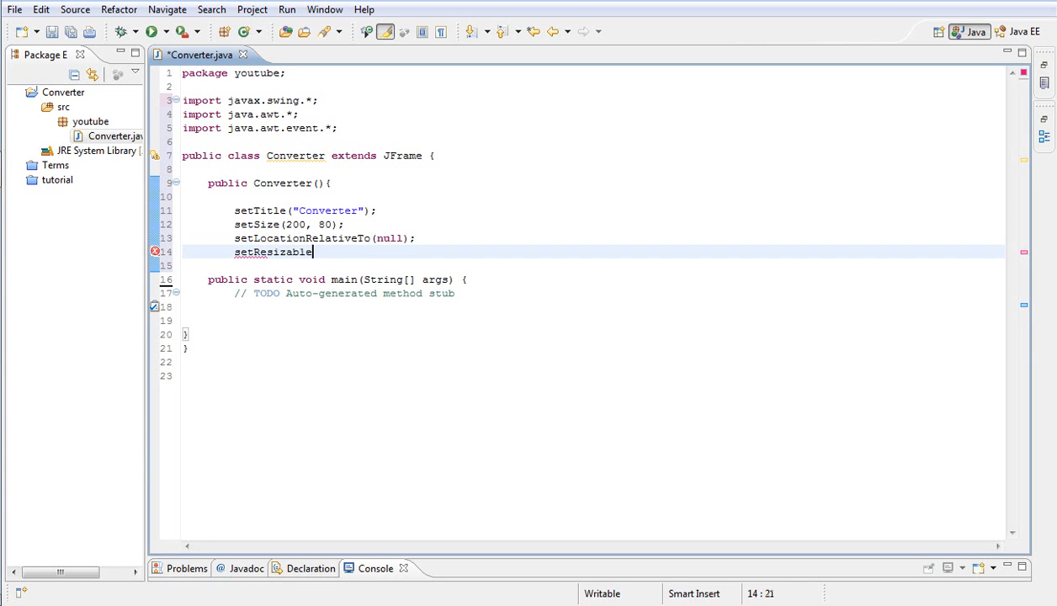
type("(fl")
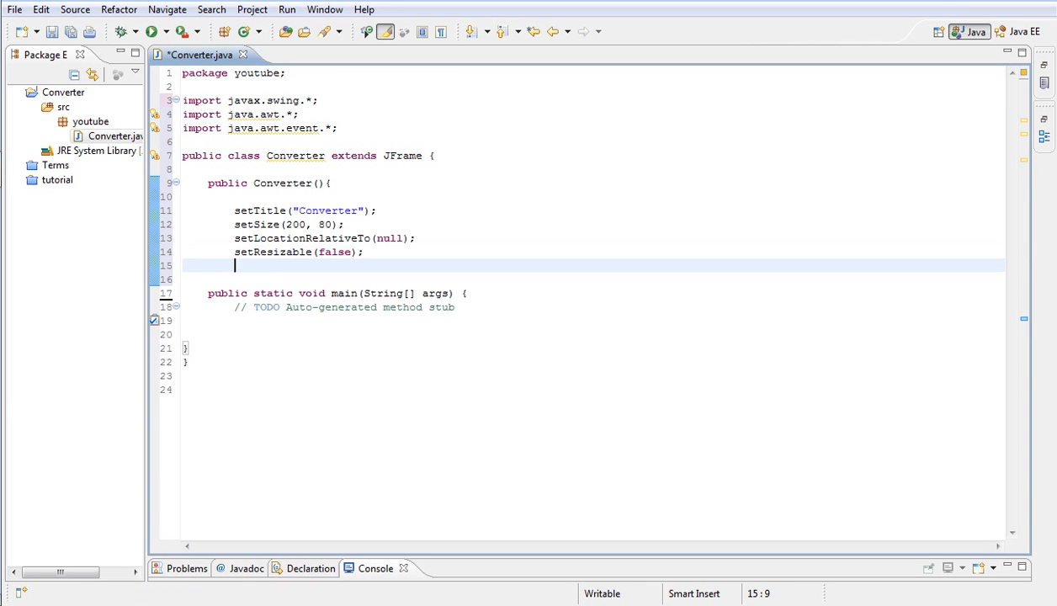
type("set")
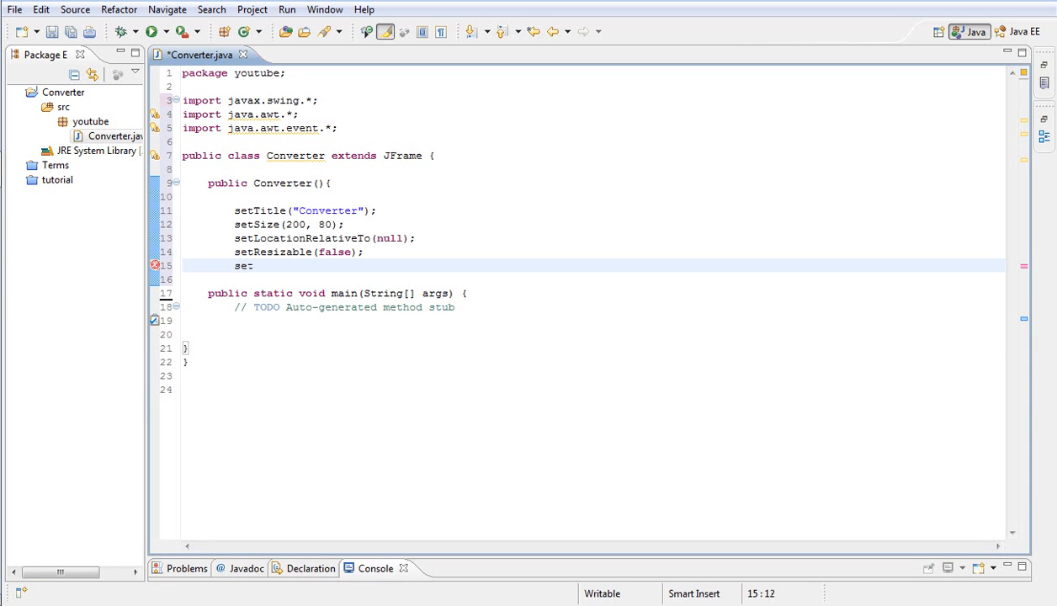
type("Def")
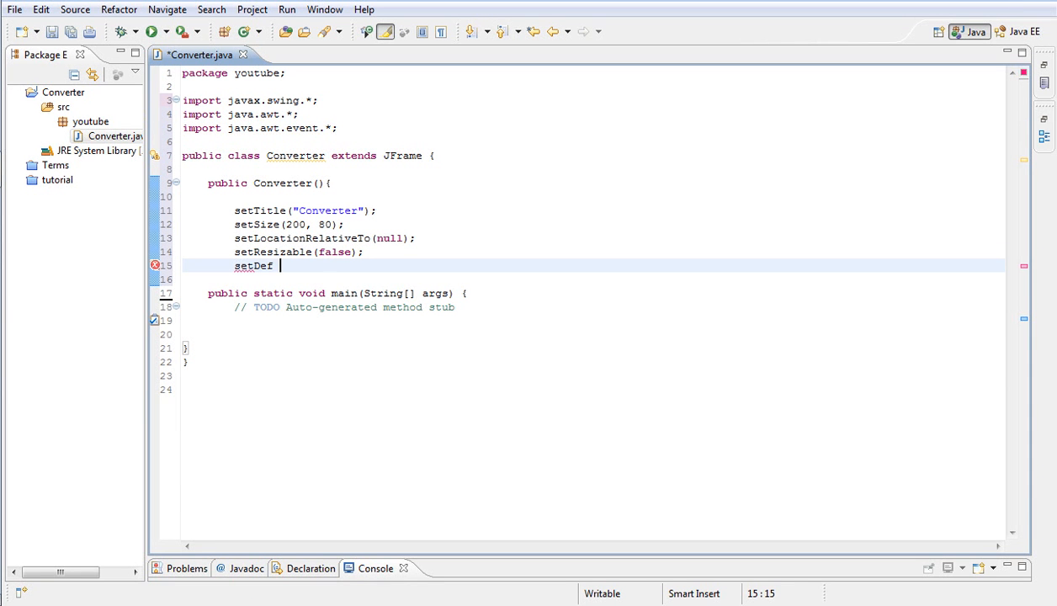
type("aultF")
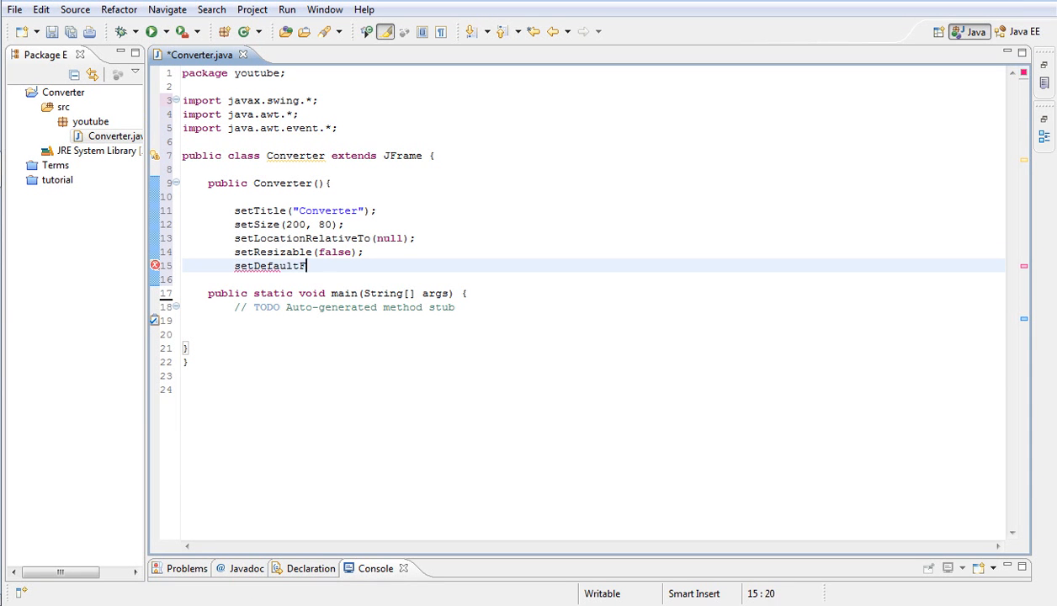
type("Close")
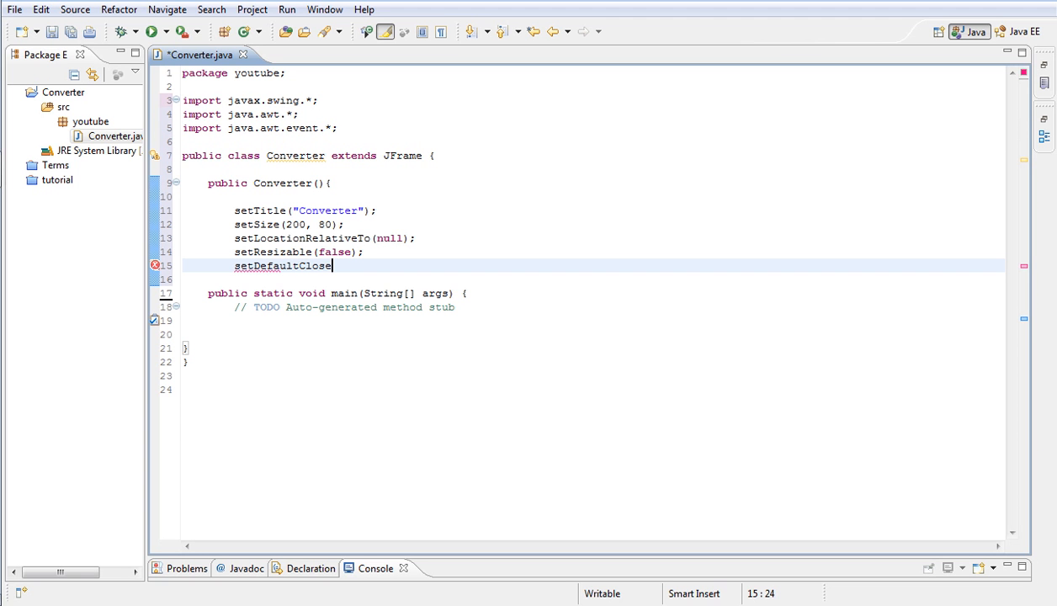
type("Ope")
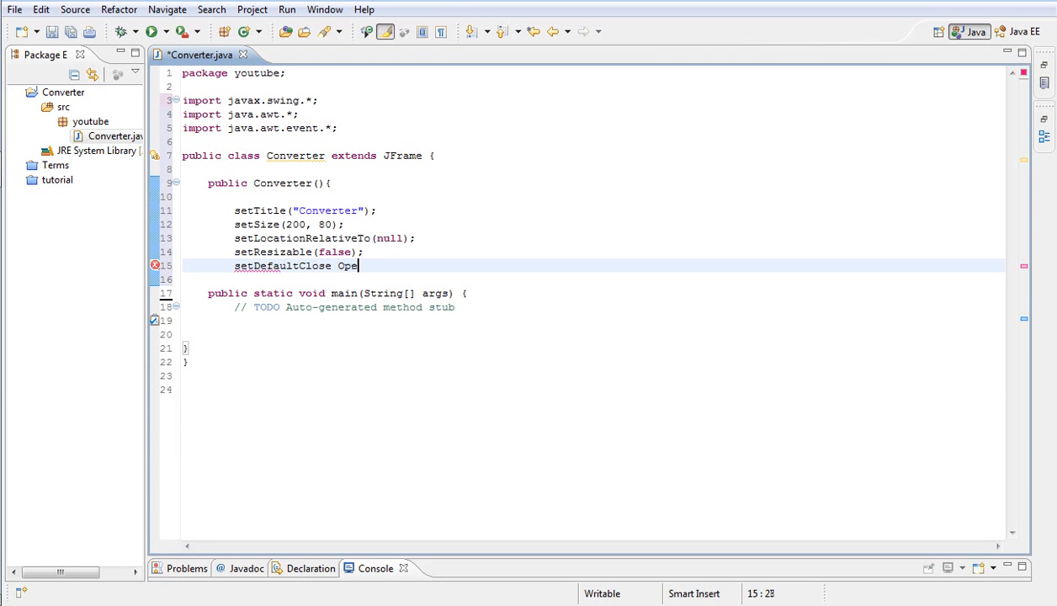
key("BackSpace")
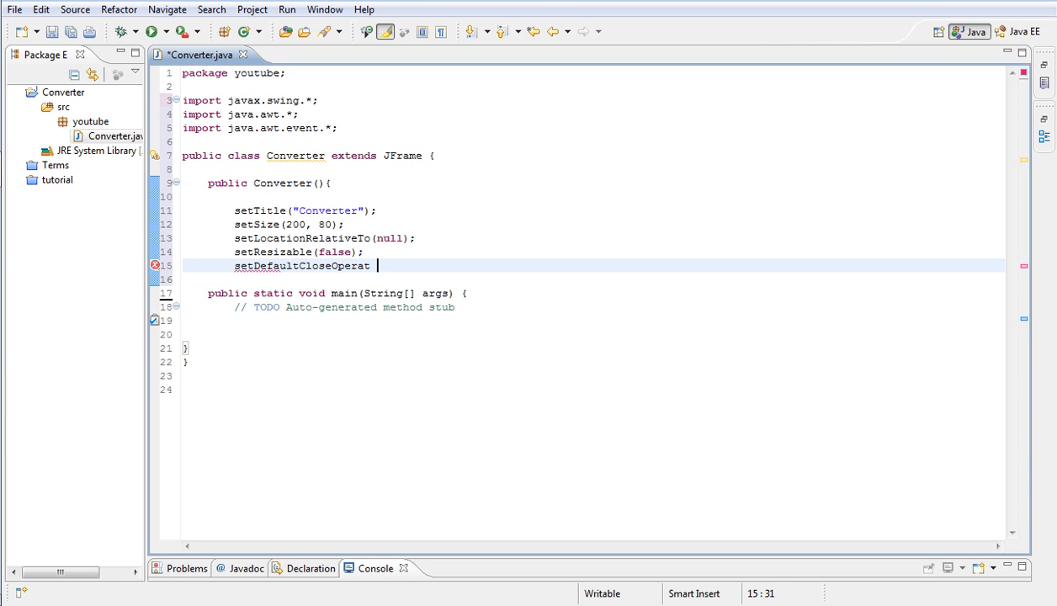
type("i")
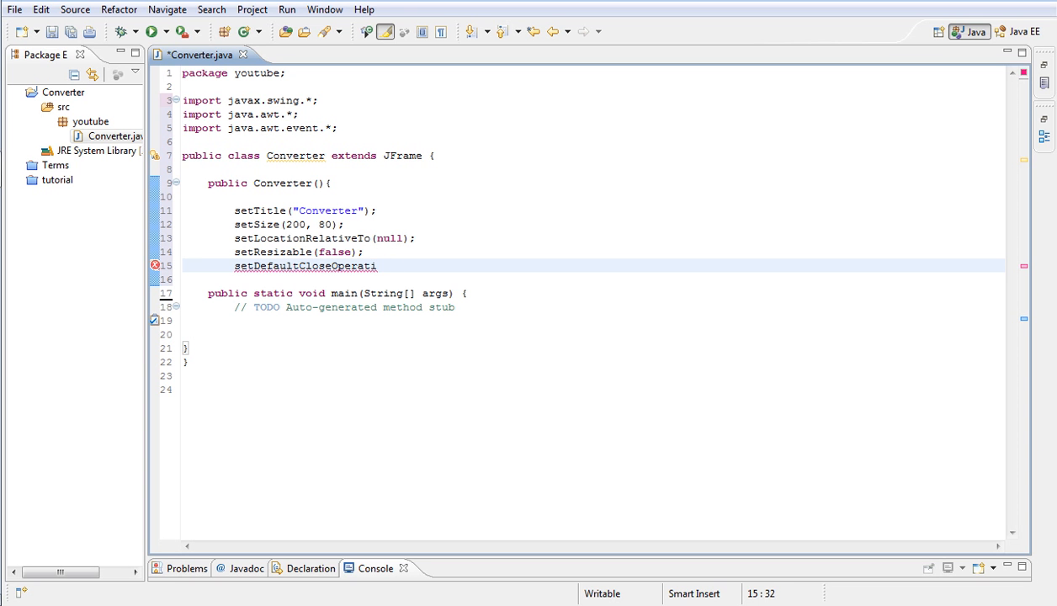
type("c")
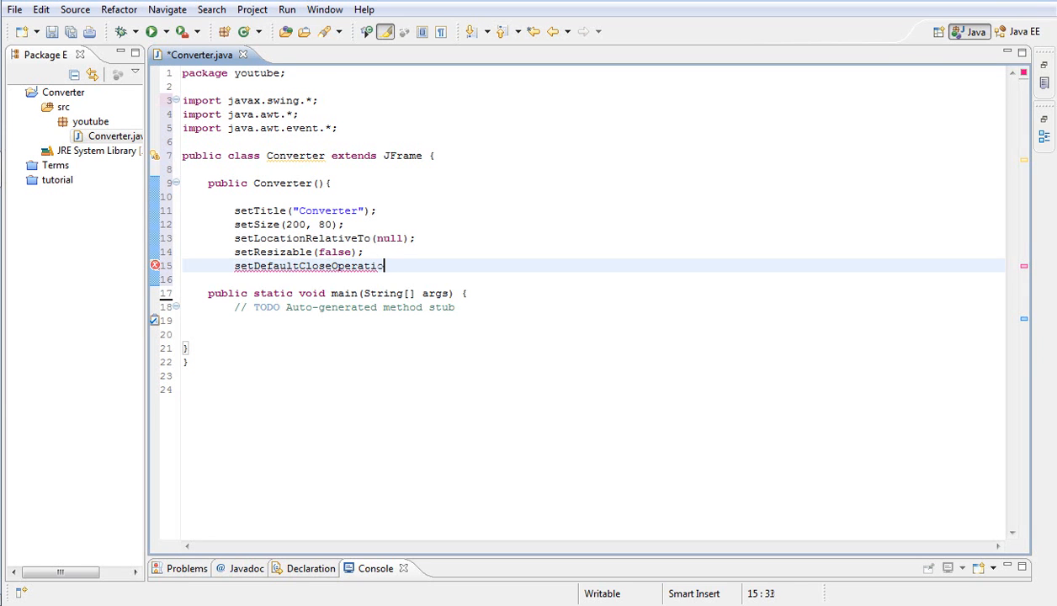
type("n")
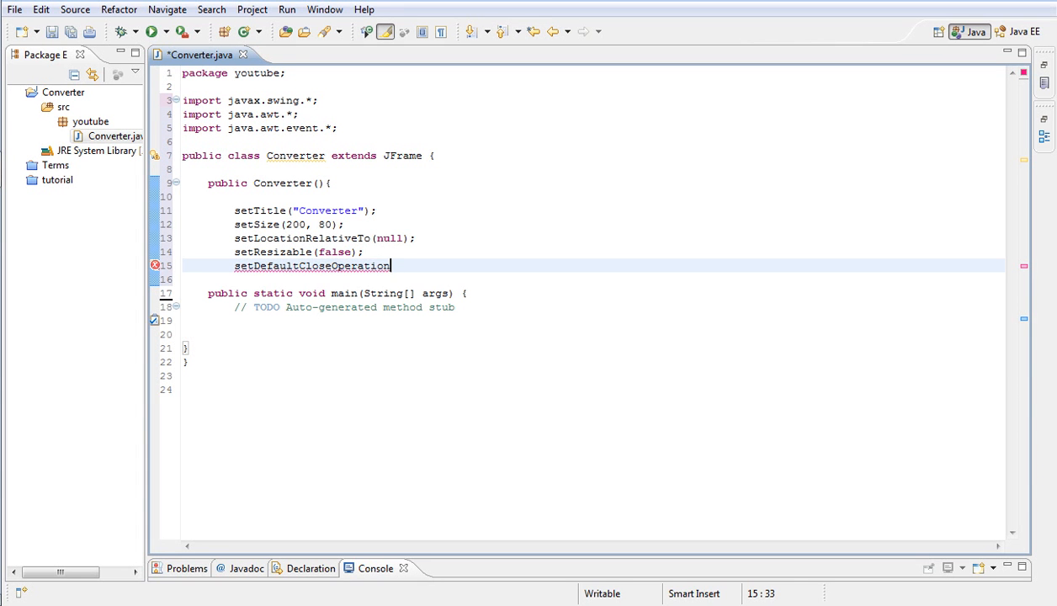
type("(J)")
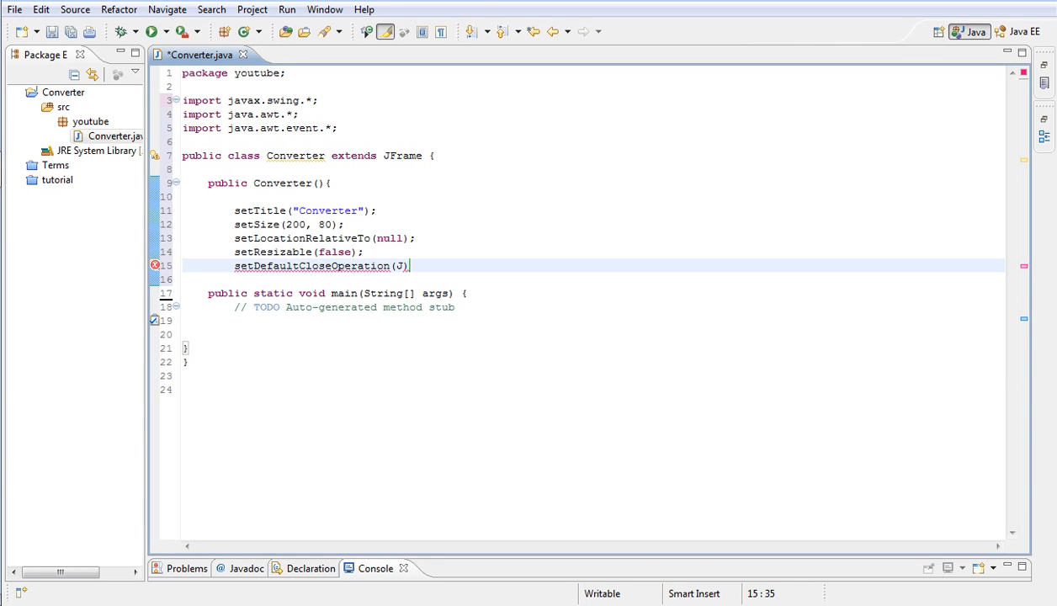
type("Frame.")
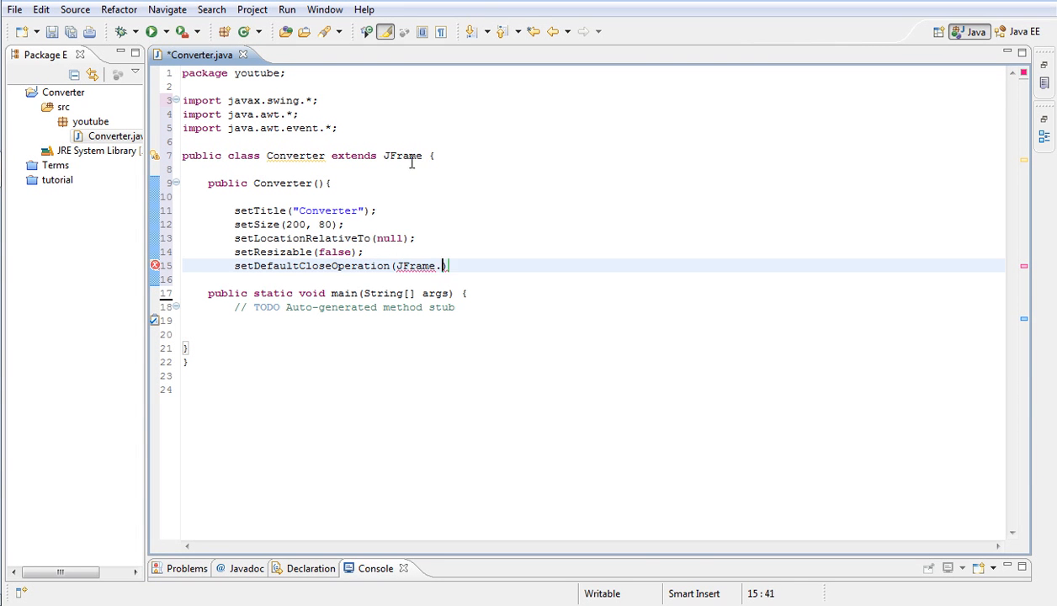
type("EXIT_ON_CLOSE)")
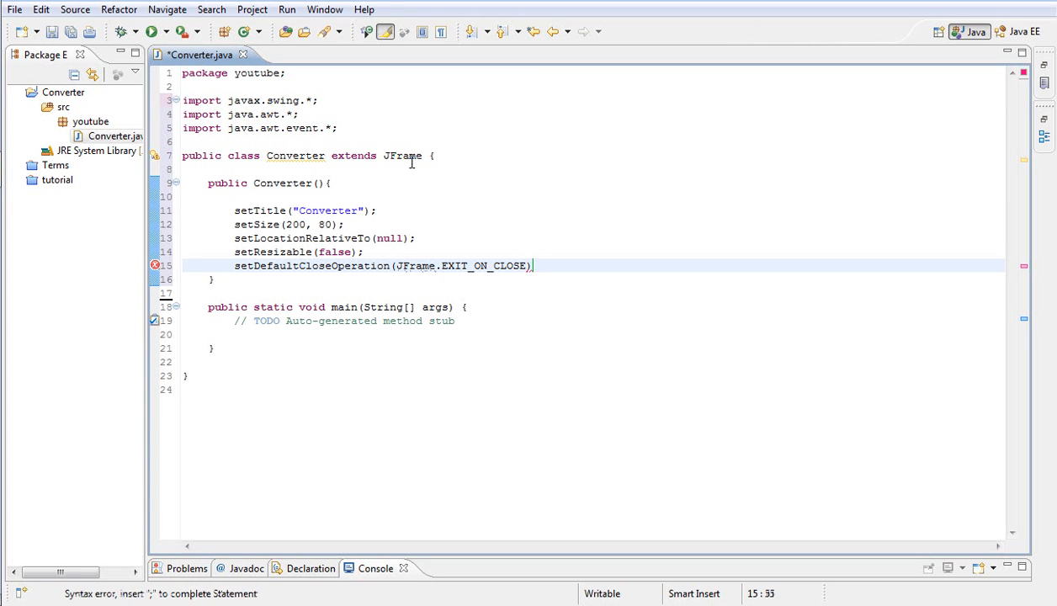
type(";")
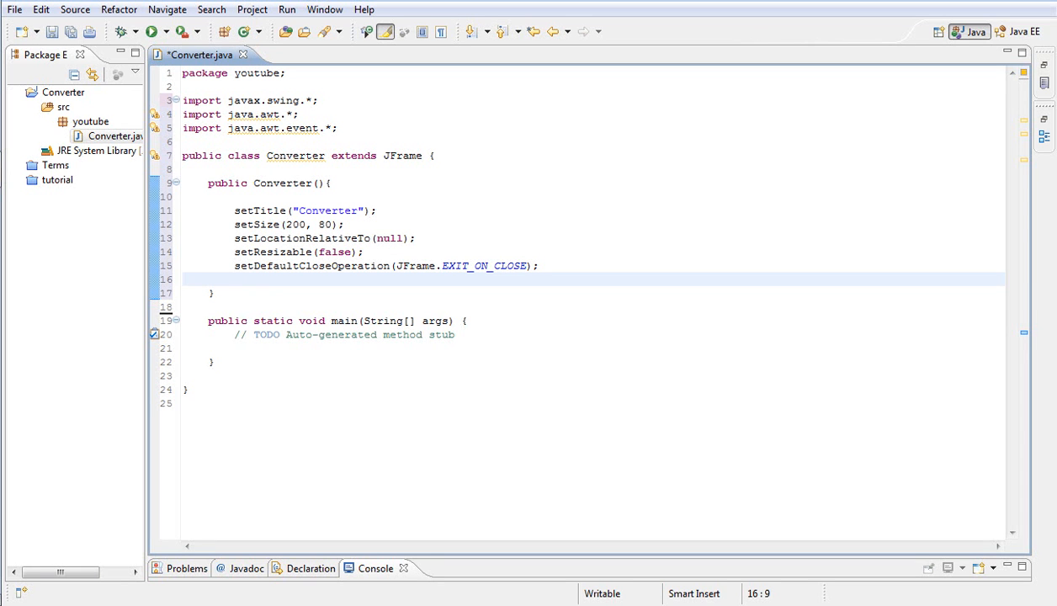
- Declare private fields JTextField textField and JButton convert above the constructor
left_click(235, 280)
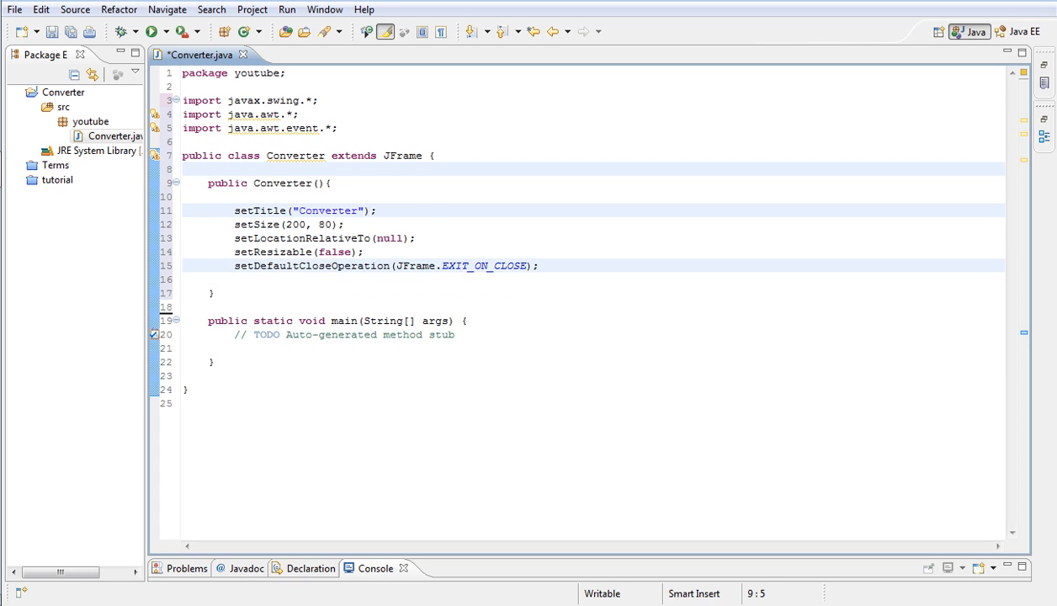
type("private")
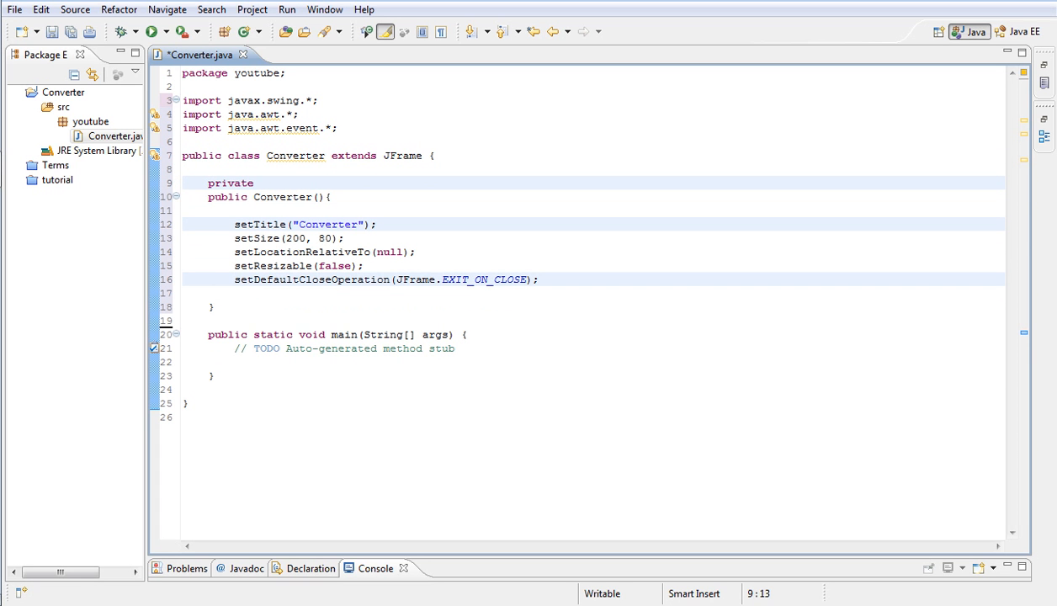
left_click(261, 182)
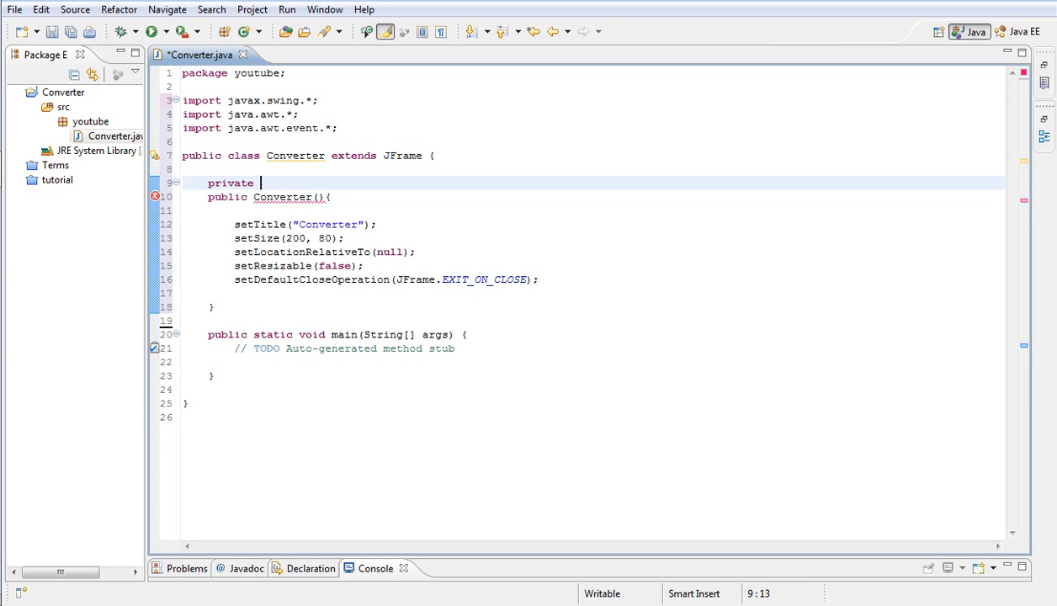
type("JTEX")
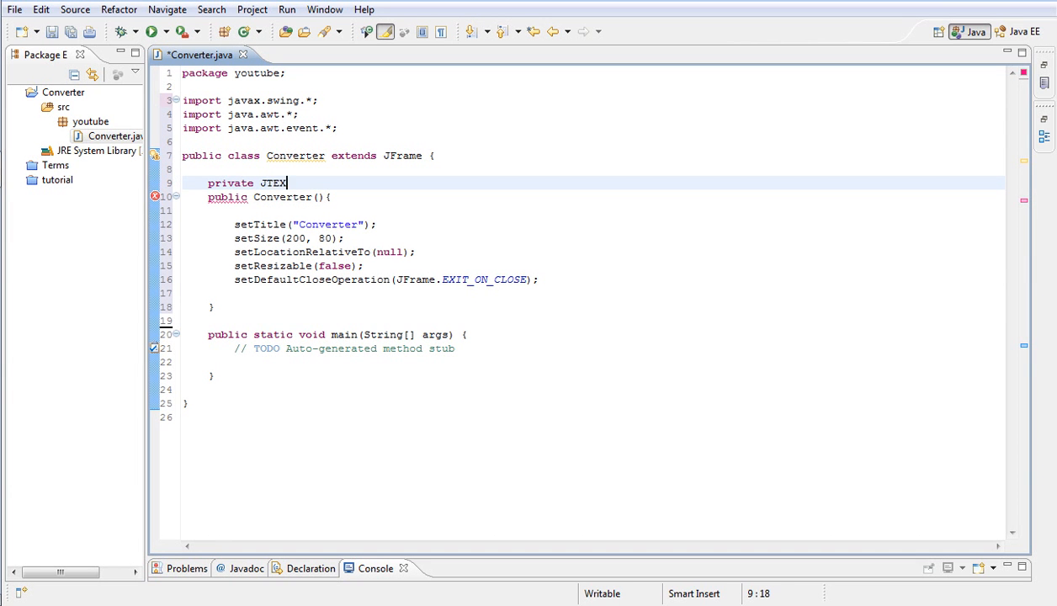
type("extFie")
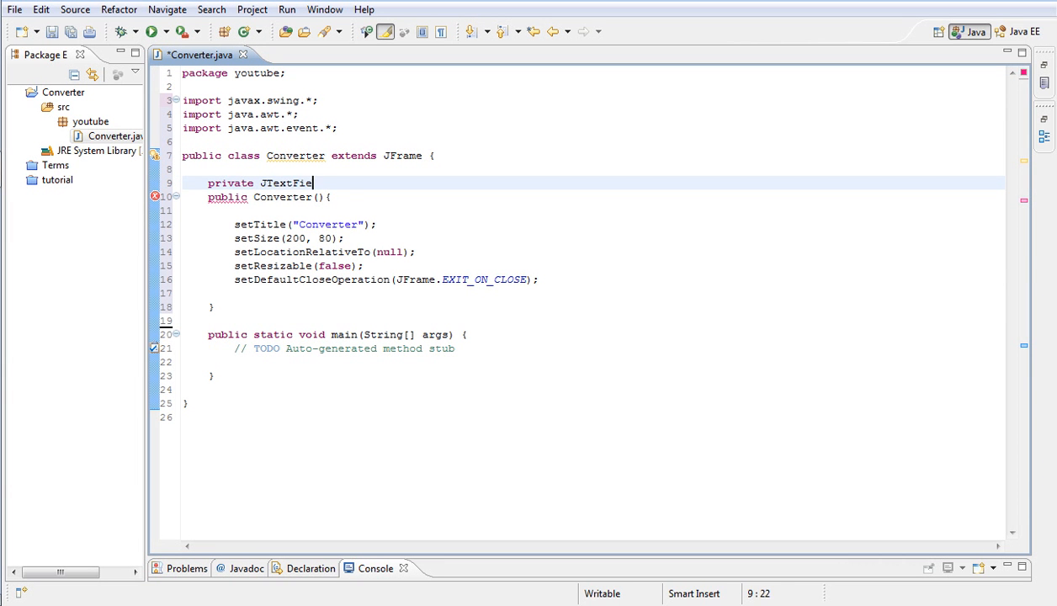
type("ld textFeil")
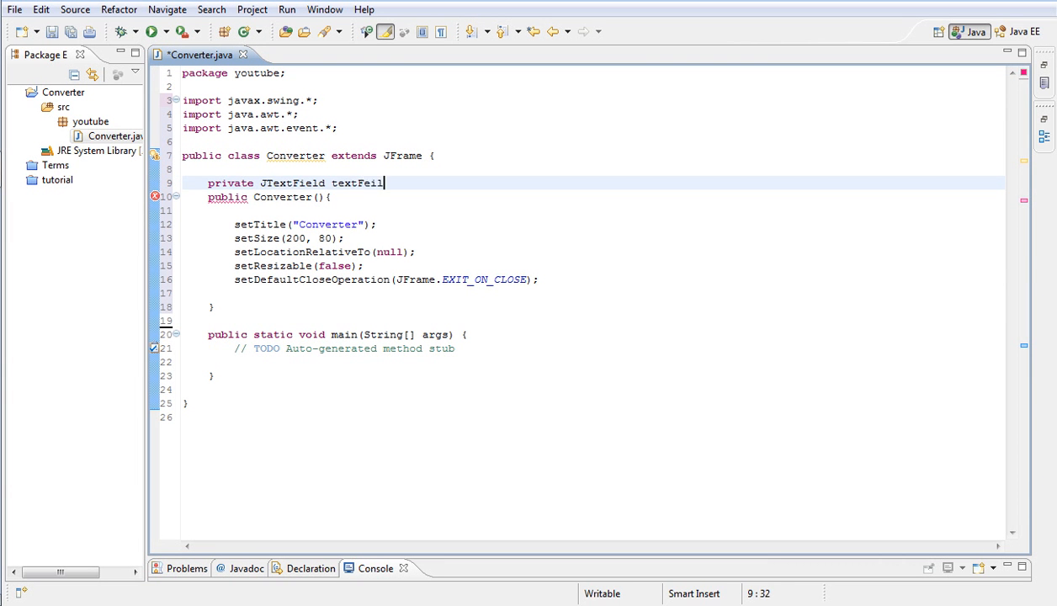
type("ld;")
type("private")
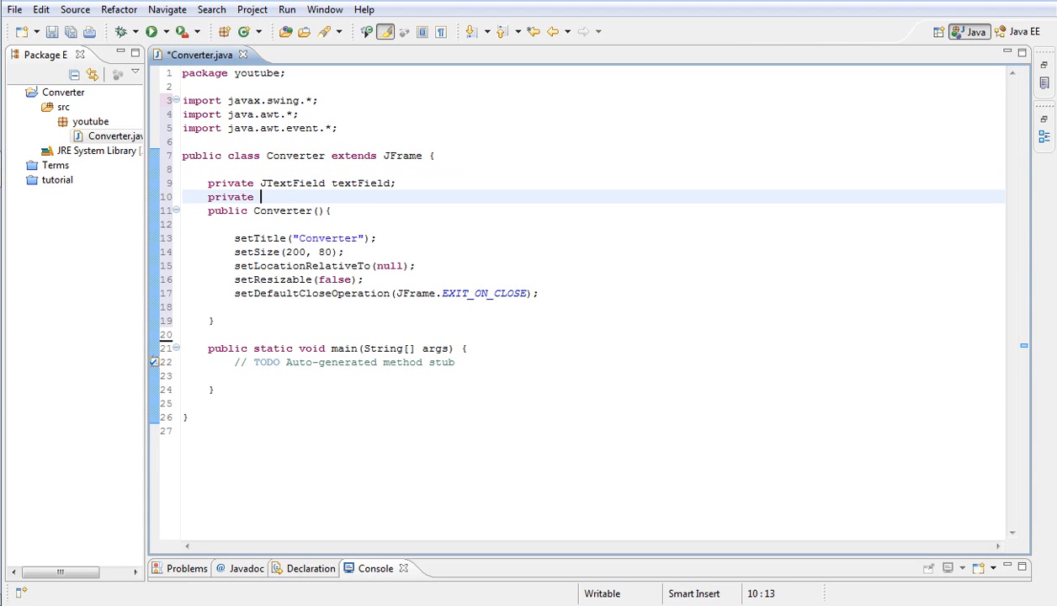
type("J")
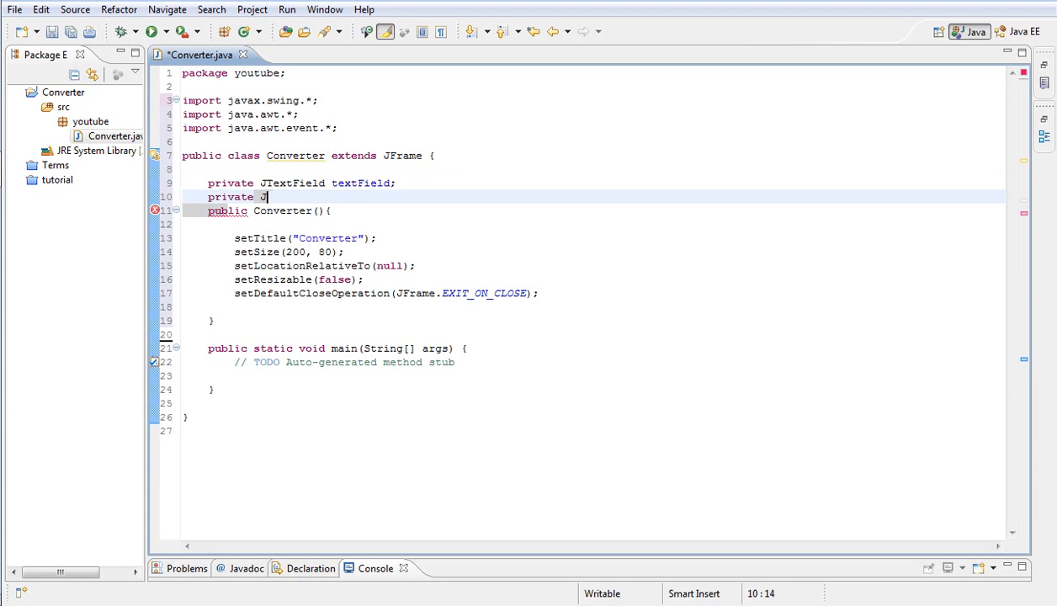
type("Butto")
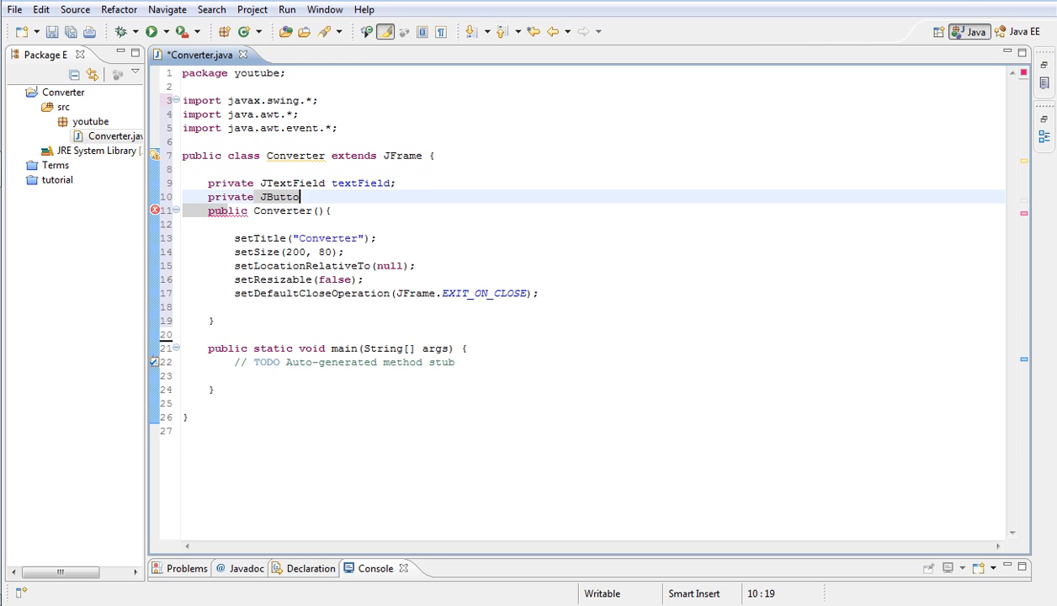
type("n convert;")
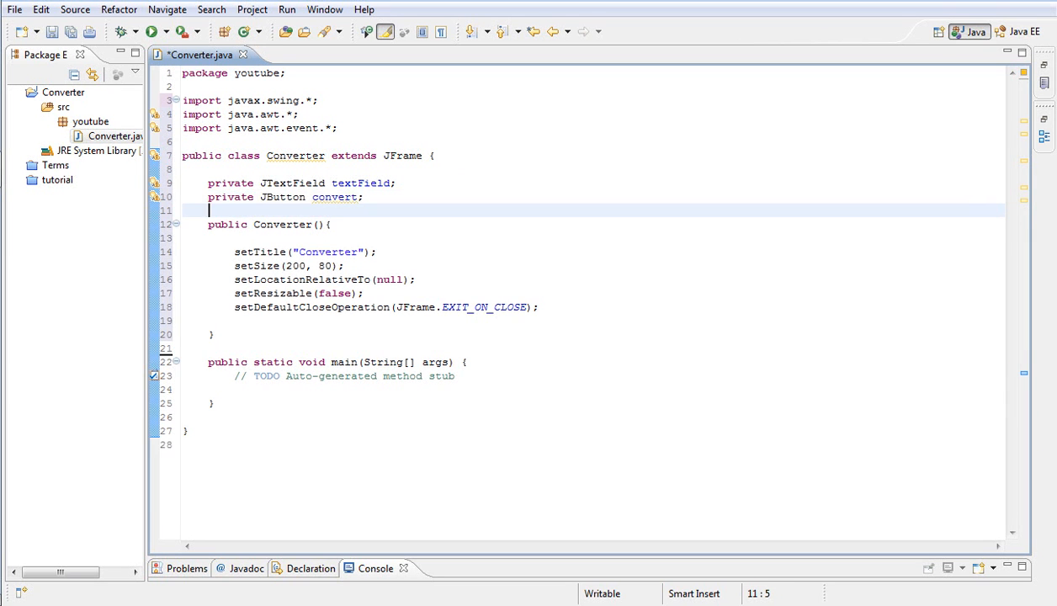
- Declare private JLabel fields ferinheight and celsius
type("private JLabel Fe")
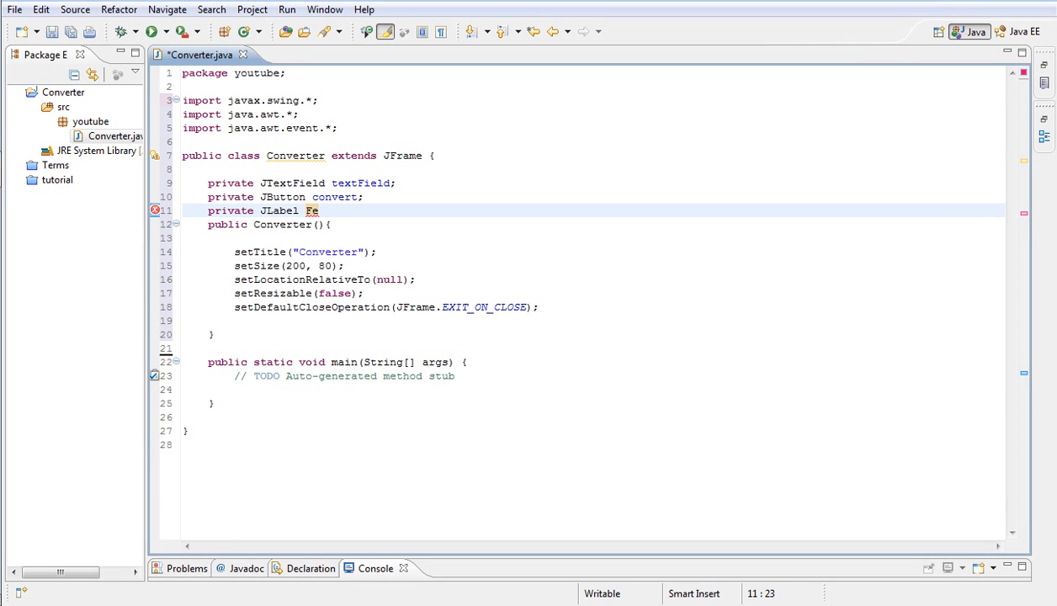
type("ri")
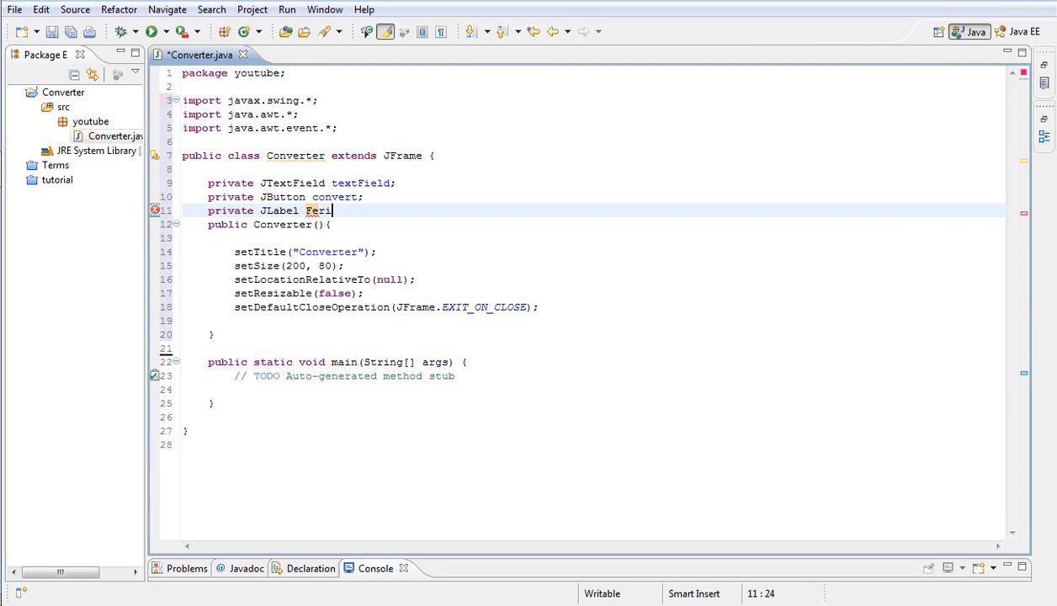
type("nHie")
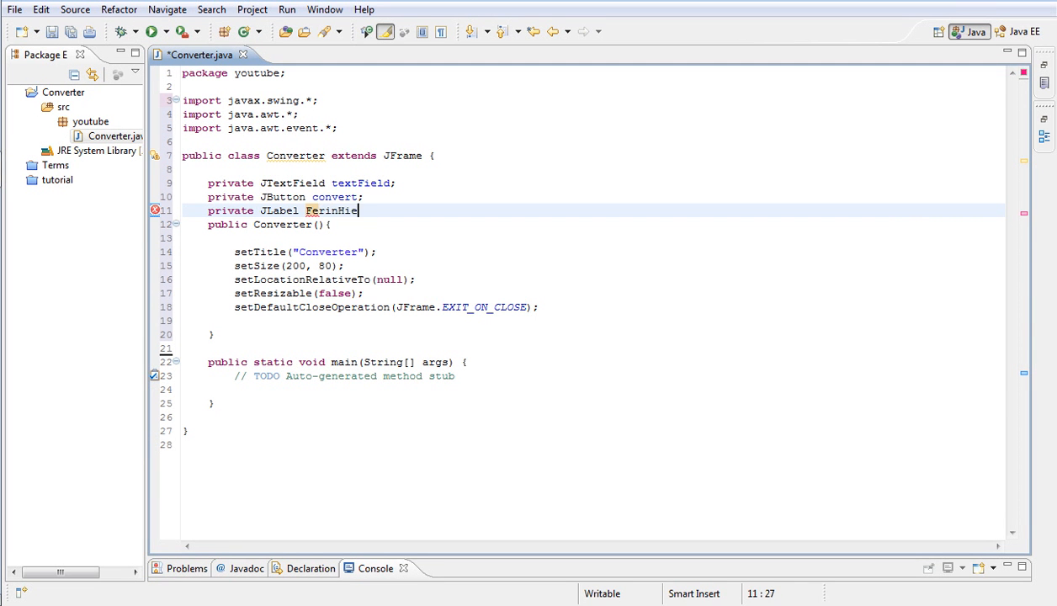
type("igh")
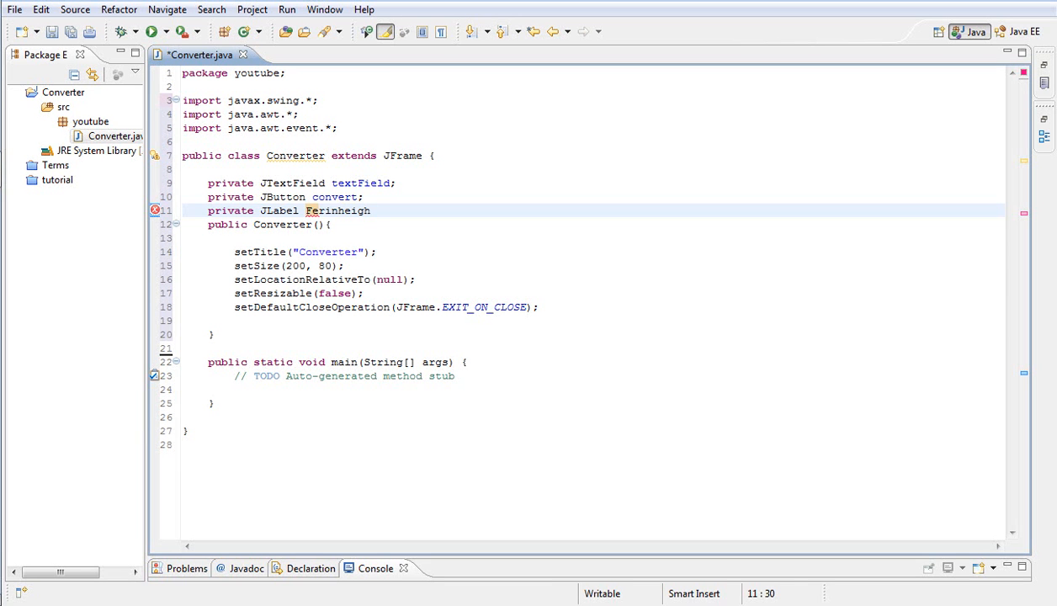
type(", celis")
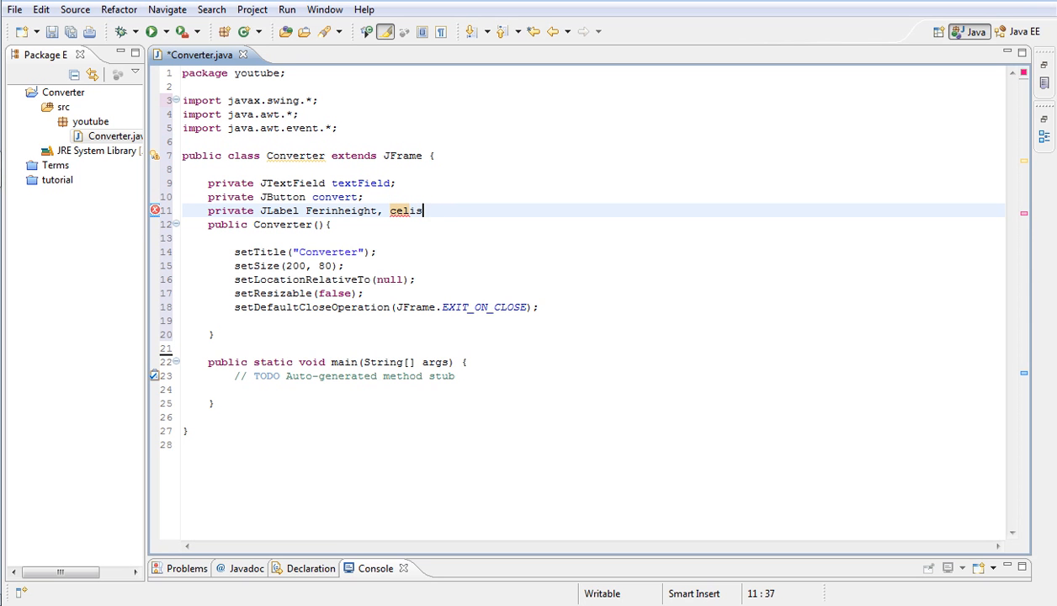
type("ius;")
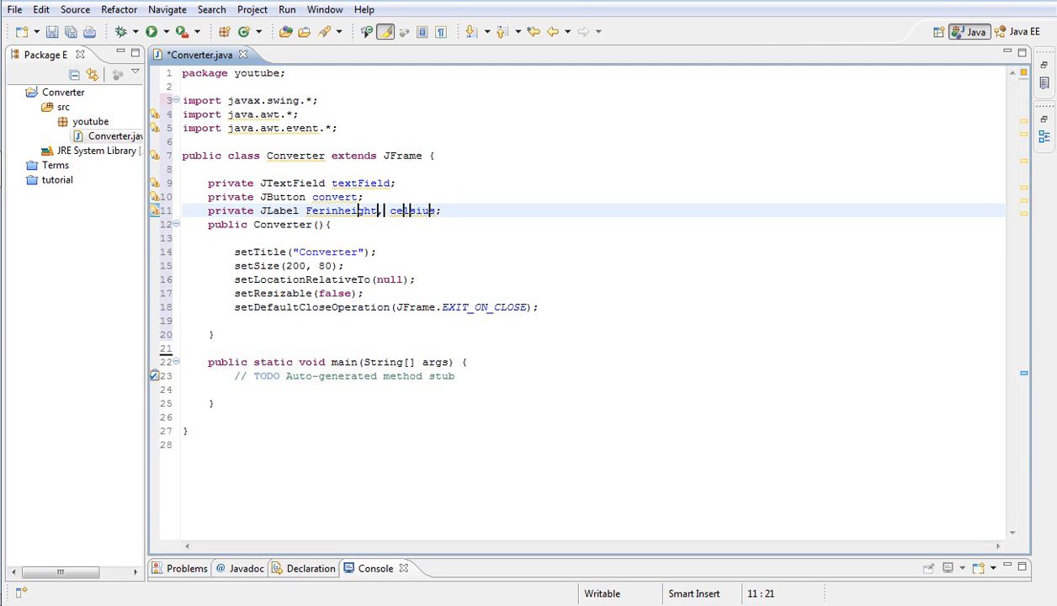
type("f")
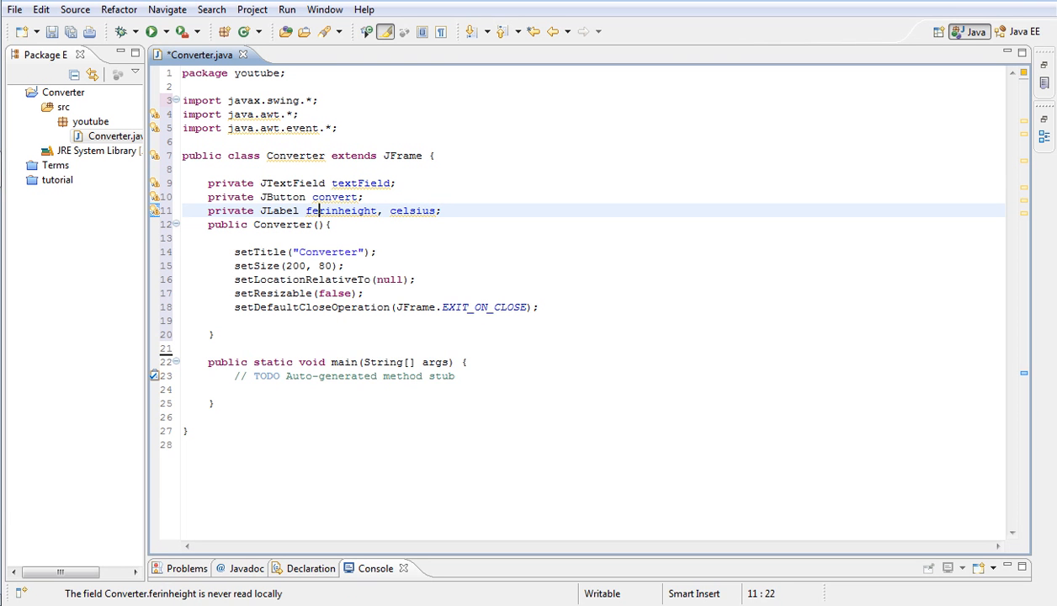
key("Return")
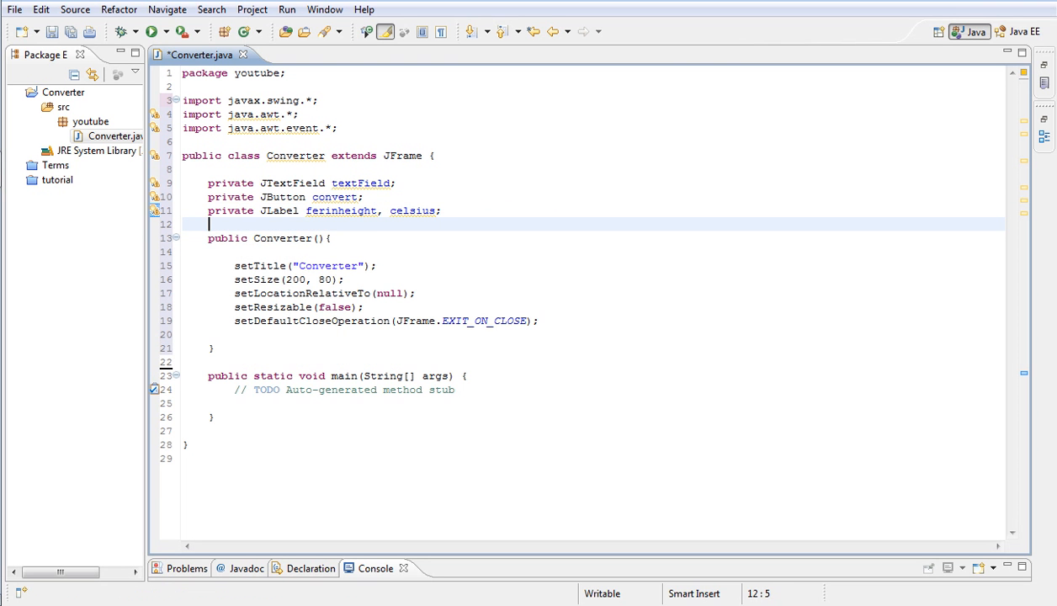
- Add a protected inner class ConverterPanel extending JPanel after the constructor
left_click(281, 347)
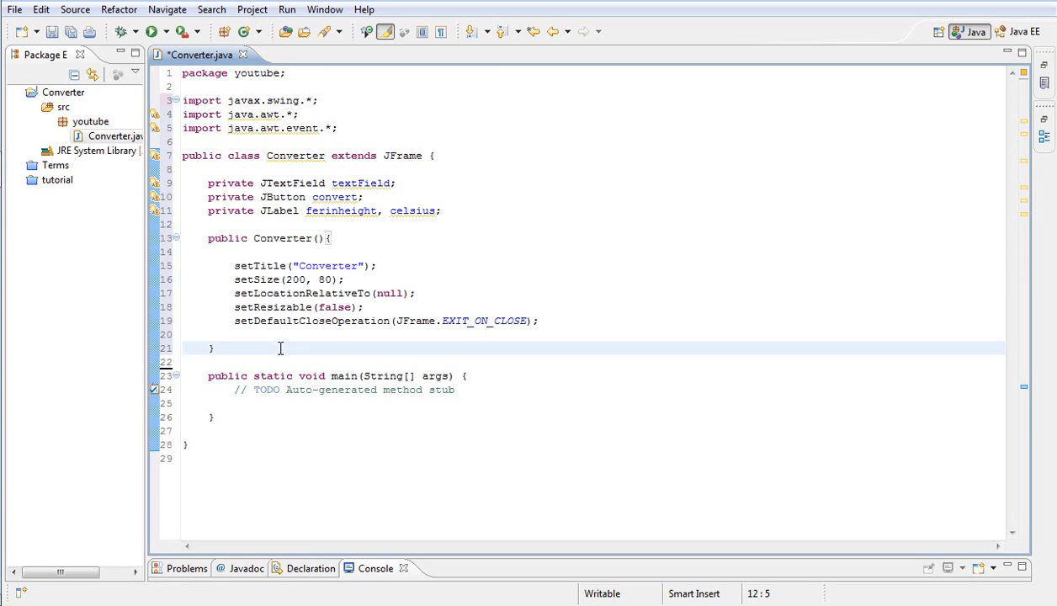
key("Return")
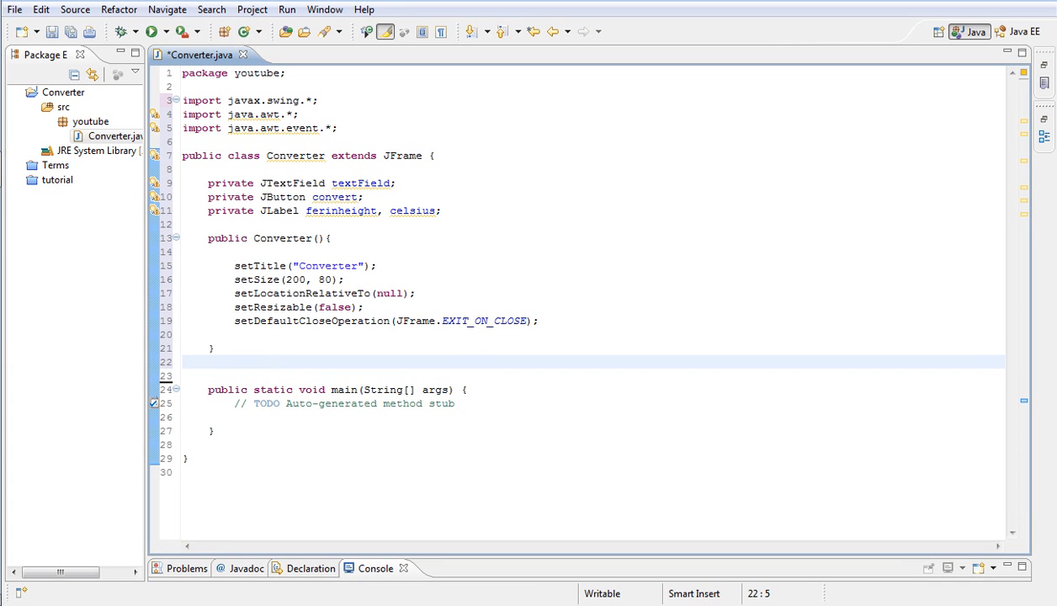
key("Return")
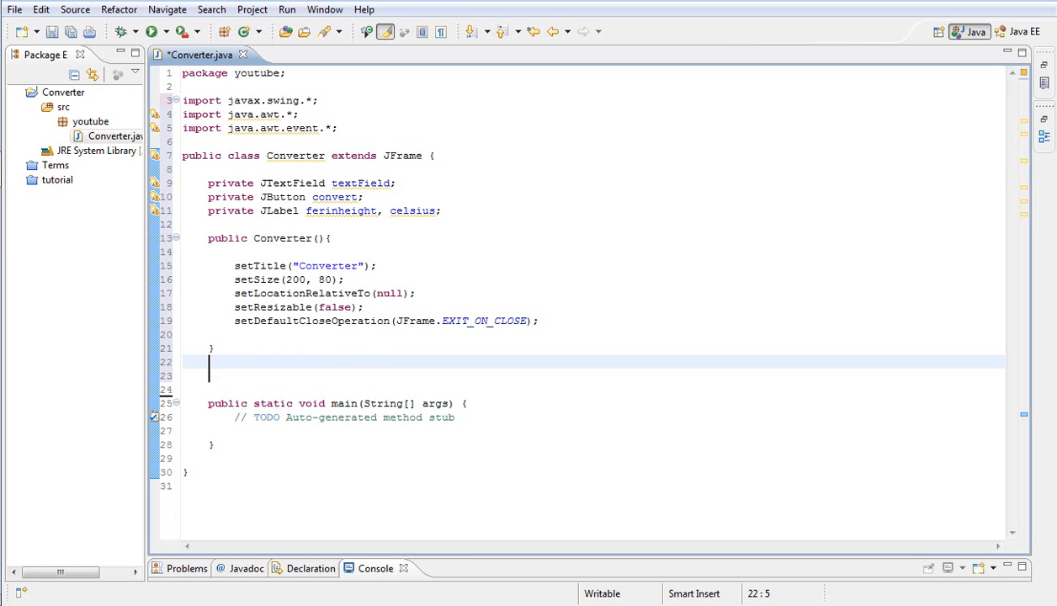
type("protected class")
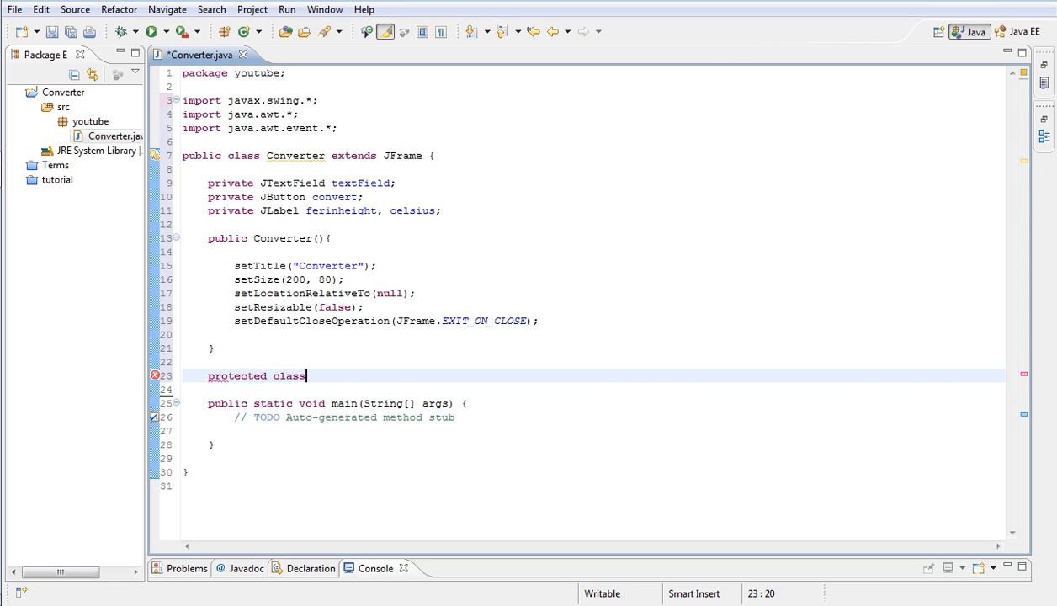
type("Converte")
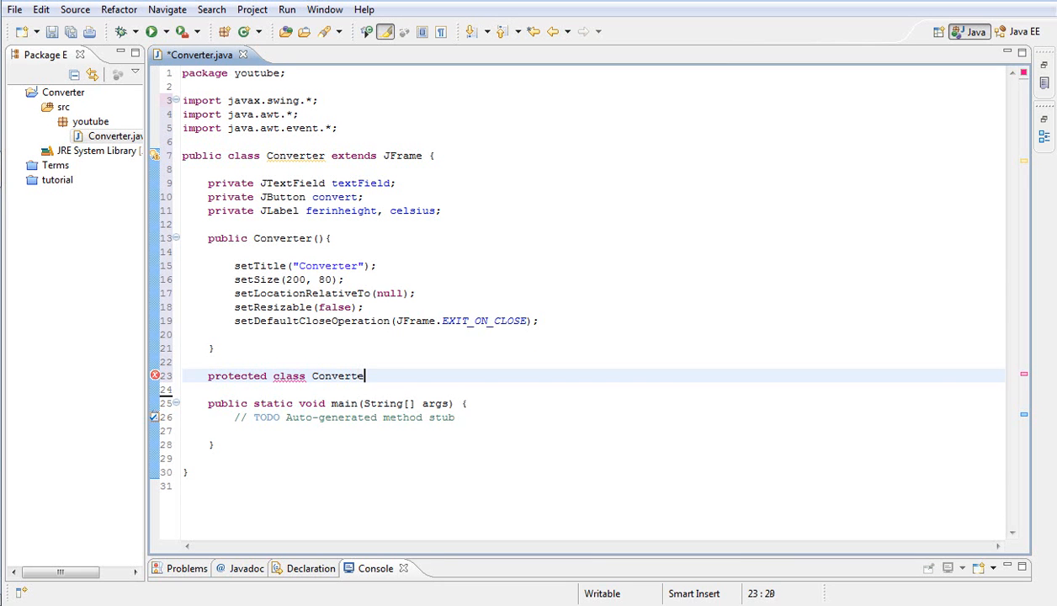
type("Panel")
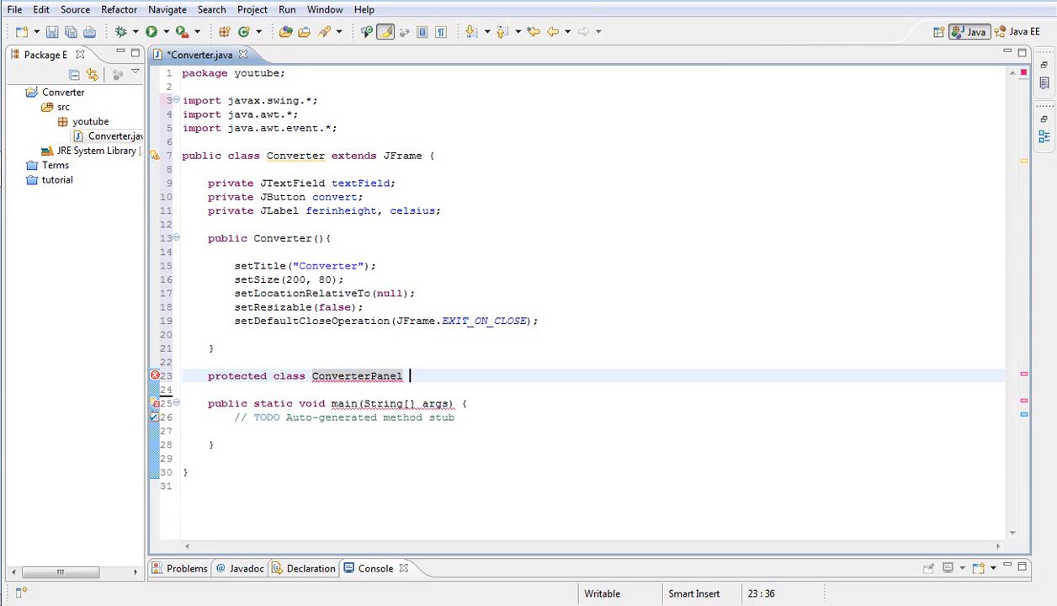
type("extends")
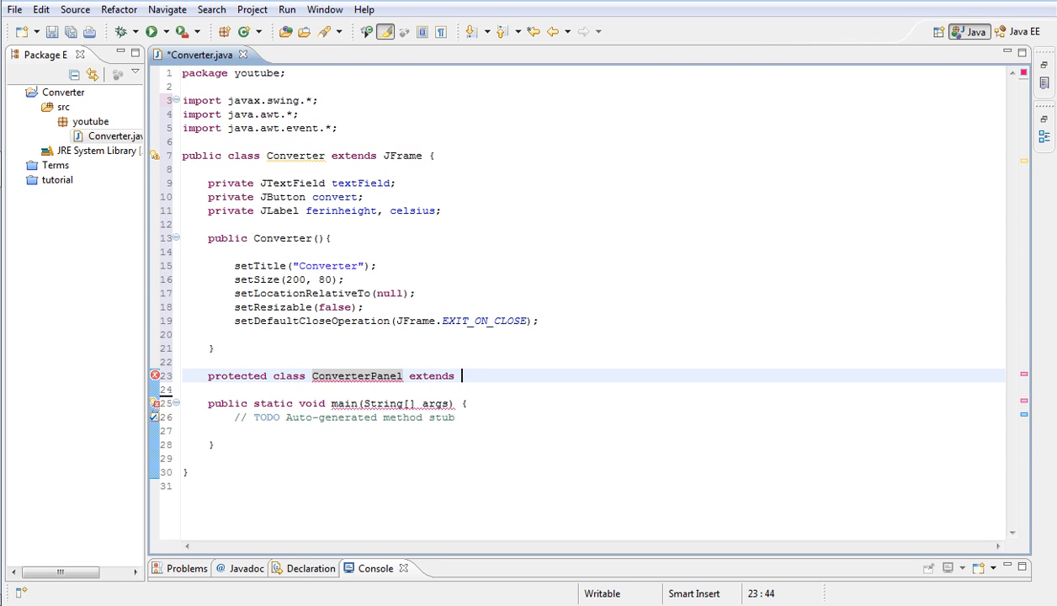
type("J")
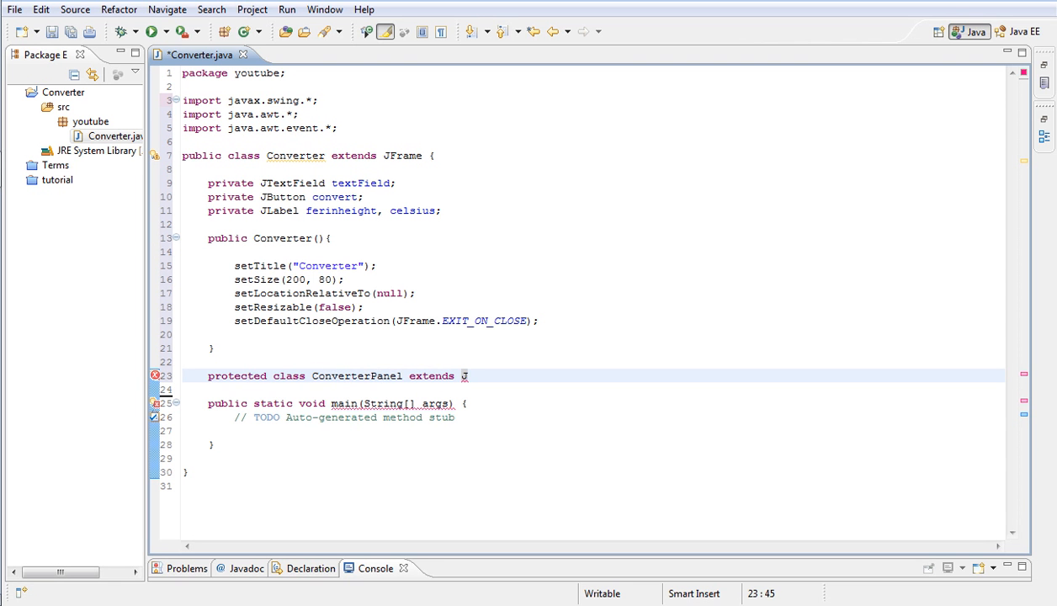
type("Panel")
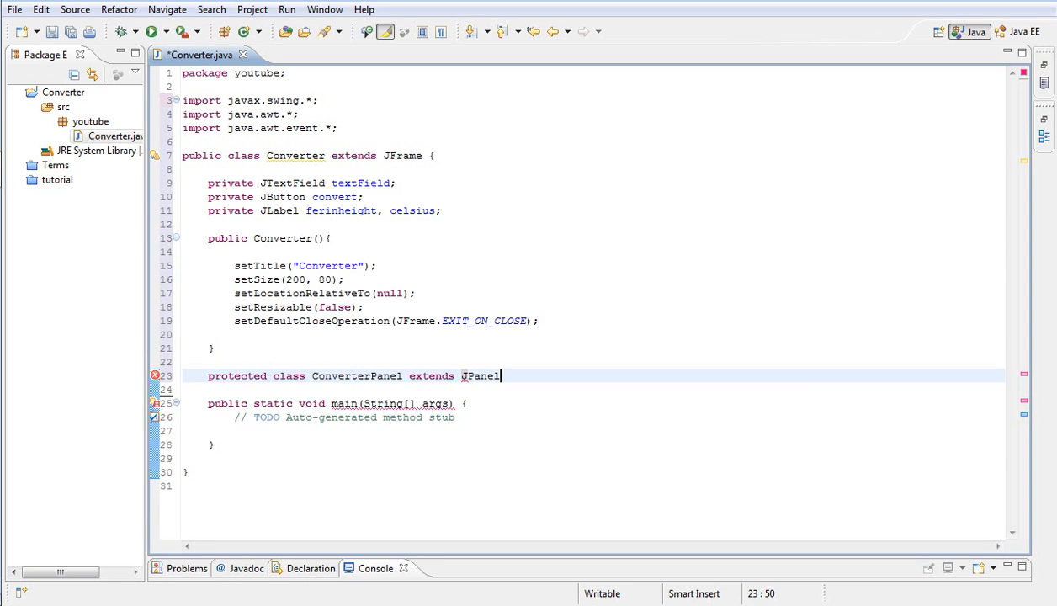
type("{")
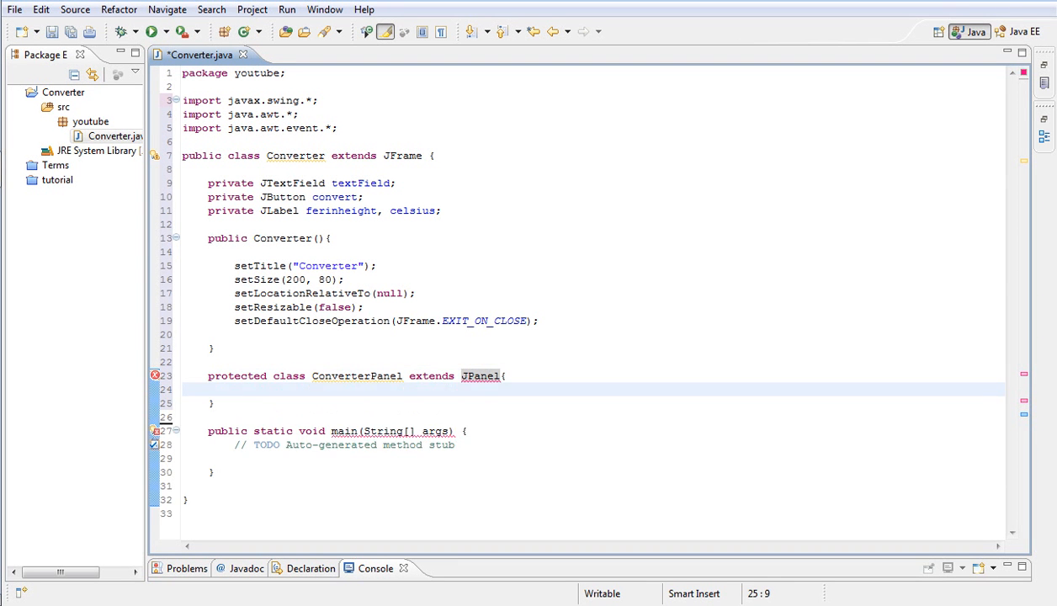
key("Return")
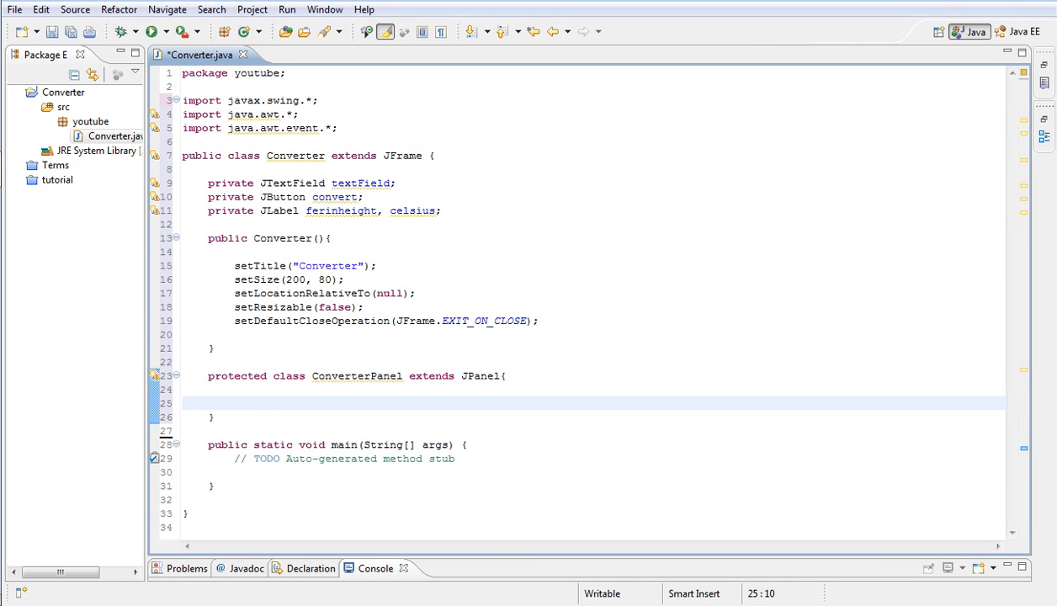
- Begin the public ConverterPanel() constructor header inside the inner class
type("public V")
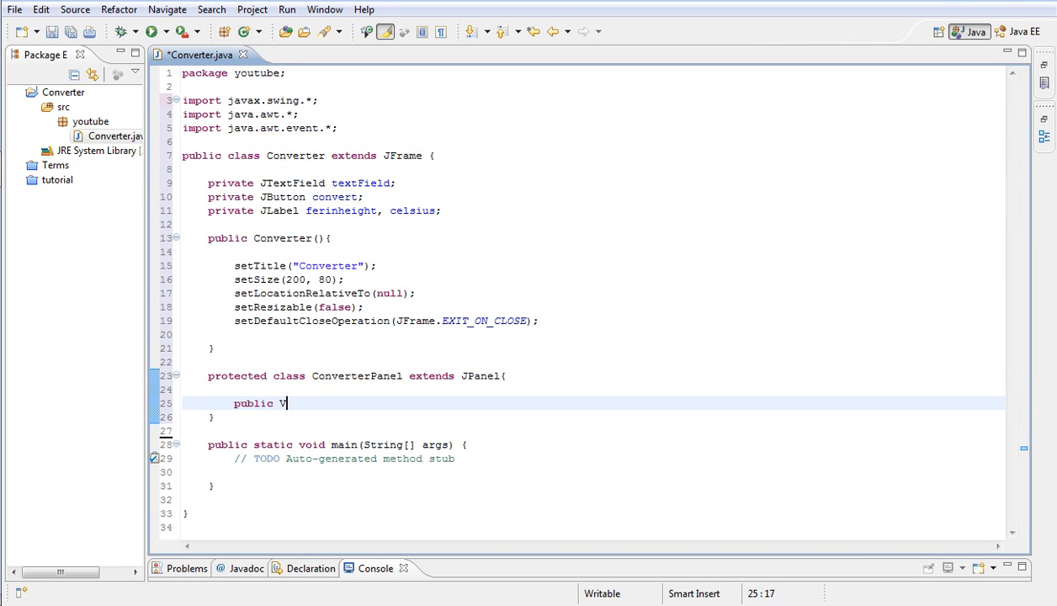
type("onverte")
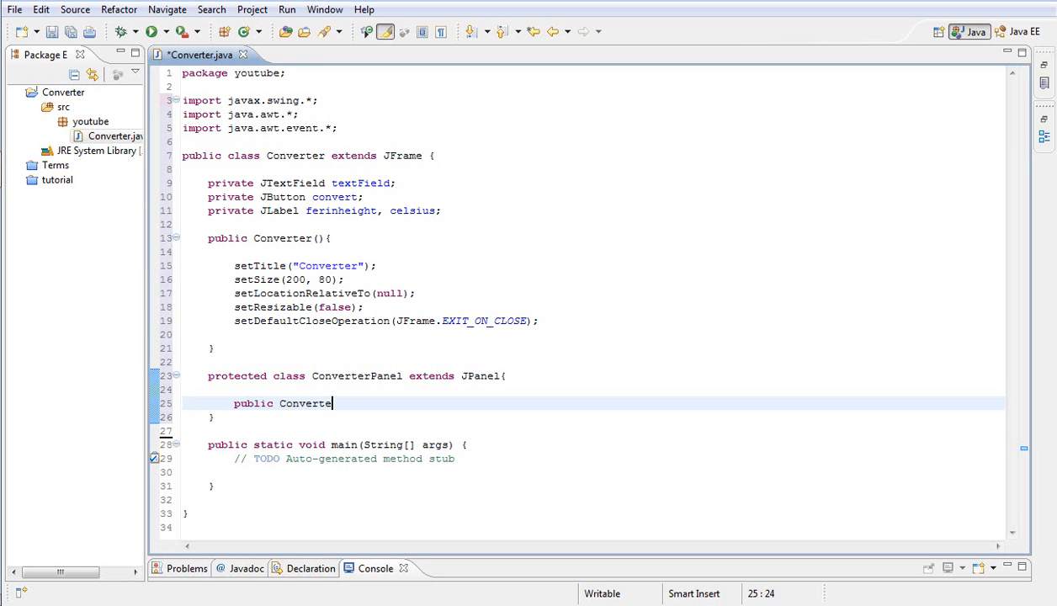
type("rPa")
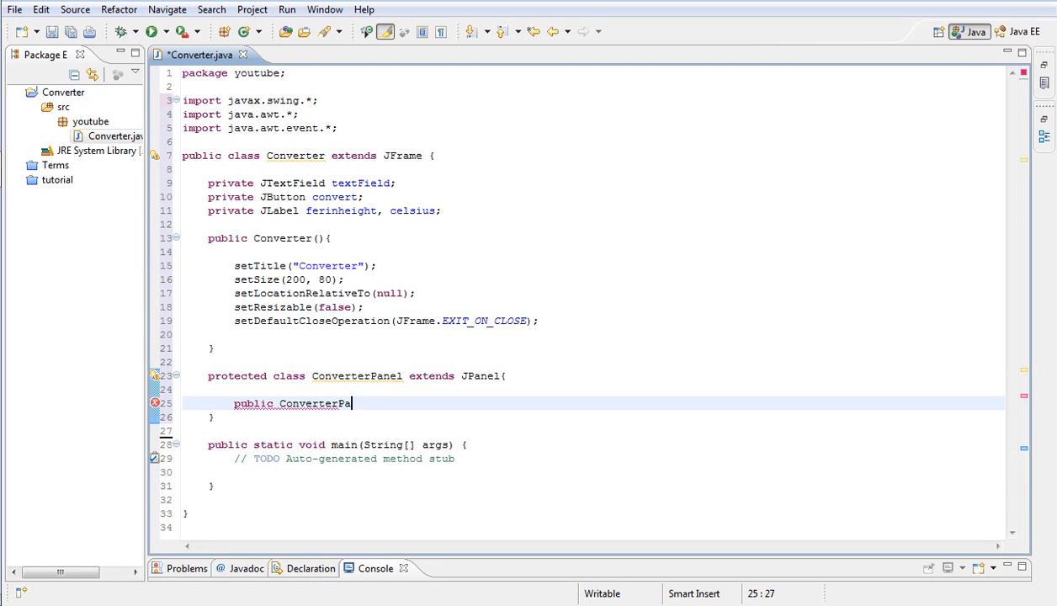
type("nel()")
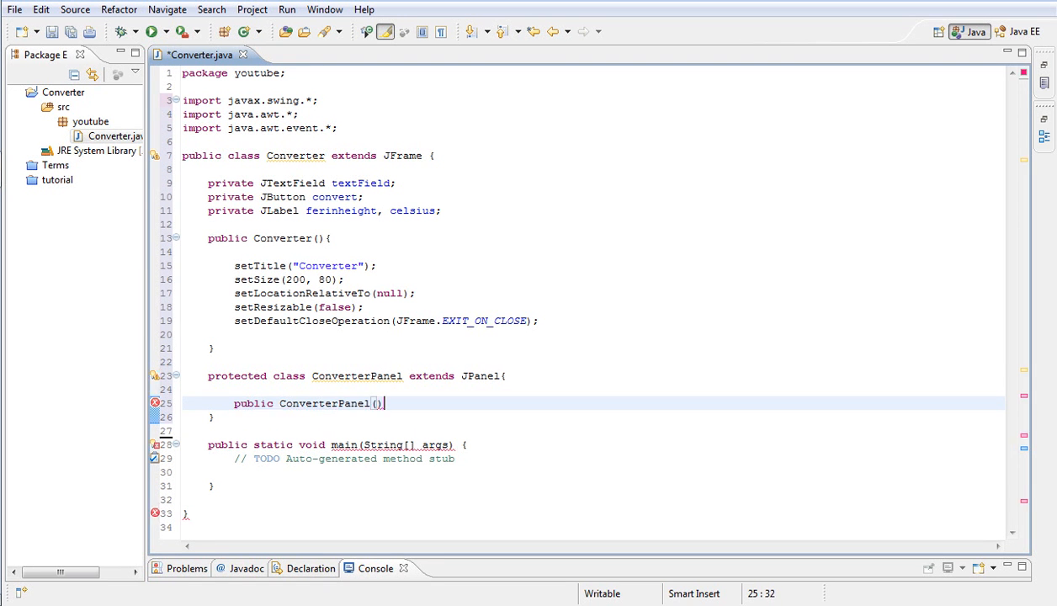
- Set a 2×2 GridLayout inside the ConverterPanel constructor
type("{")
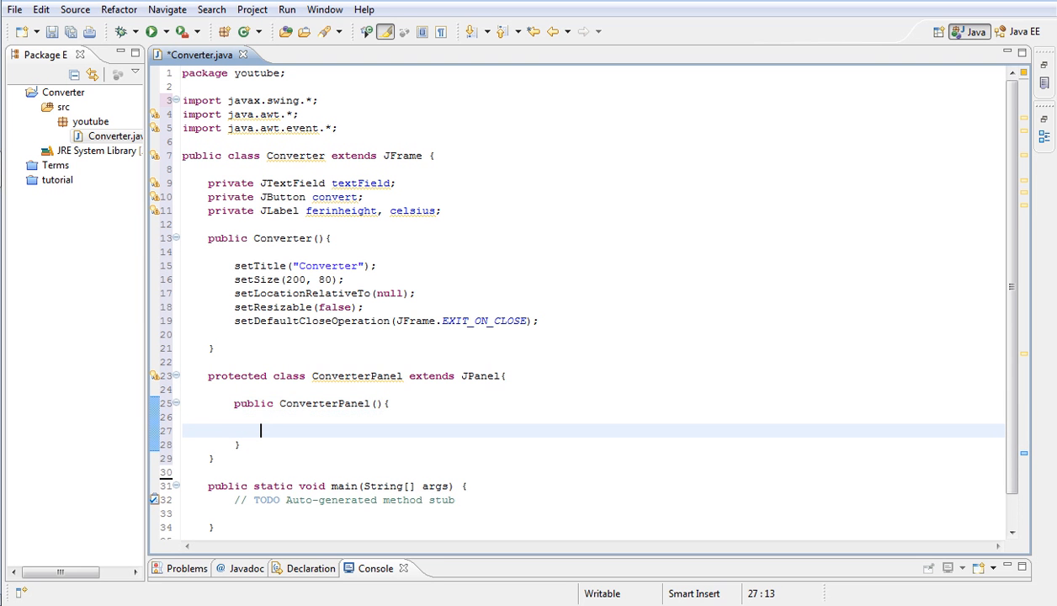
type("setL")
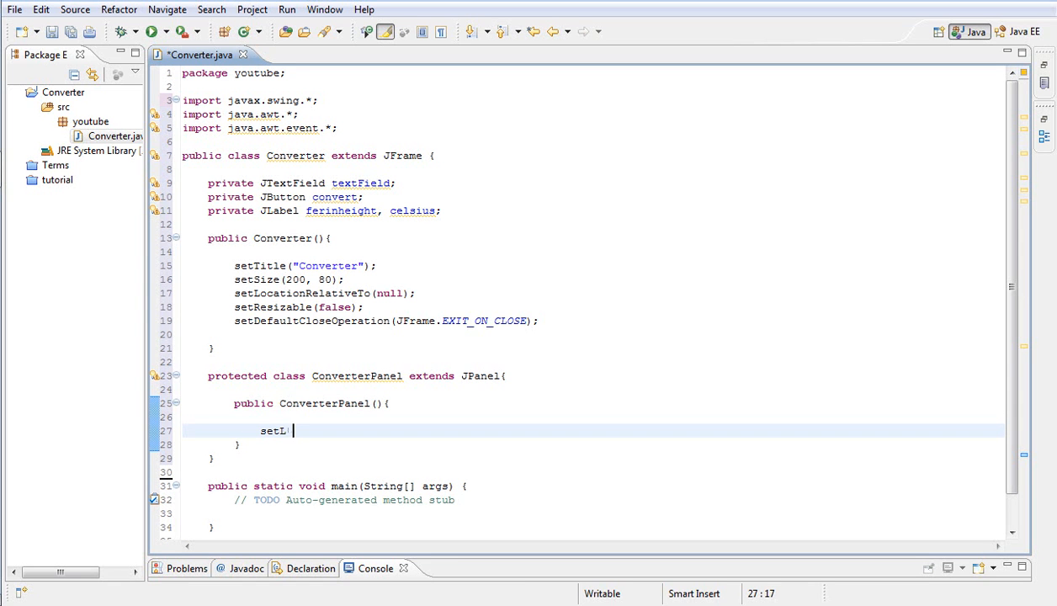
type("ayout")
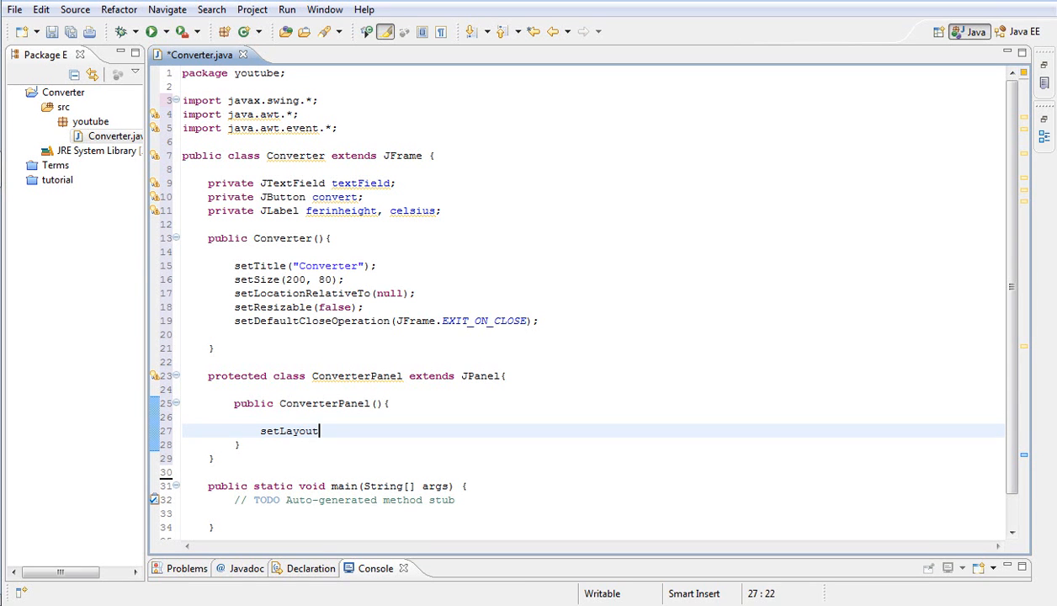
type("(new G")
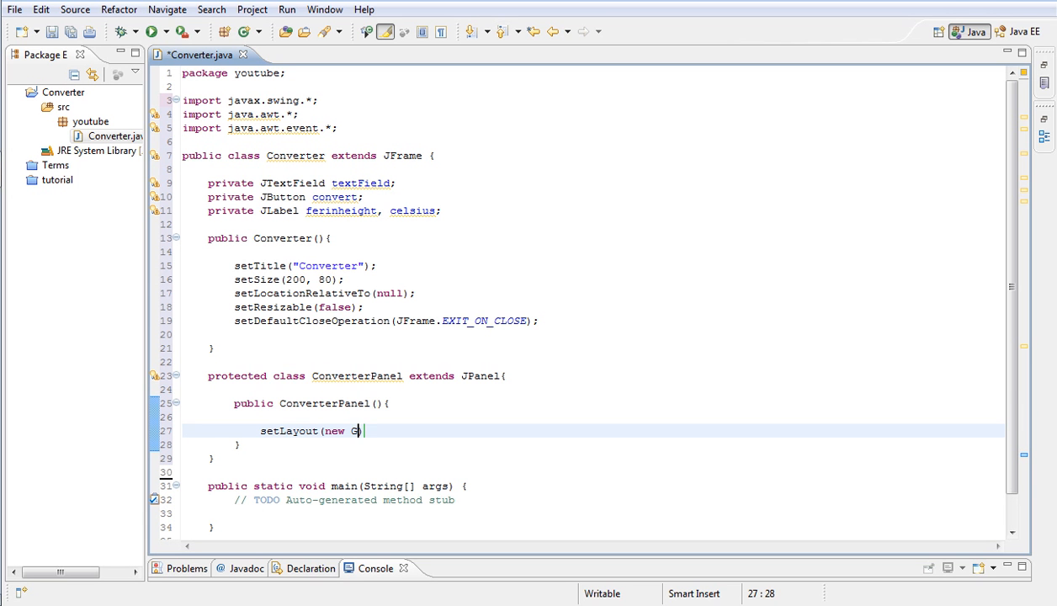
type("ride")
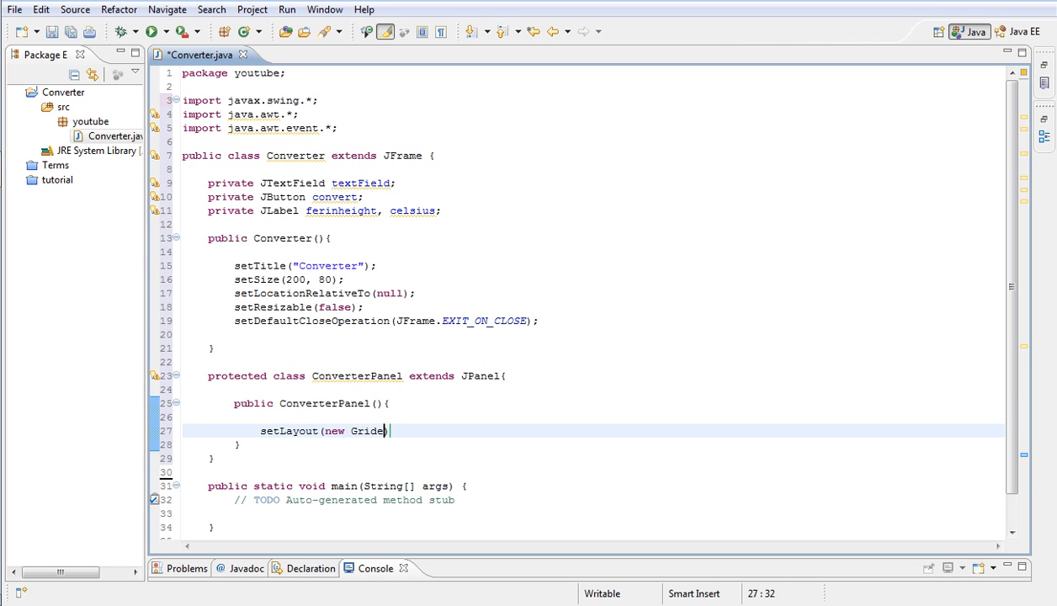
type("Layout)")
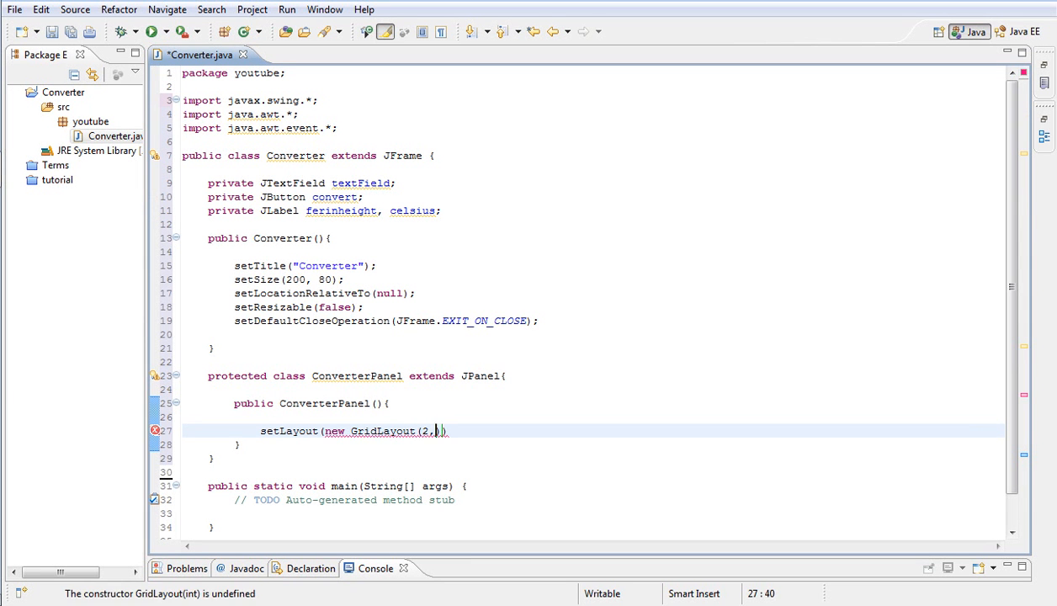
type("2);")
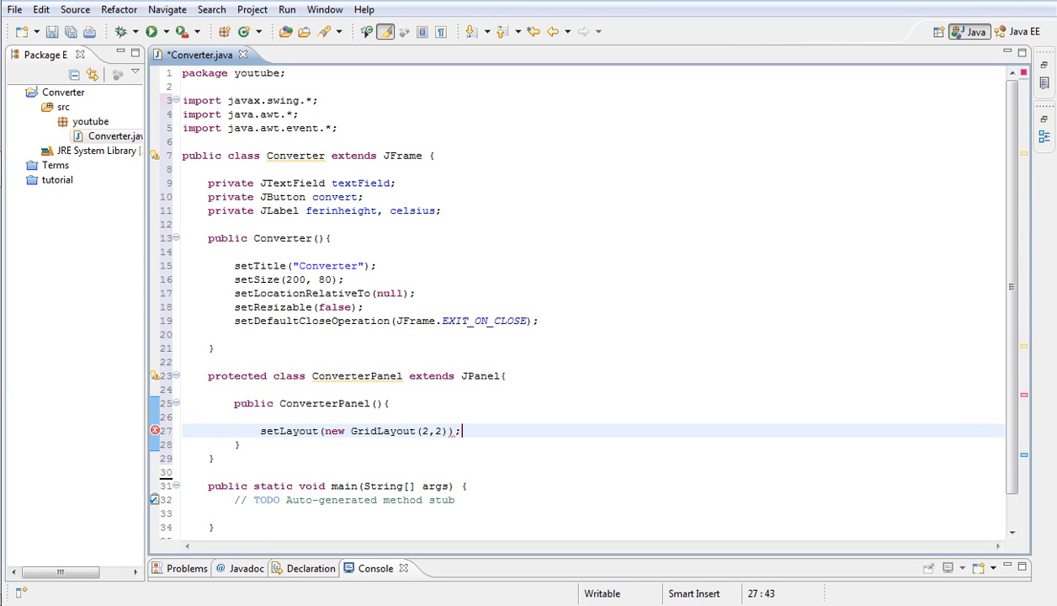
key("Return")
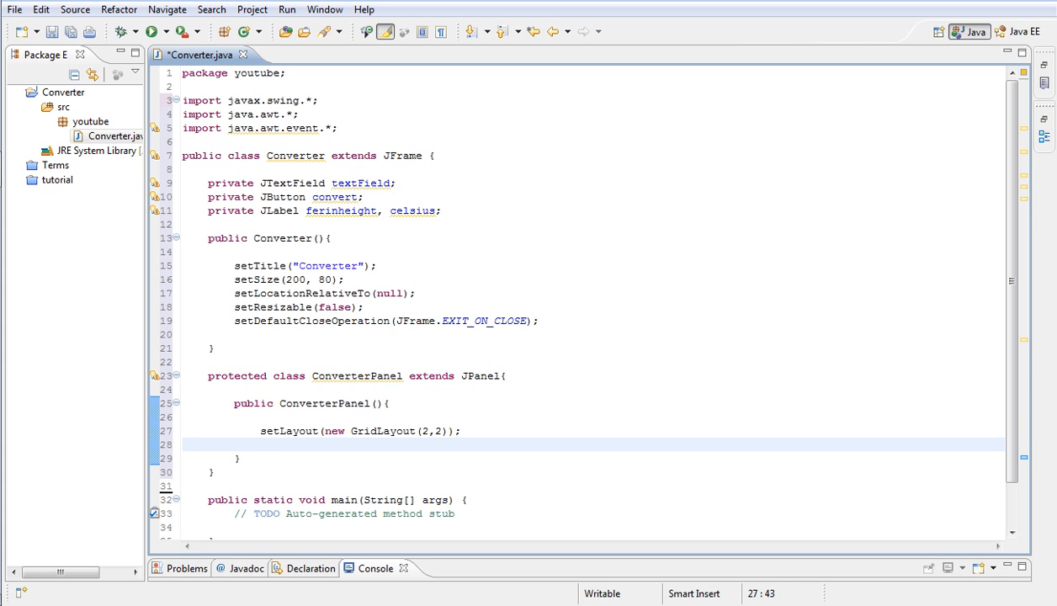
- Create the textField JTextField and the convert JButton labelled "Convert"
type("textField")
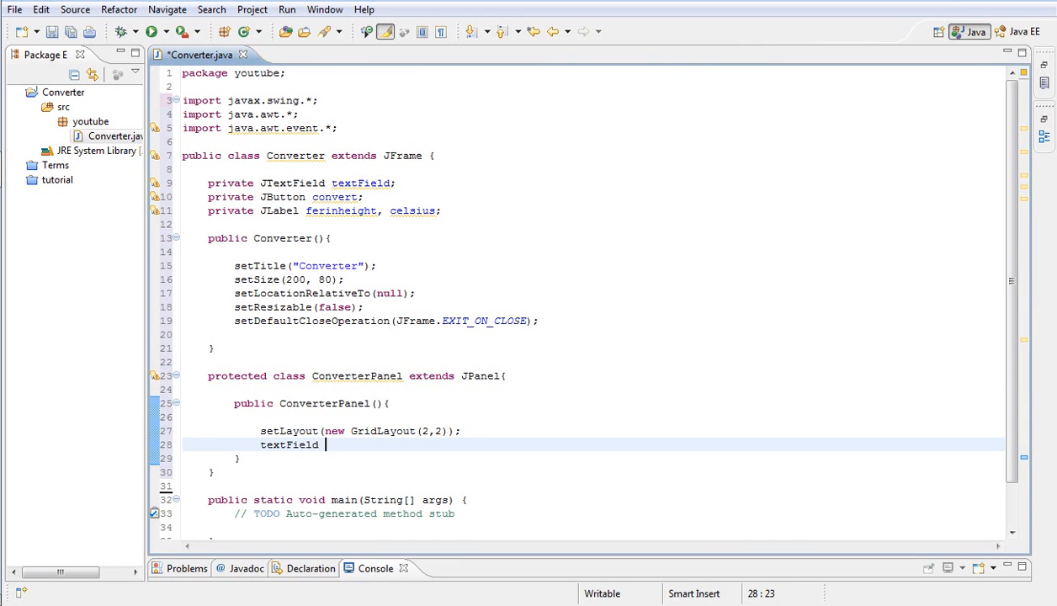
type("= new J")
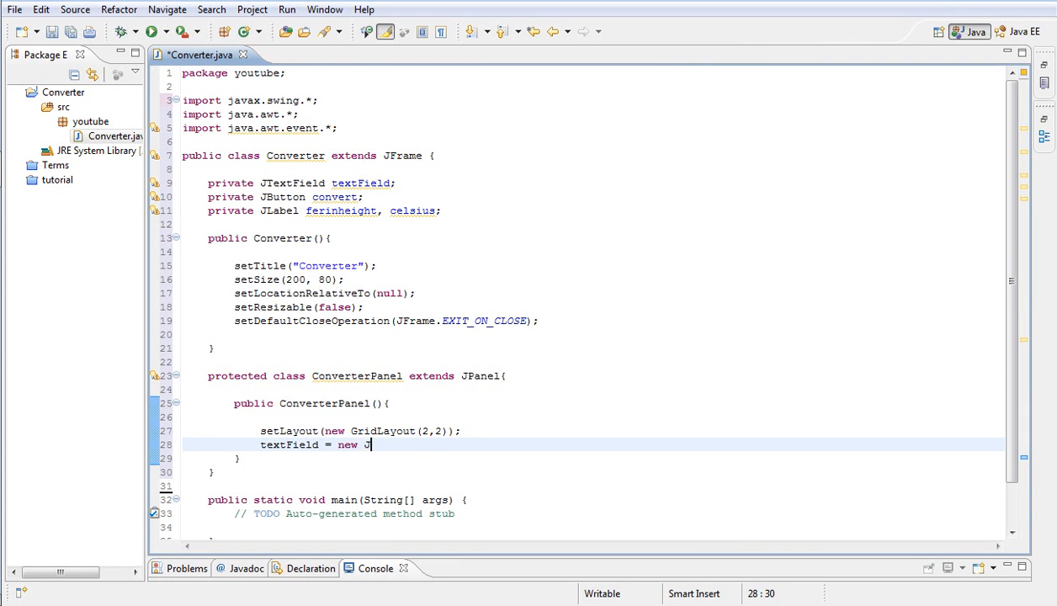
type("TextField")
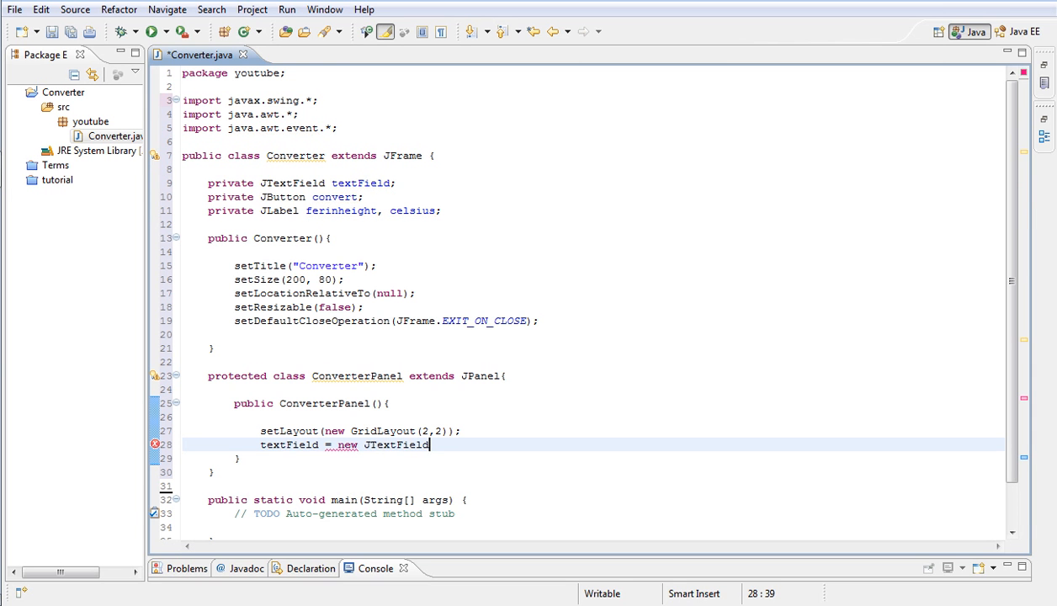
type("();")
type("co")
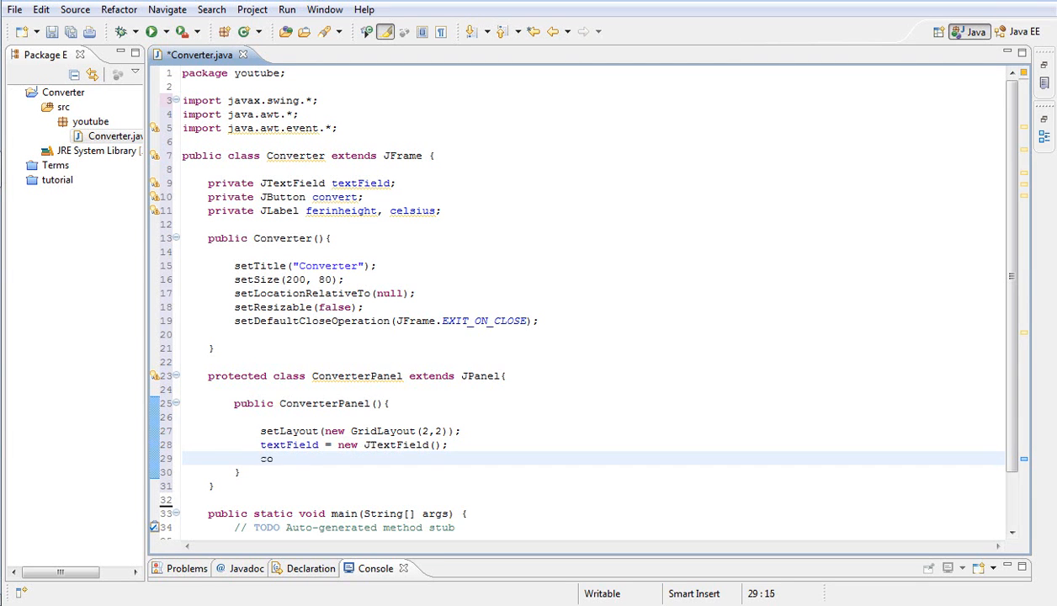
type("nvert = new J")
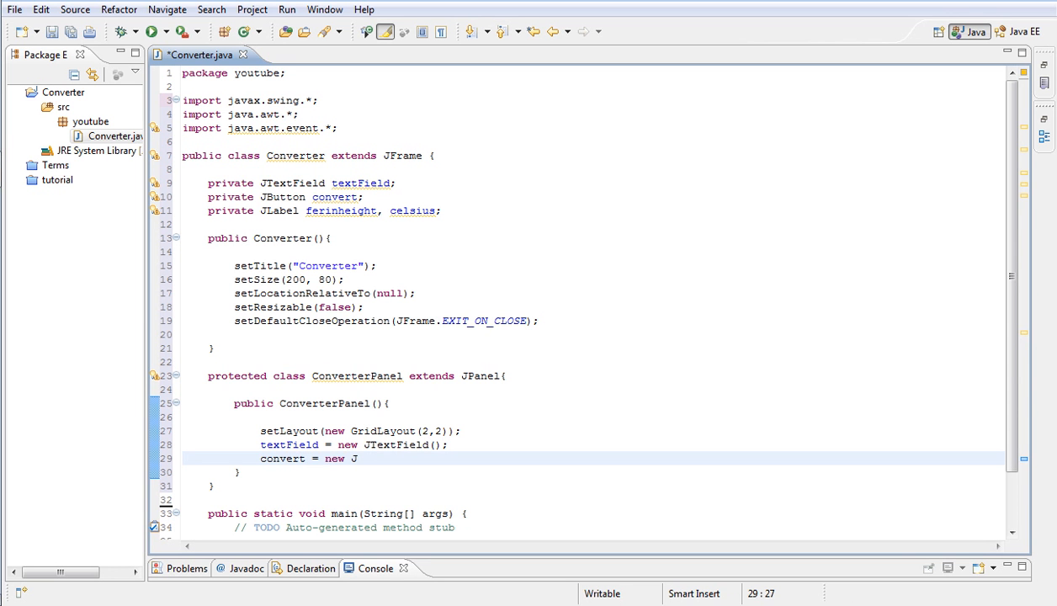
type("Button")
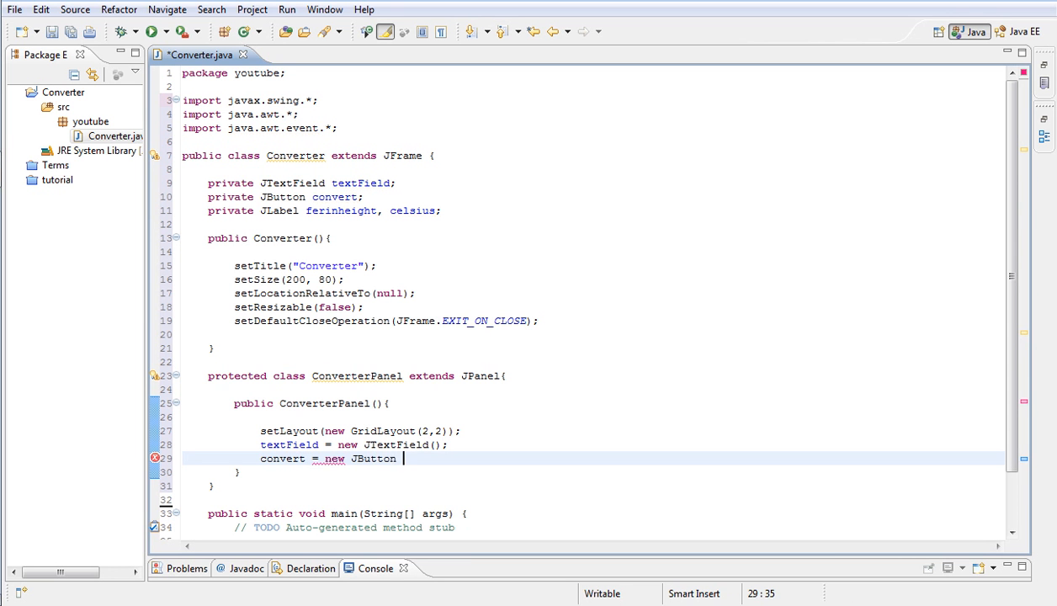
type("(\"Convert\")")
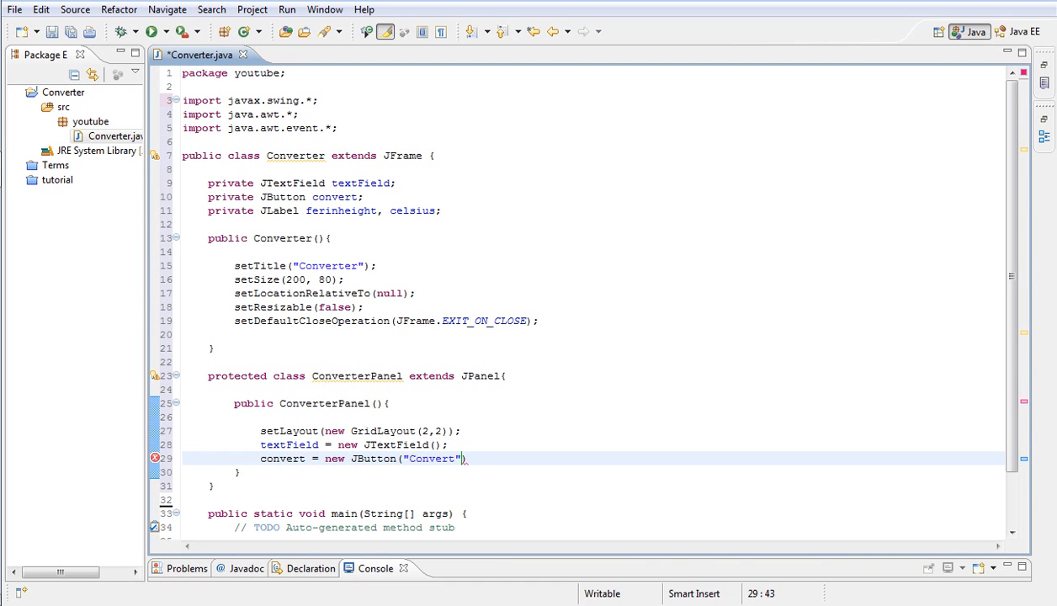
key("Return")
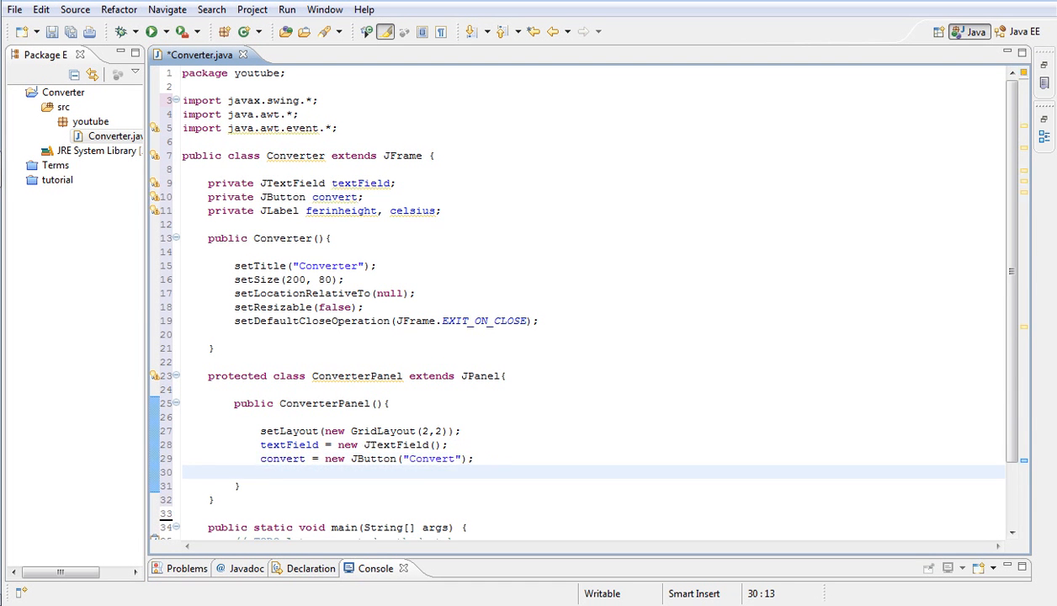
- Create the ferinheight and celsius JLabels with texts "Ferinheight" and "Celsius"
type("fer")
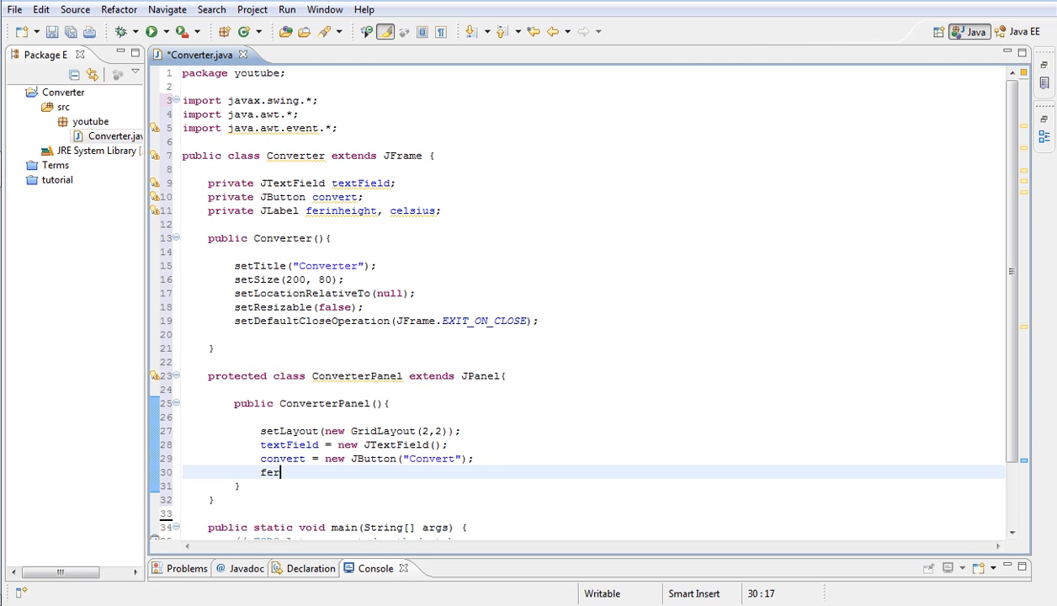
type("inheight = new")
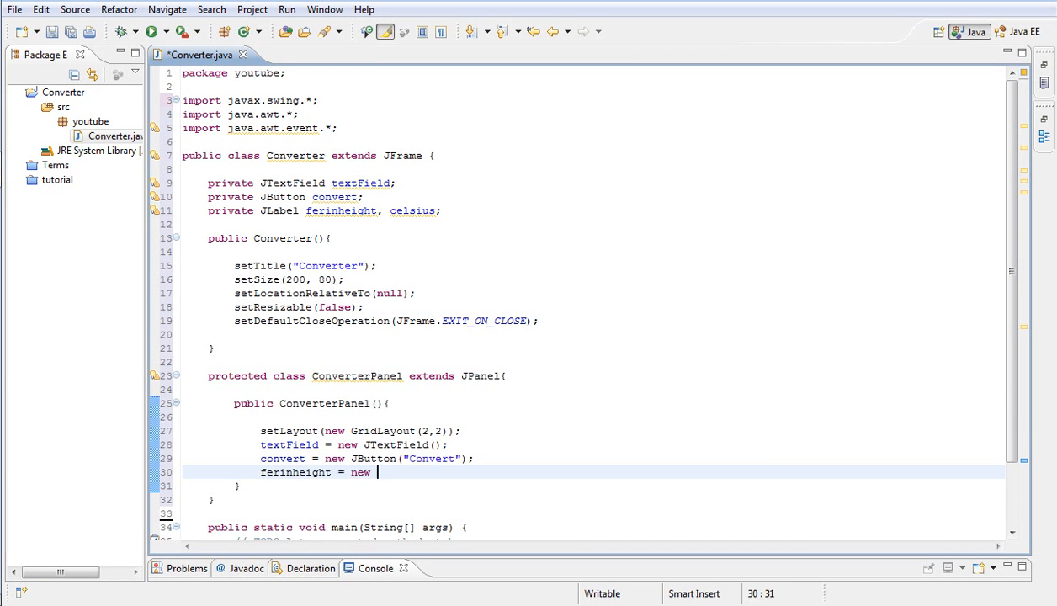
type("JLabel()")
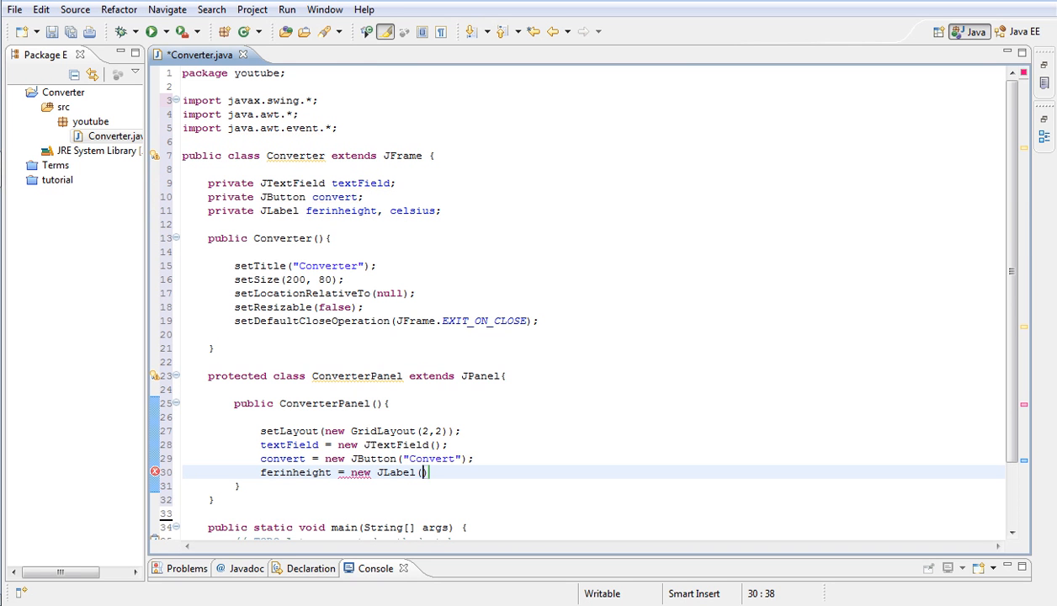
type("\"")
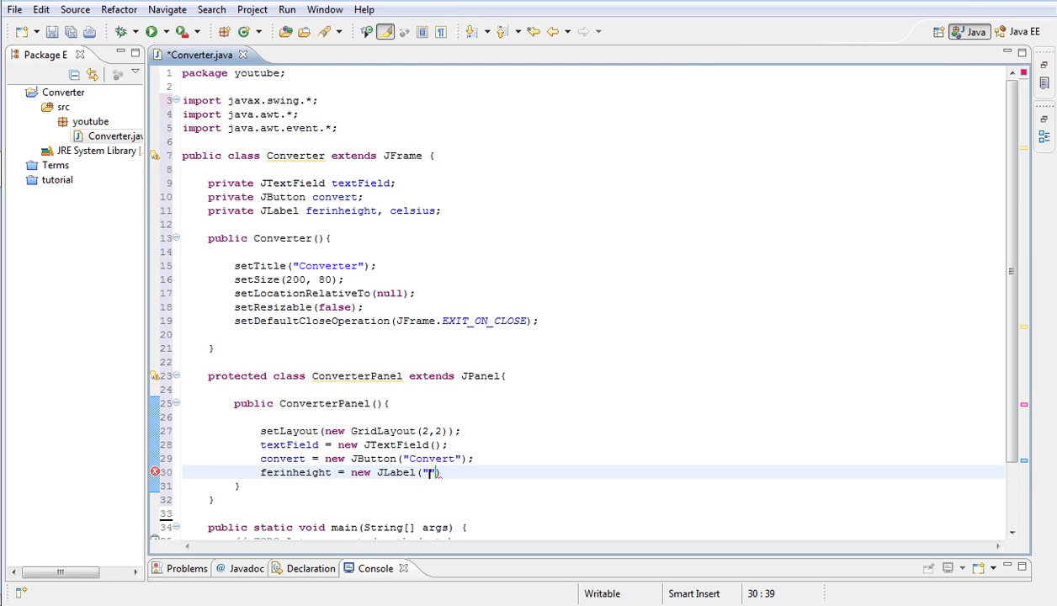
type("Ferin")
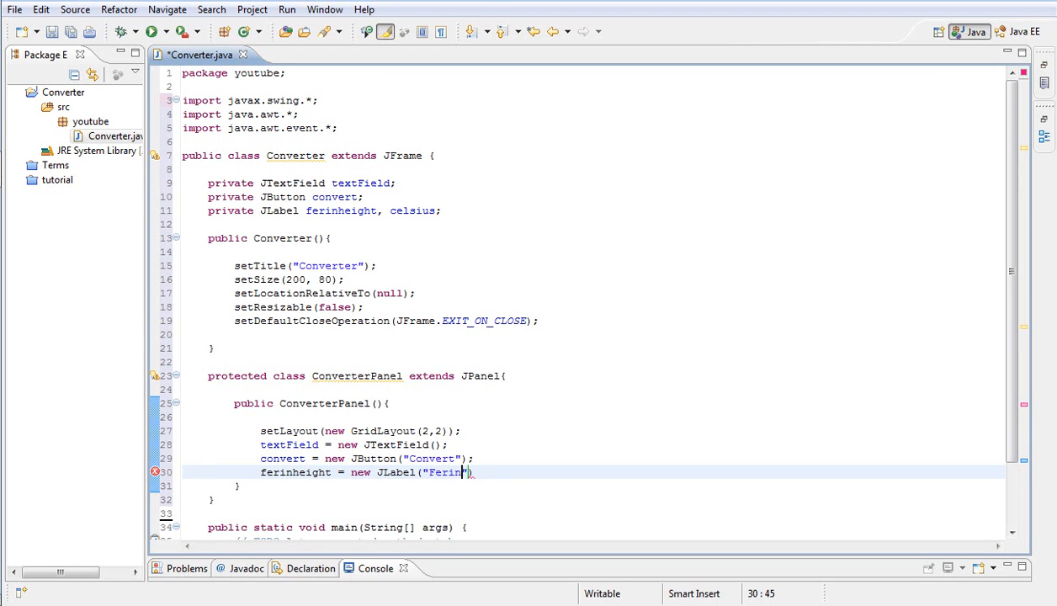
type("height")
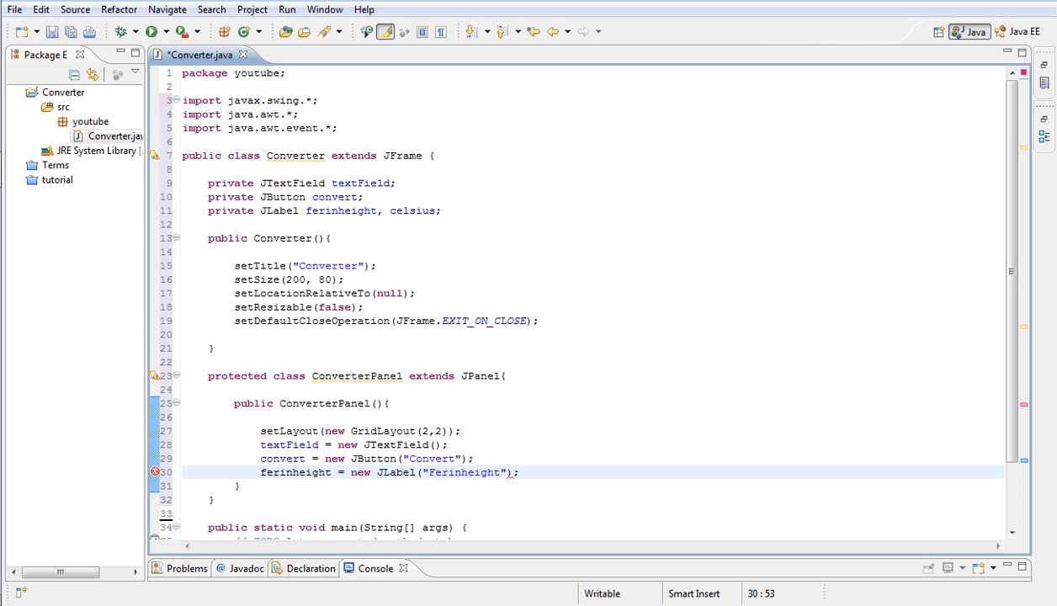
type("celi")
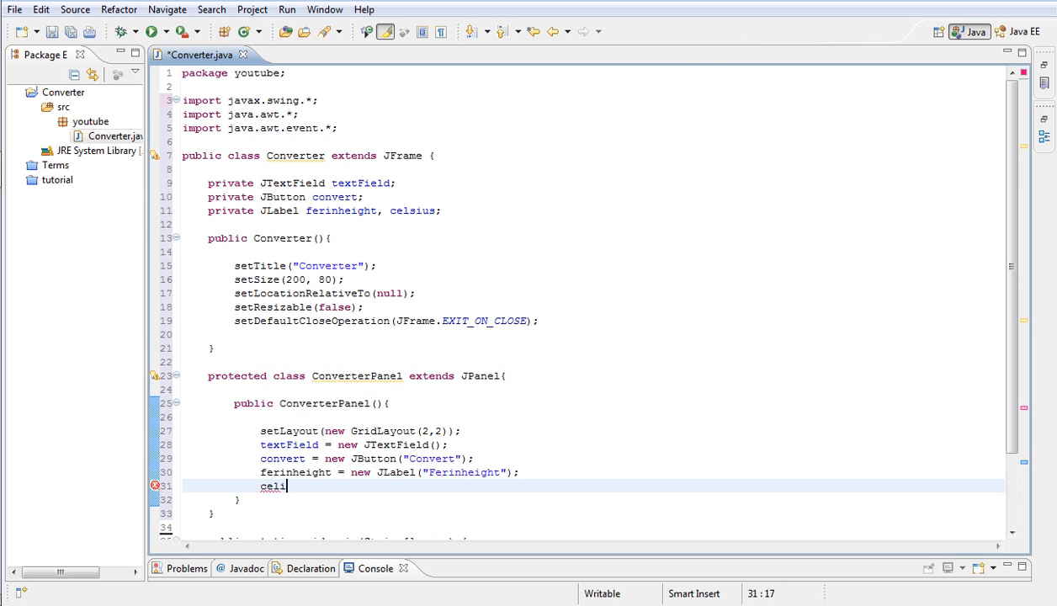
type("sius =")
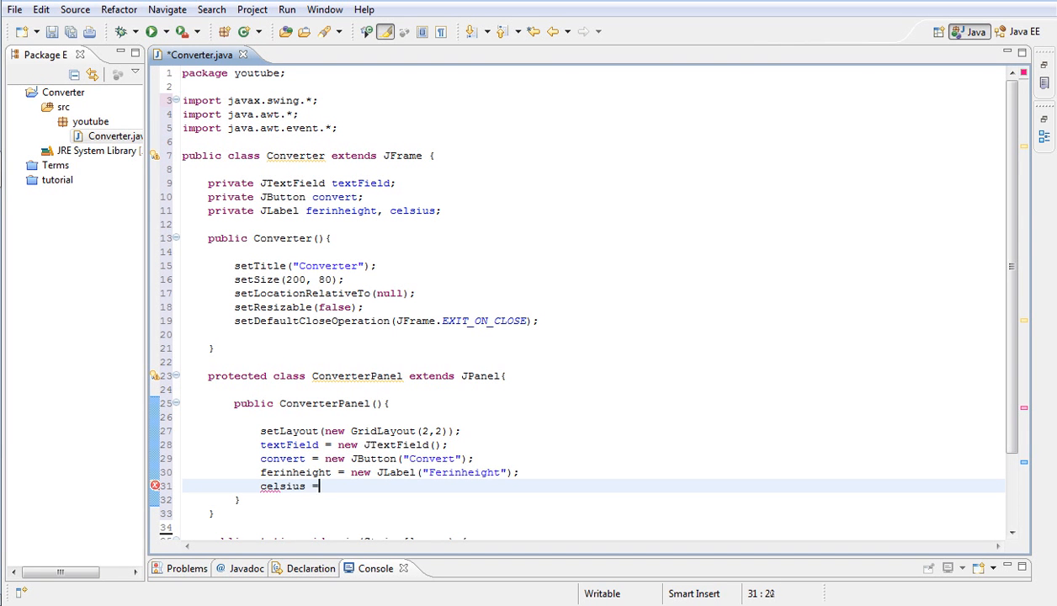
type("new JLabel")
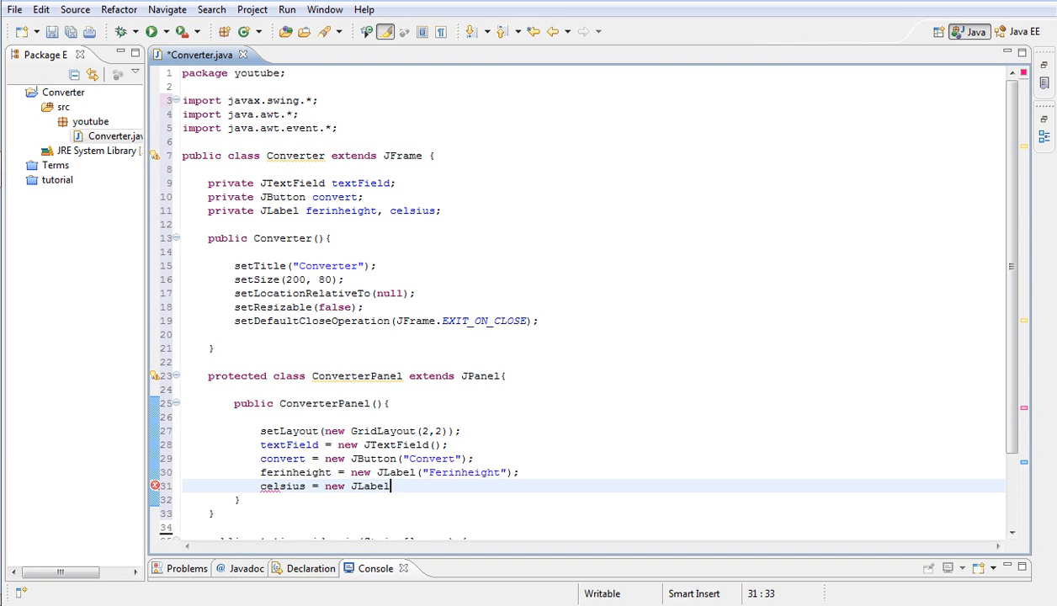
type("(\"Cle\"")
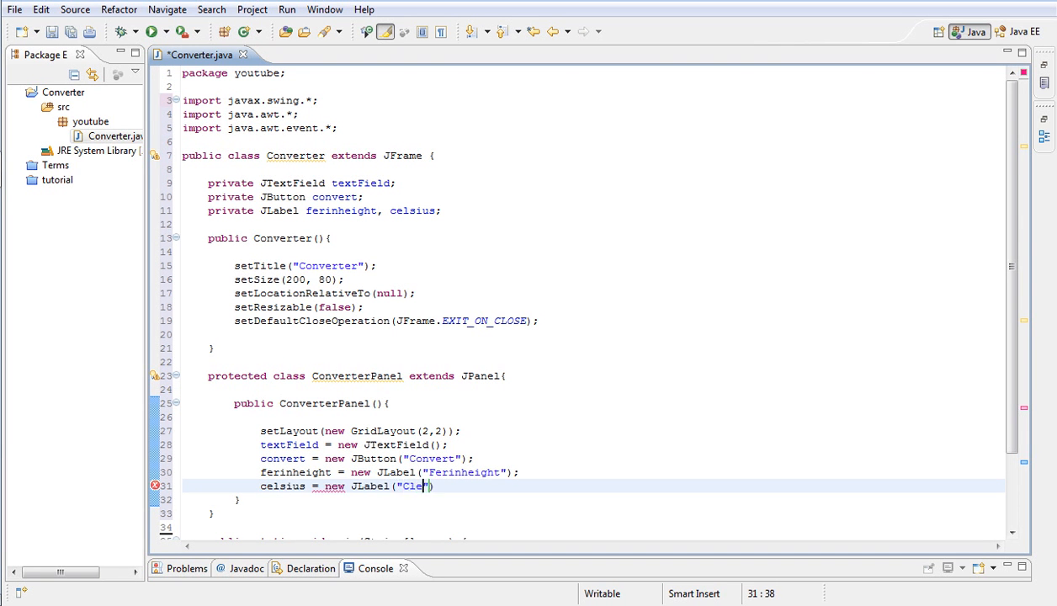
type("Celsius")
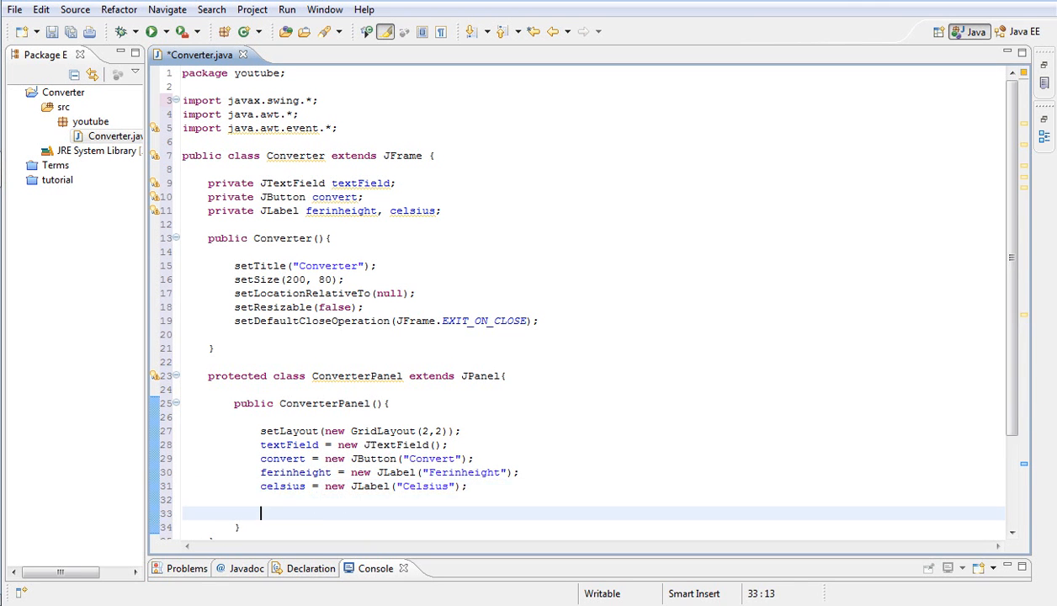
- Add the ferinheight label and the textField to the panel with add(ferinheight); add(textField);
scroll("down", 3)
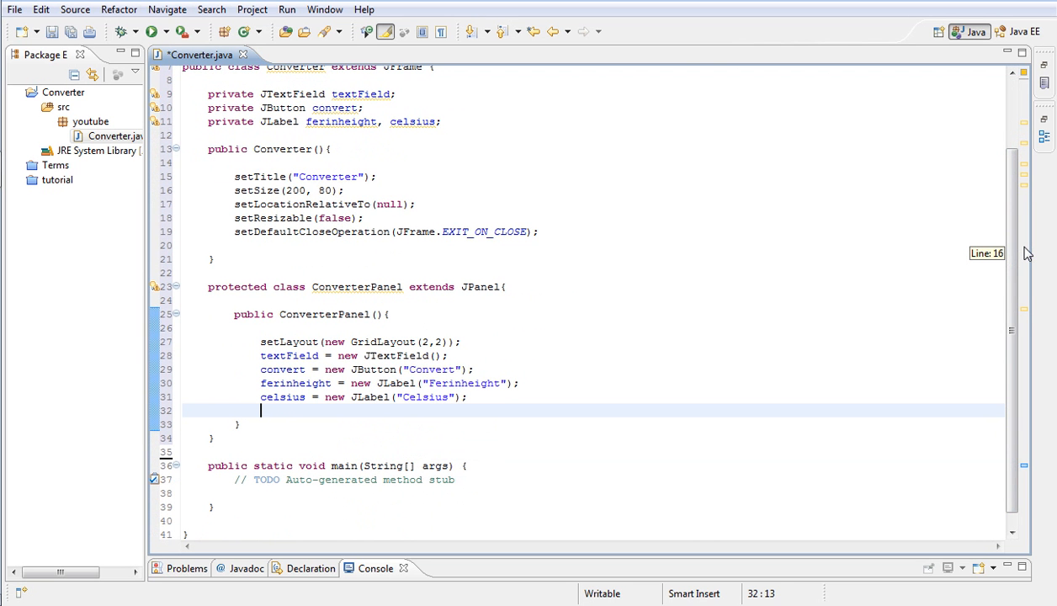
type("add()")
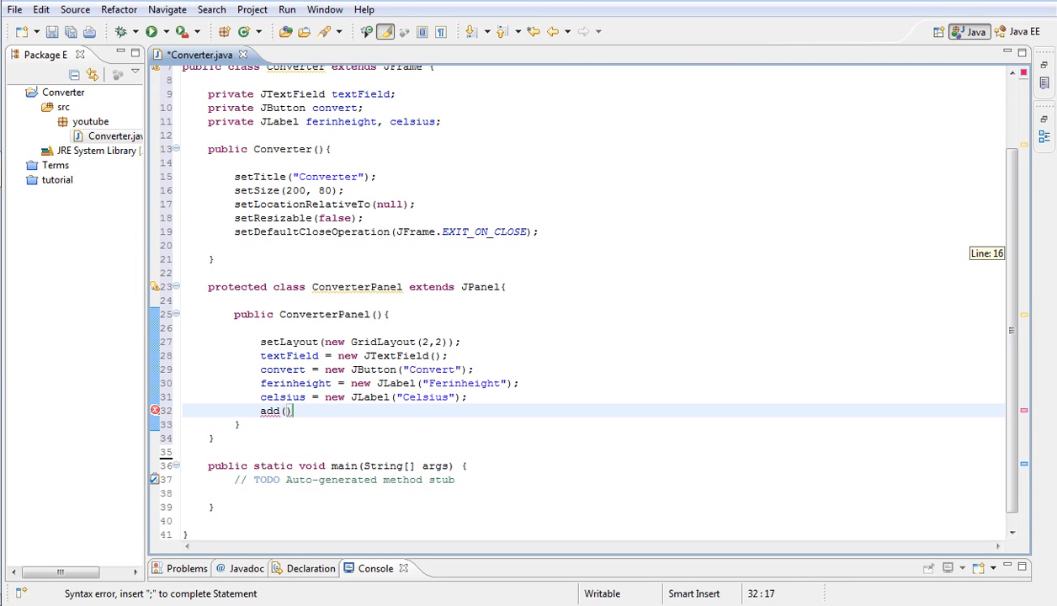
type("fe")
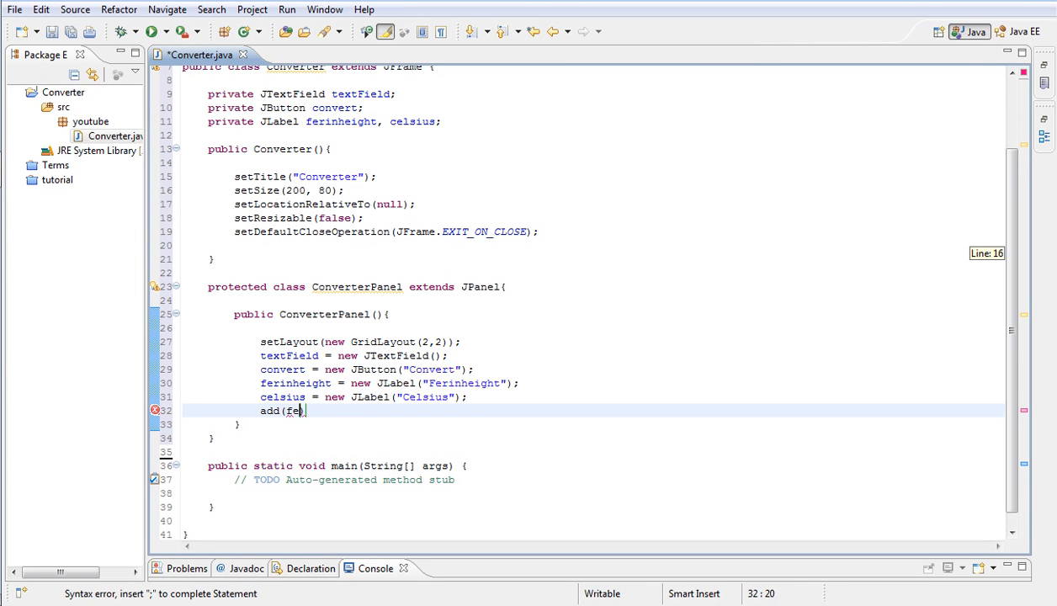
type("rinheig")
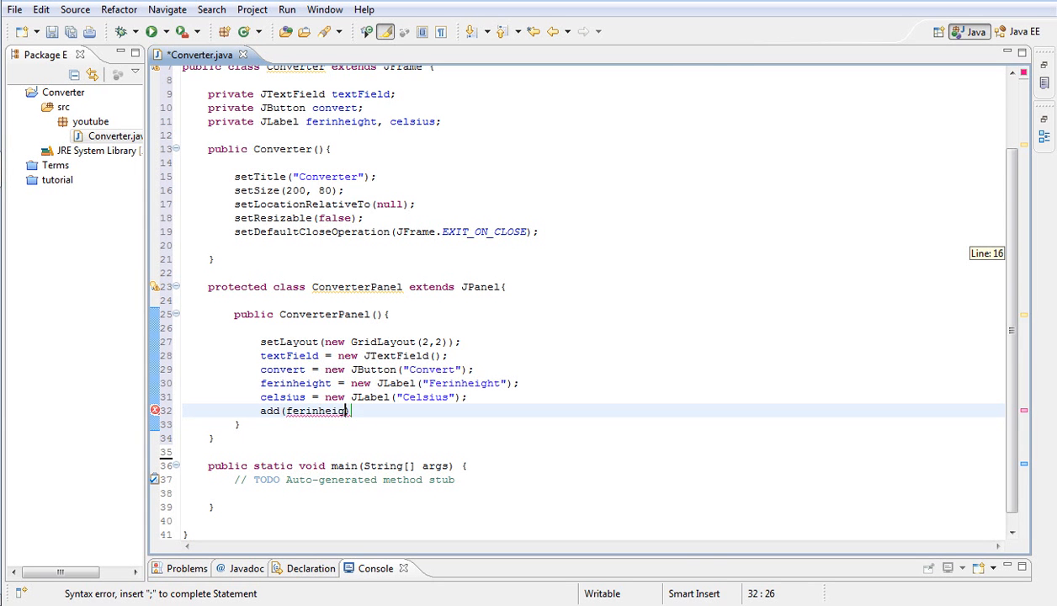
type("t)")
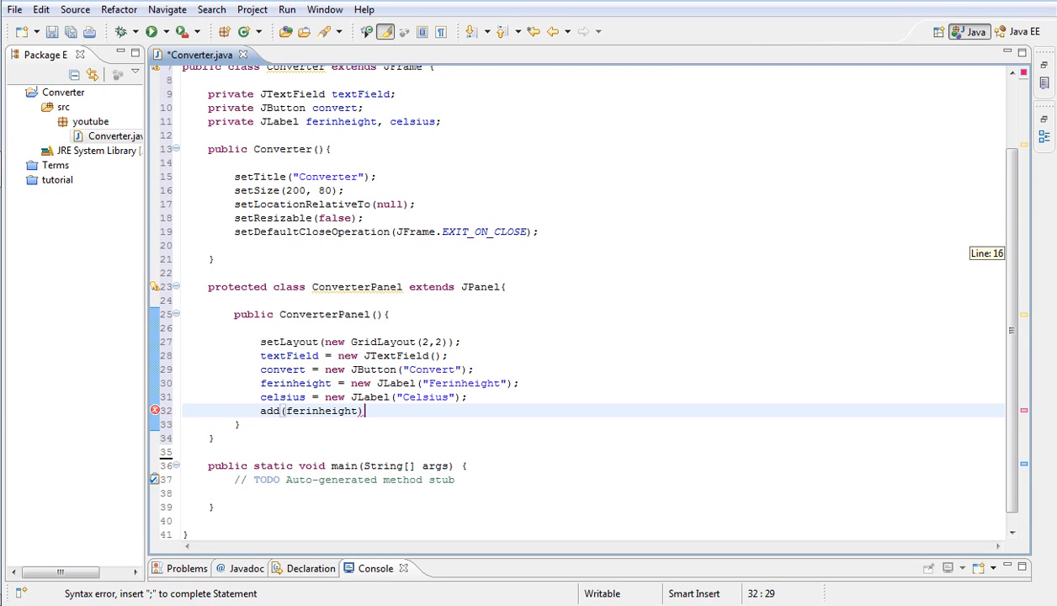
type(";")
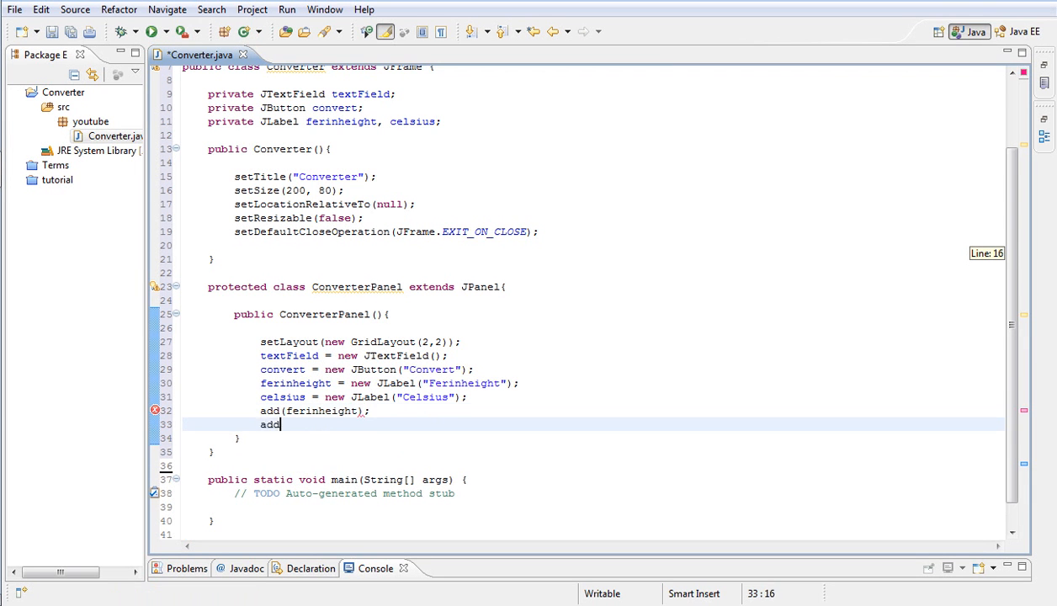
type("()")
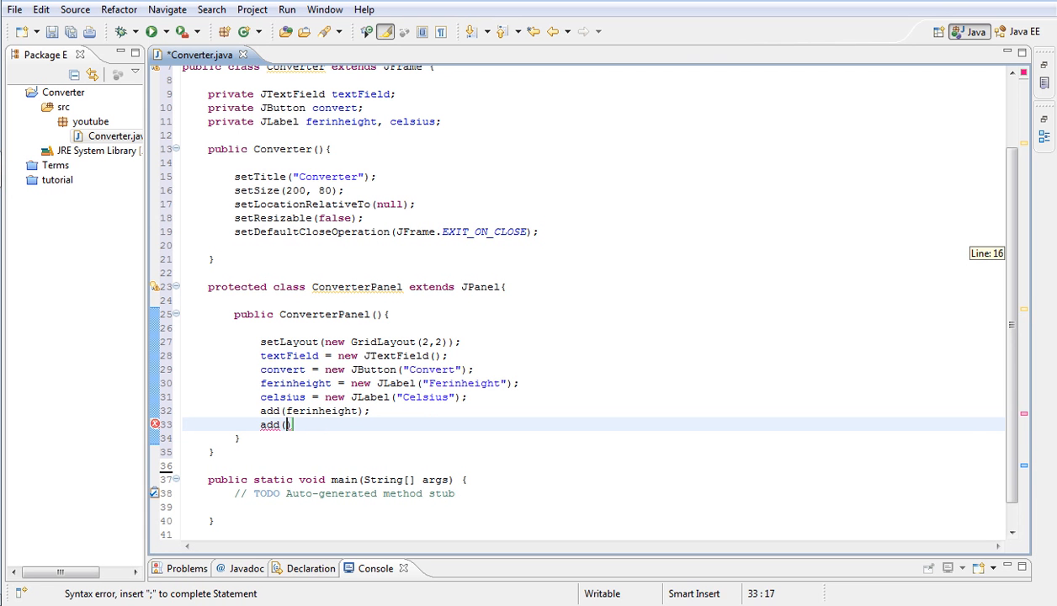
type("textField")
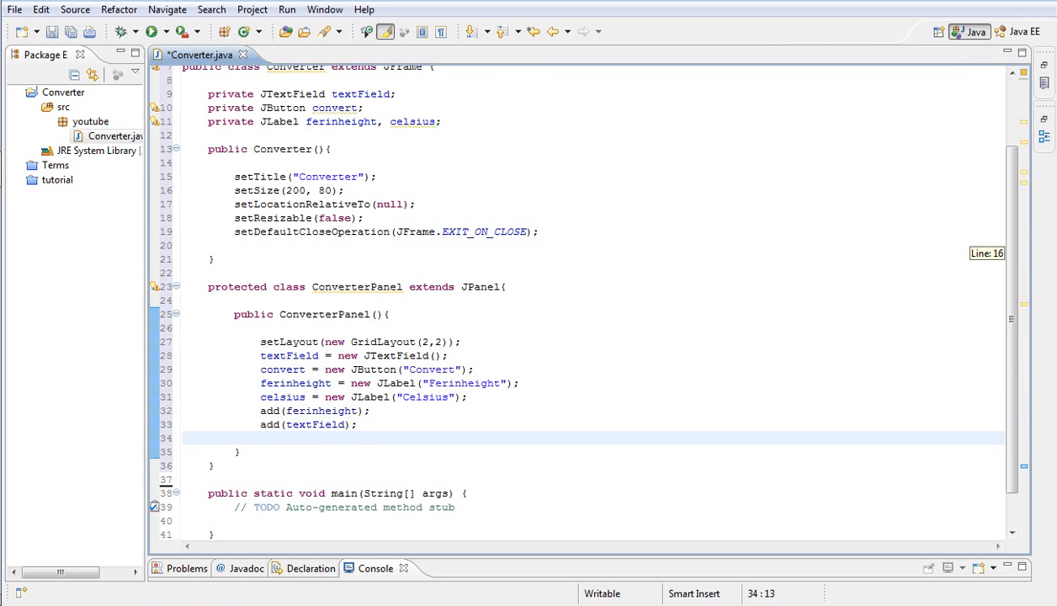
- Add the convert button and celsius label with add(convert); add(celsius);
type("add()")
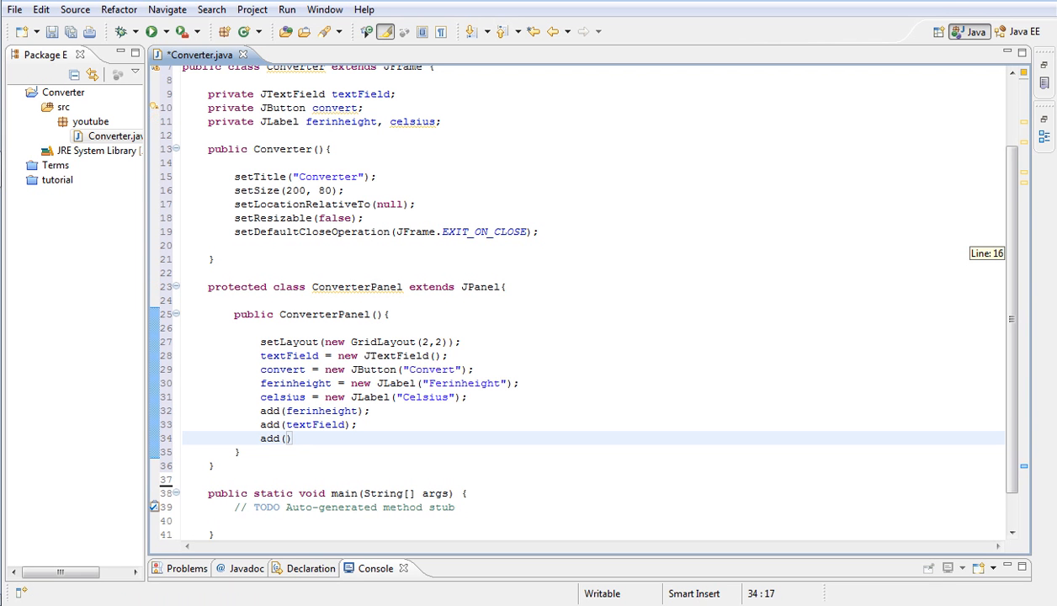
type("convert")
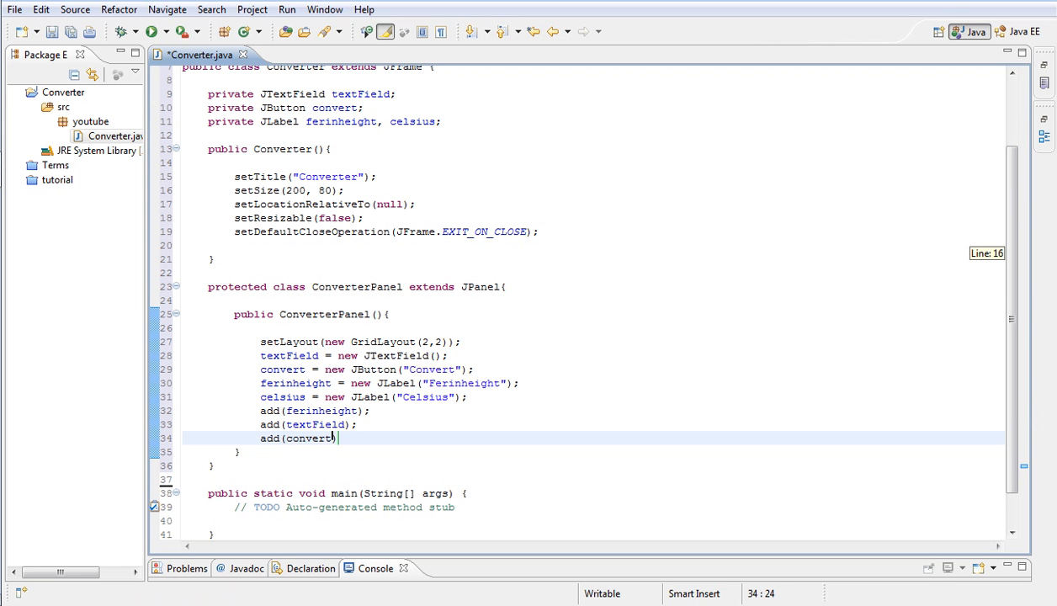
key("Return")
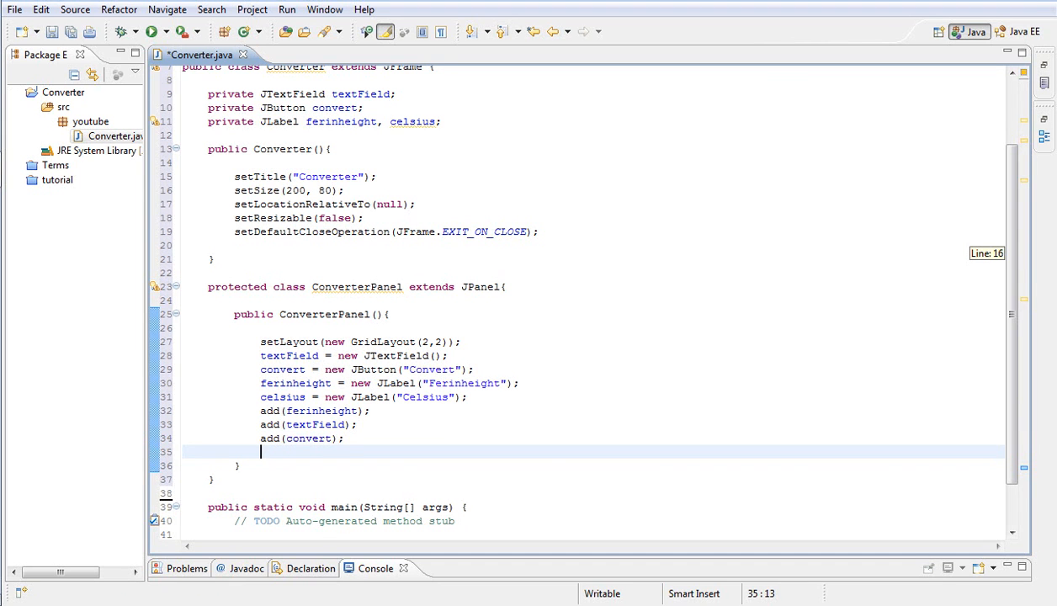
type("add()")
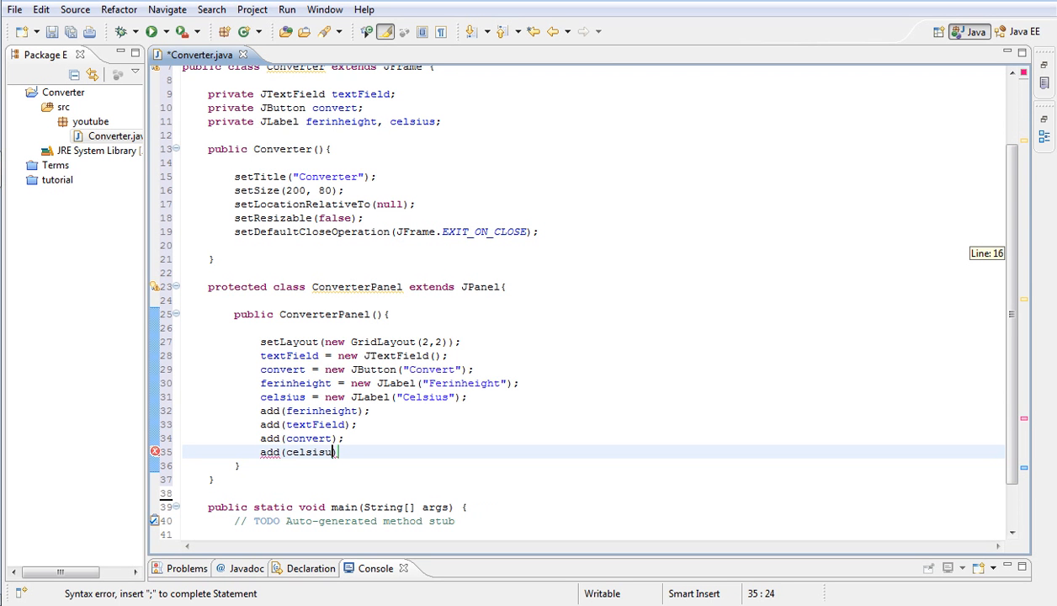
key("BackSpace")
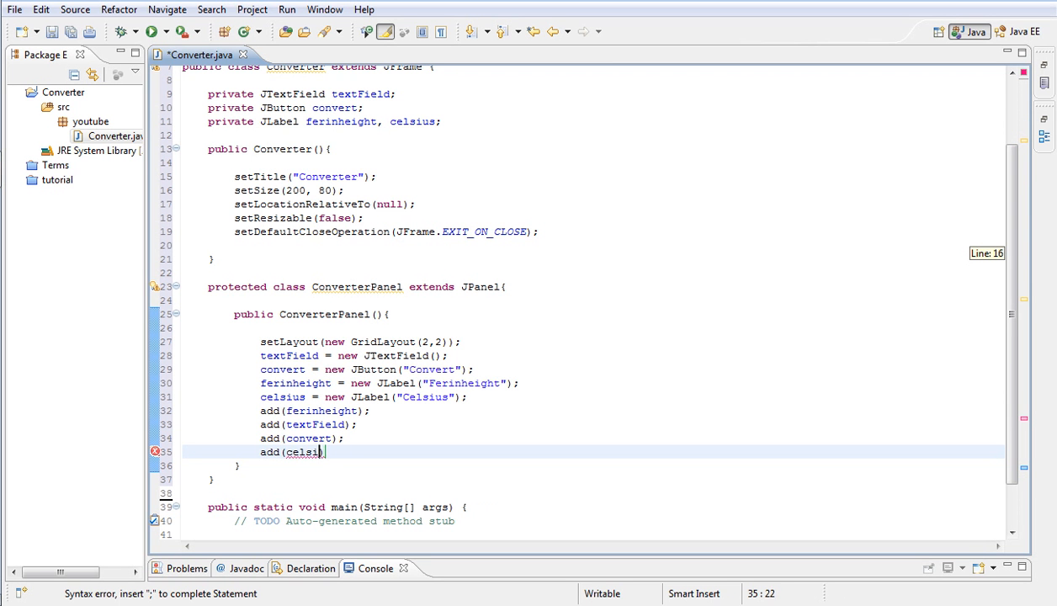
type("us)")
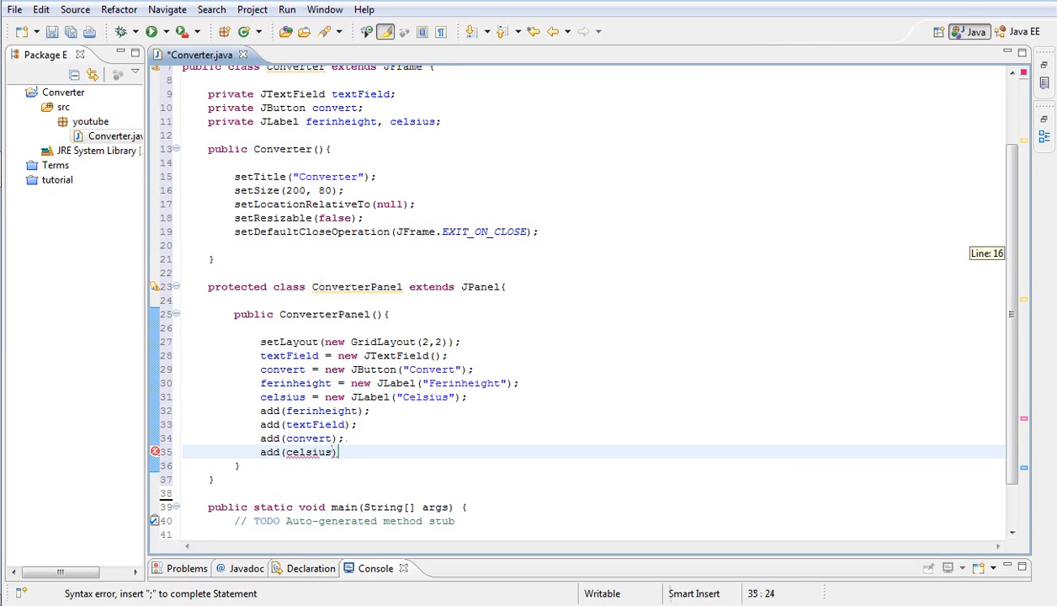
type(";")
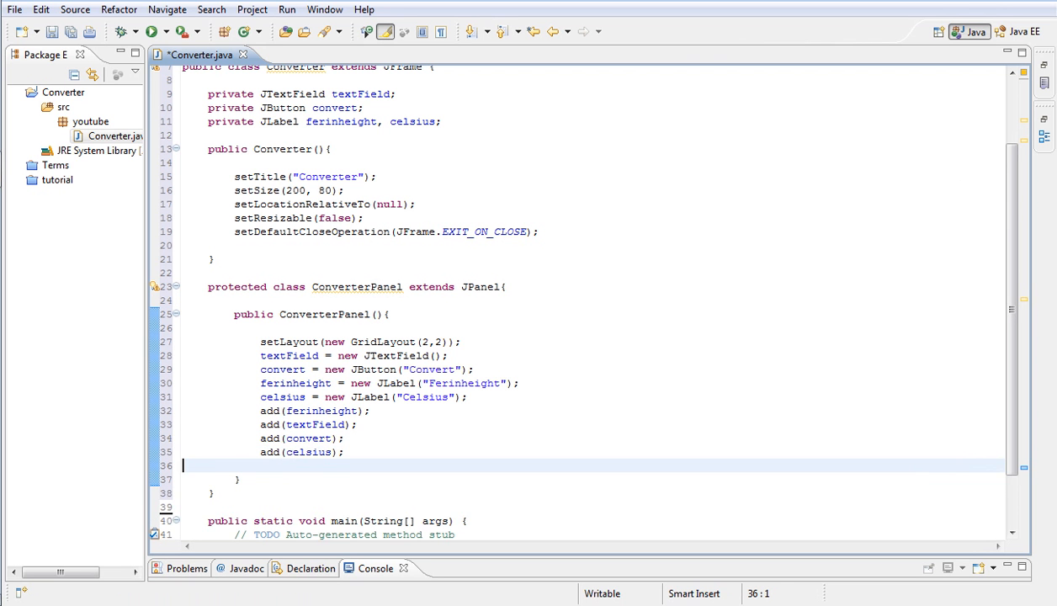
key("Backspace")
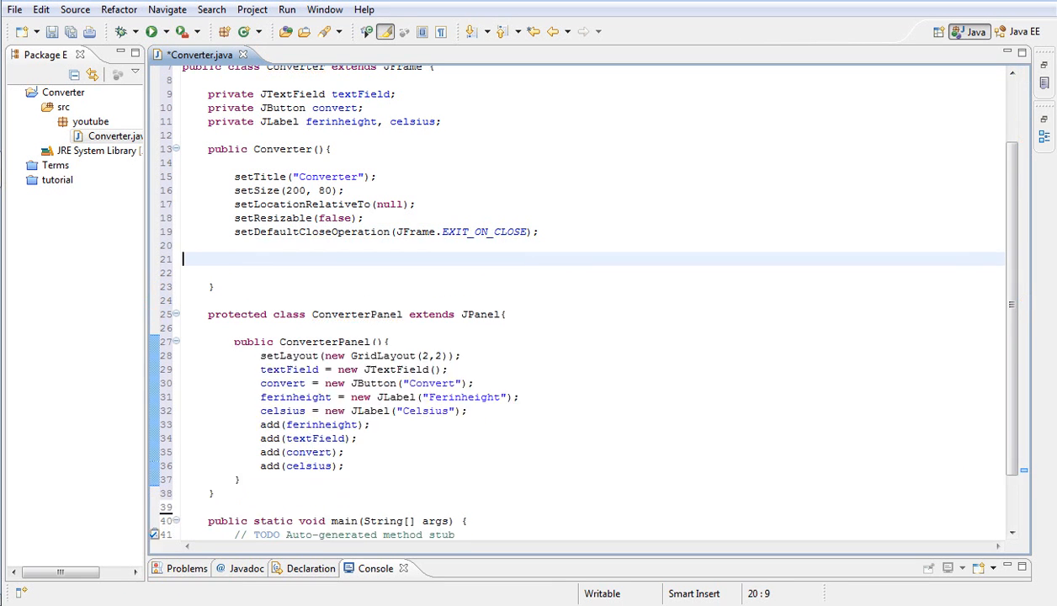
- Write getContentPane().add(new ConverterPanel()); in the Converter constructor using content assist
type("getCon")
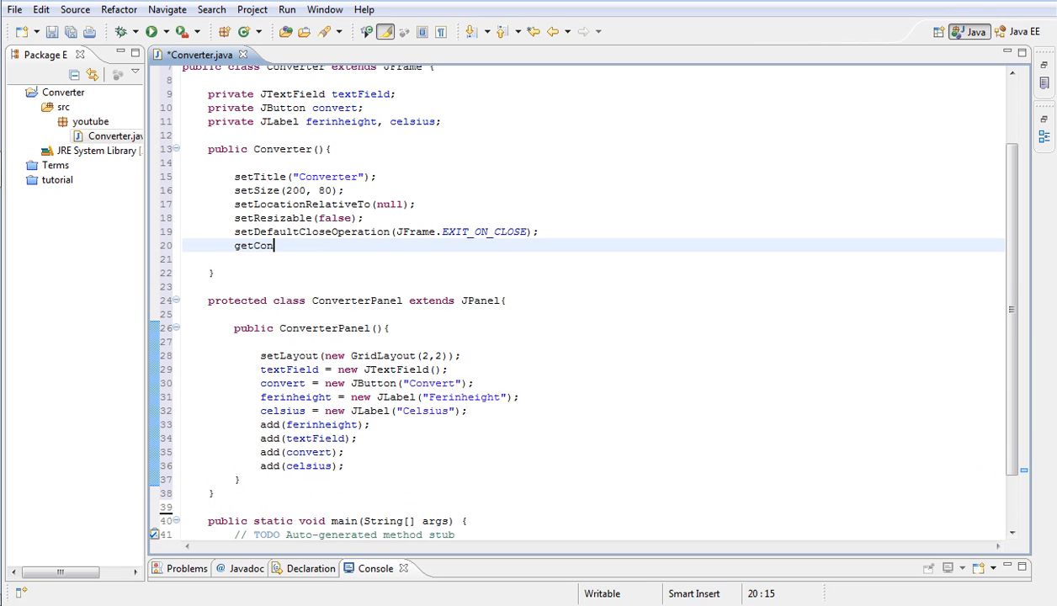
type("tentPane")
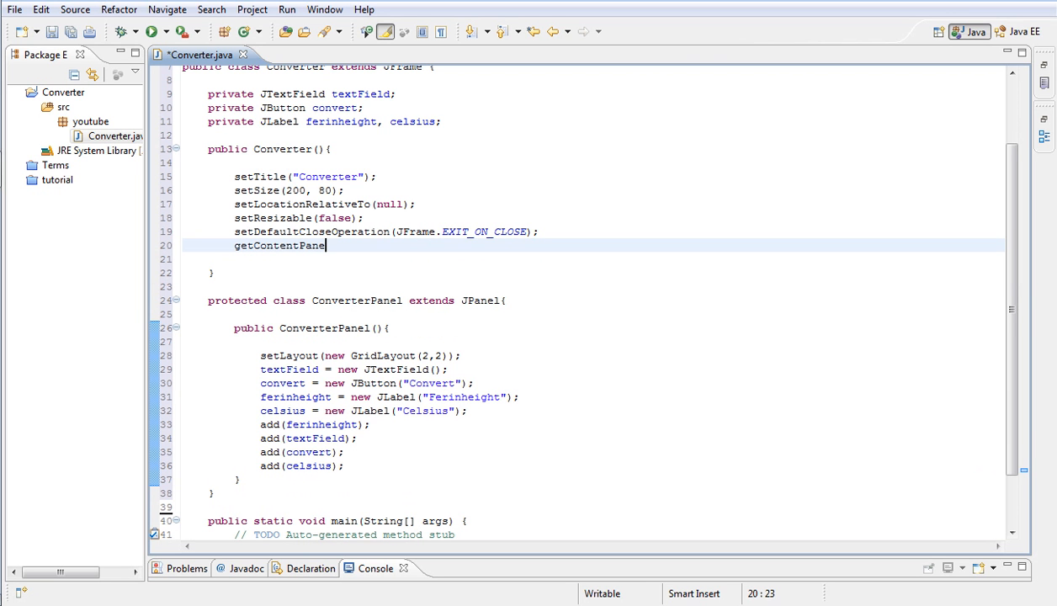
type("().")
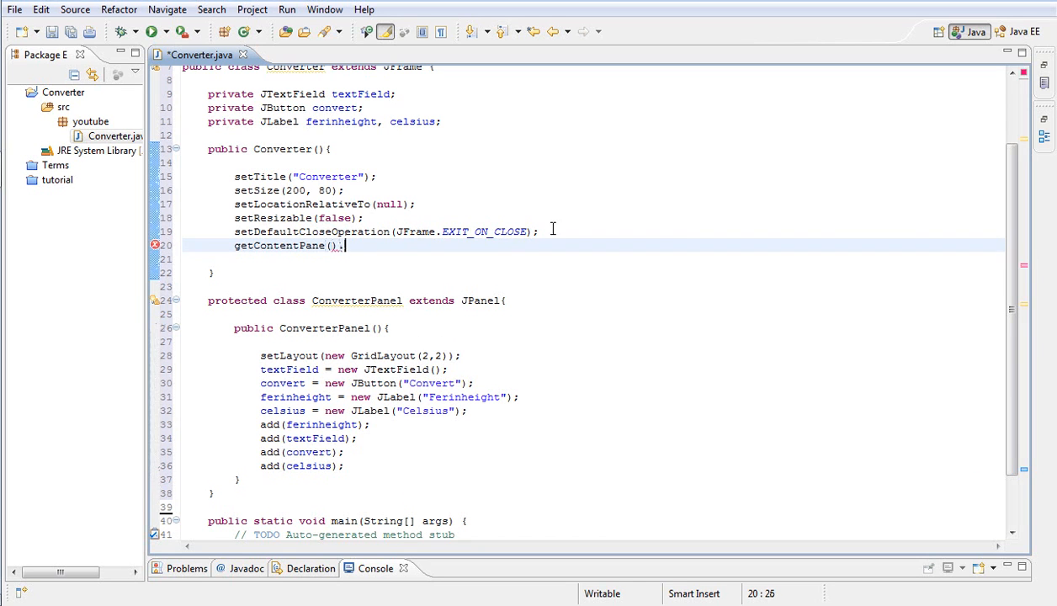
type("add(arg0")
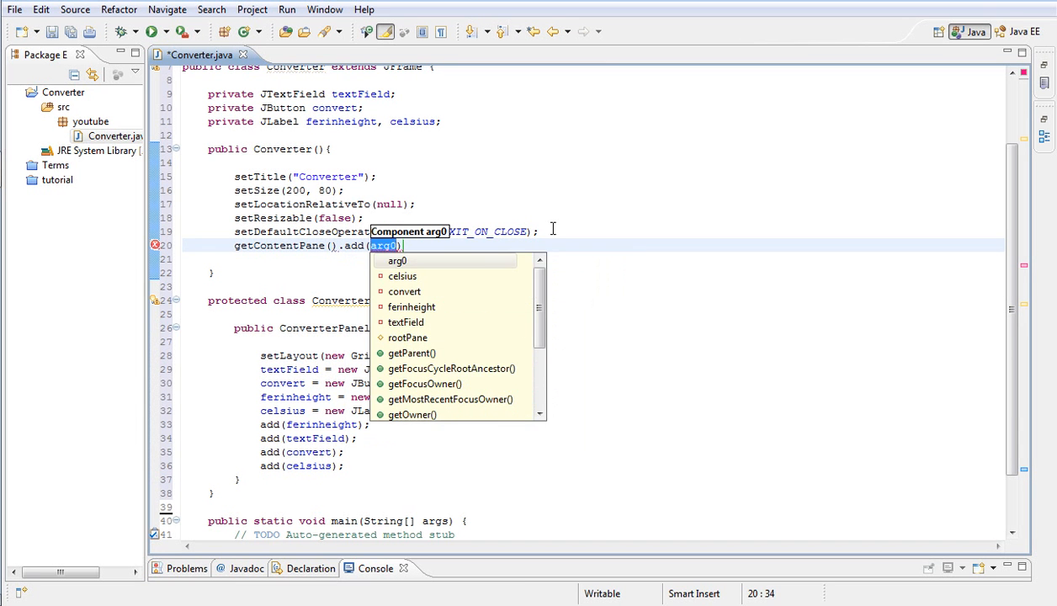
type("new C")
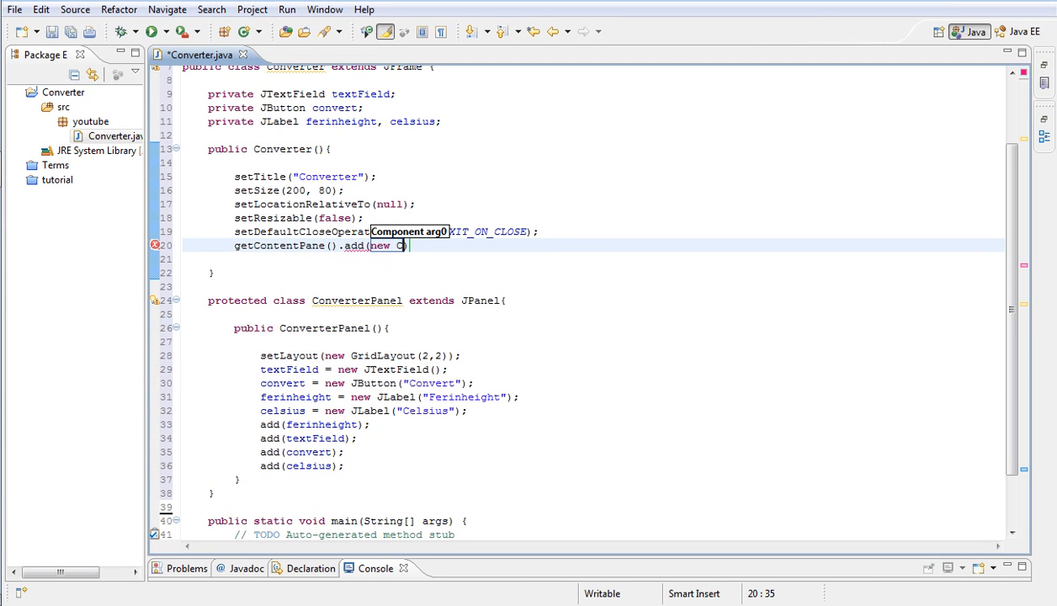
type("onvert")
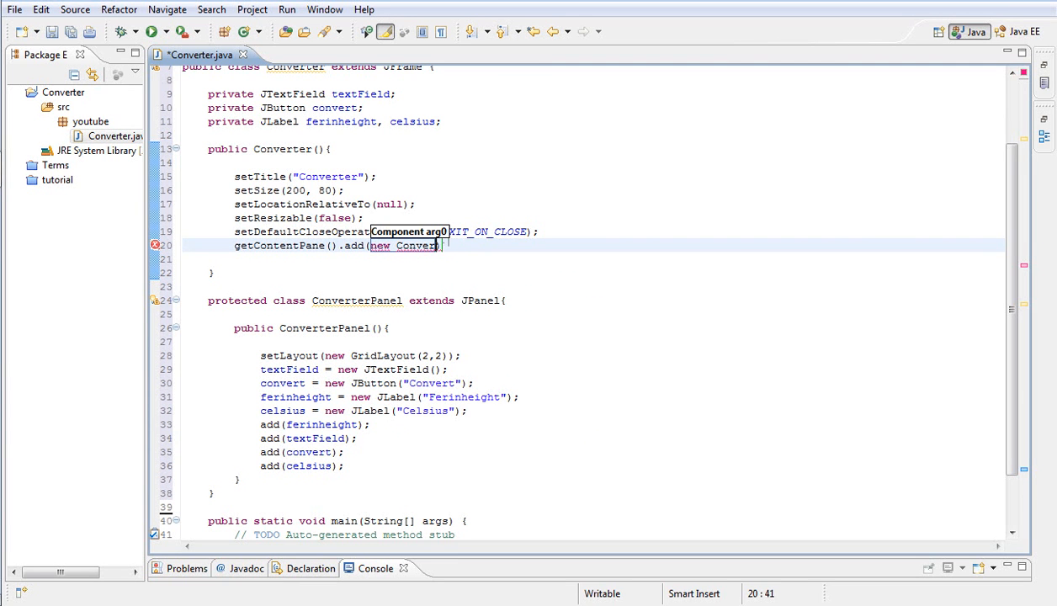
type("terPanel(")
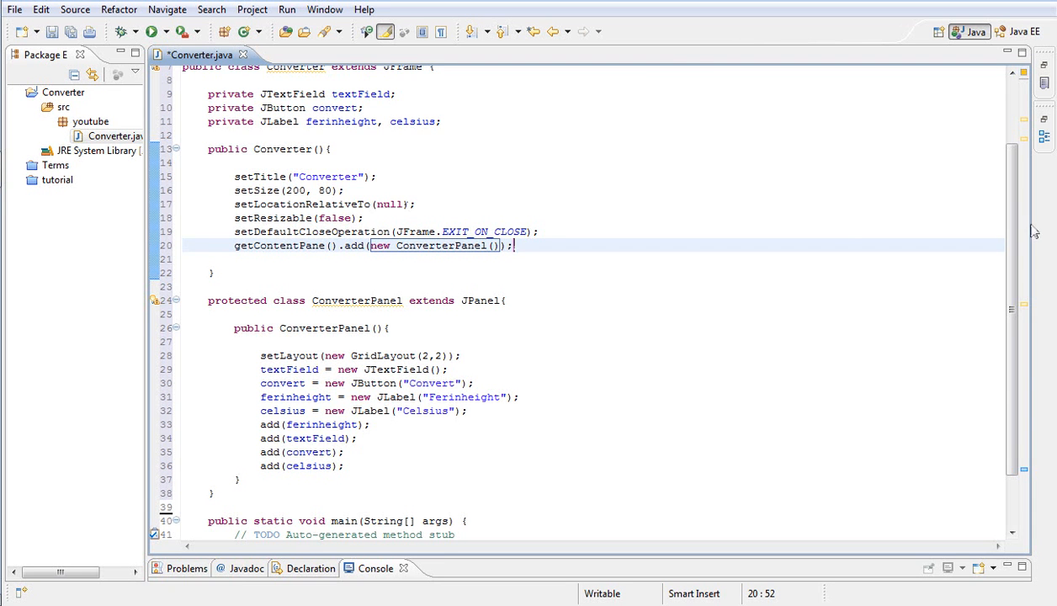
scroll("down", 3)
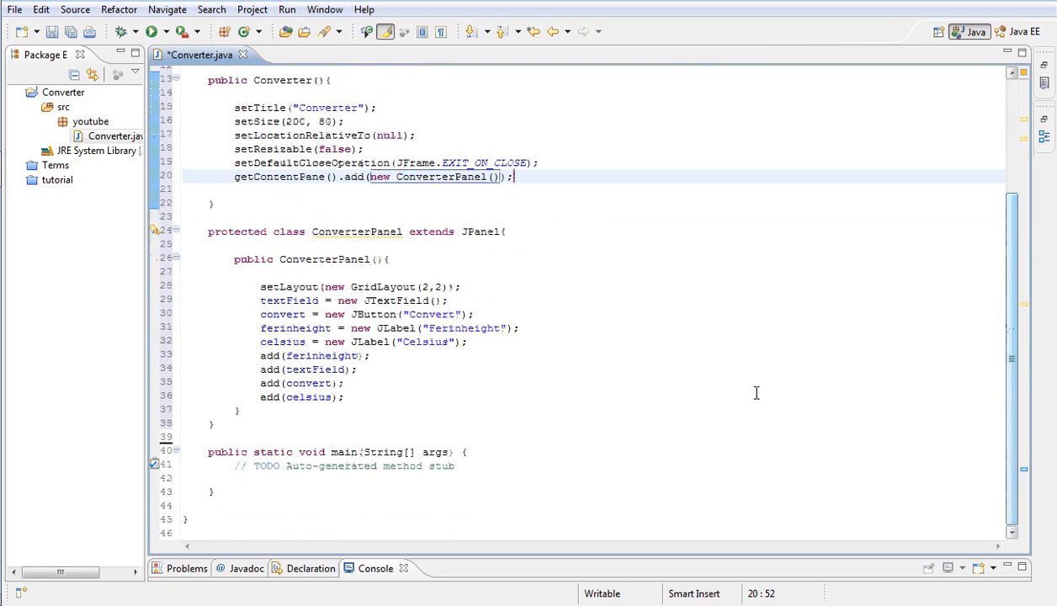
- Write new Converter().setVisible(true); in main, completing setVisible from the suggestion
left_click(454, 464)
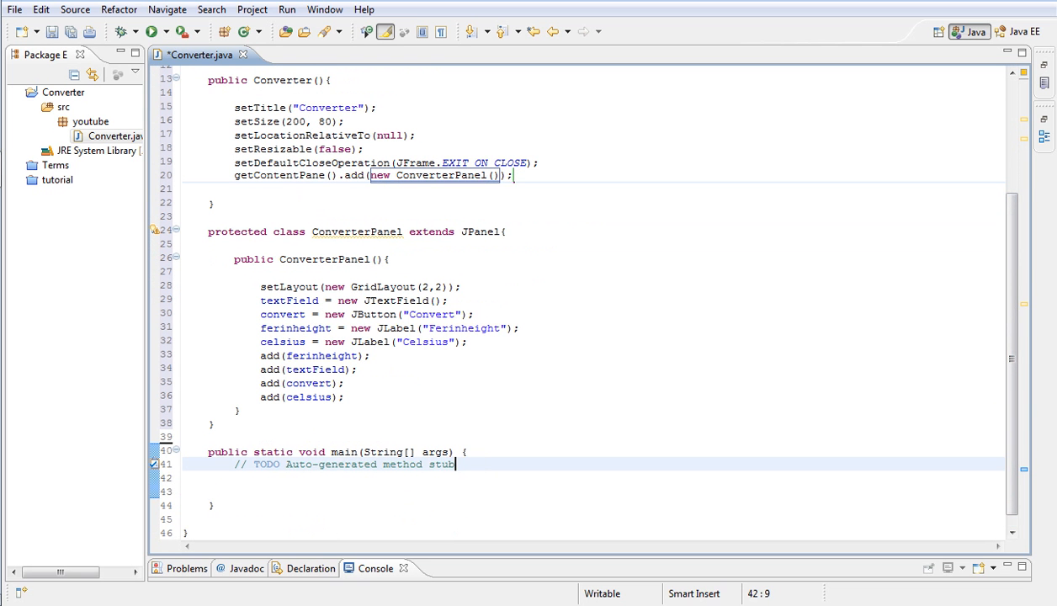
type("new")
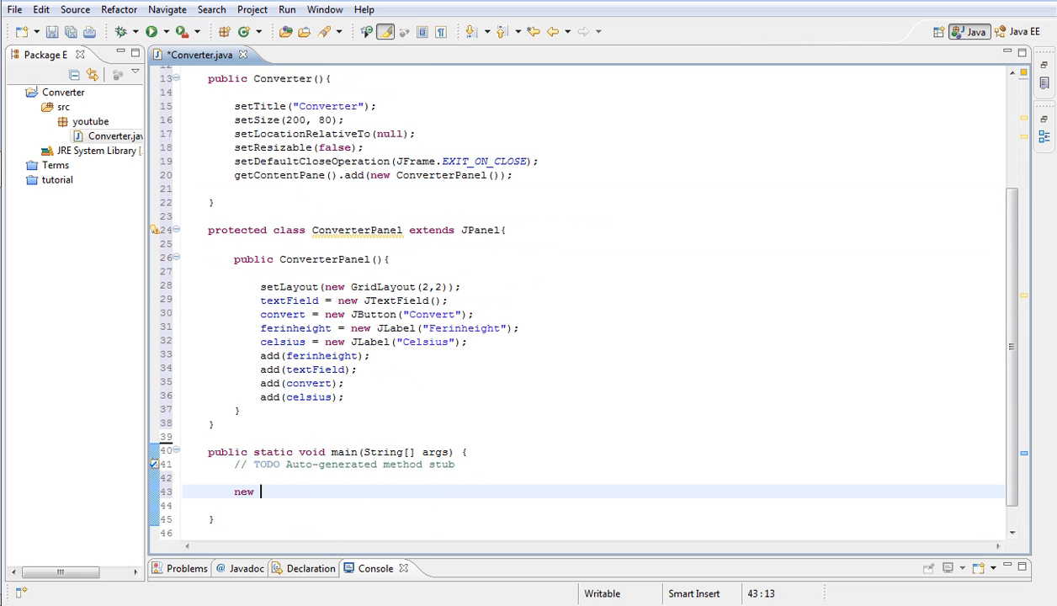
type("Converter")
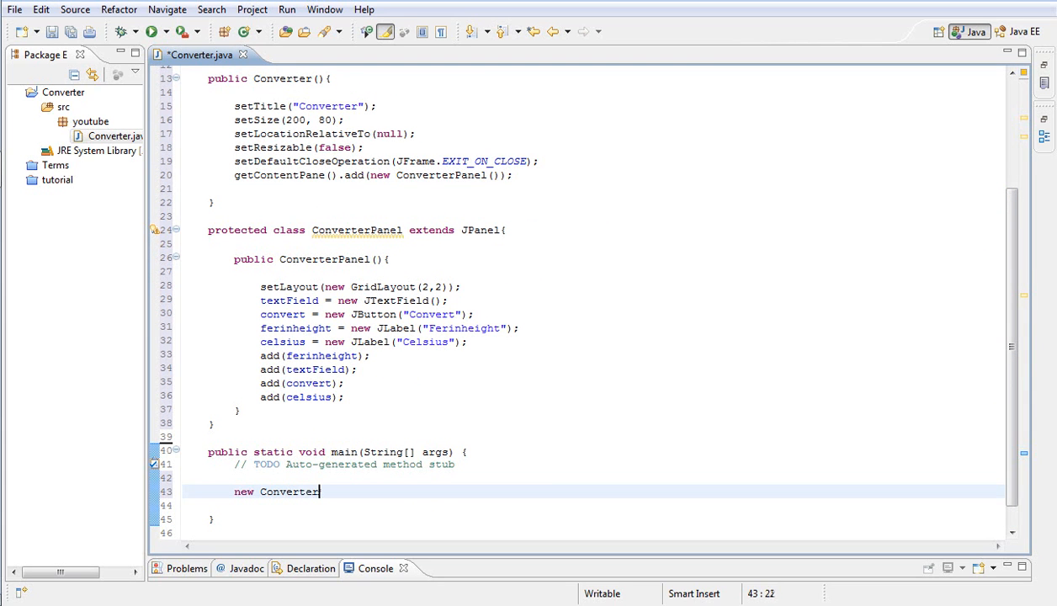
type("()")
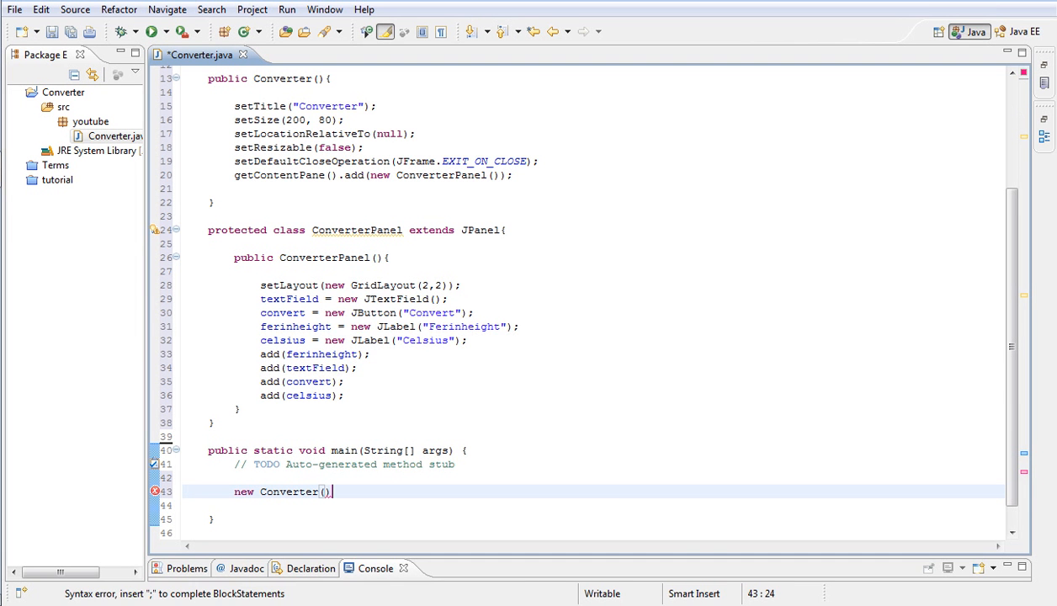
type(".")
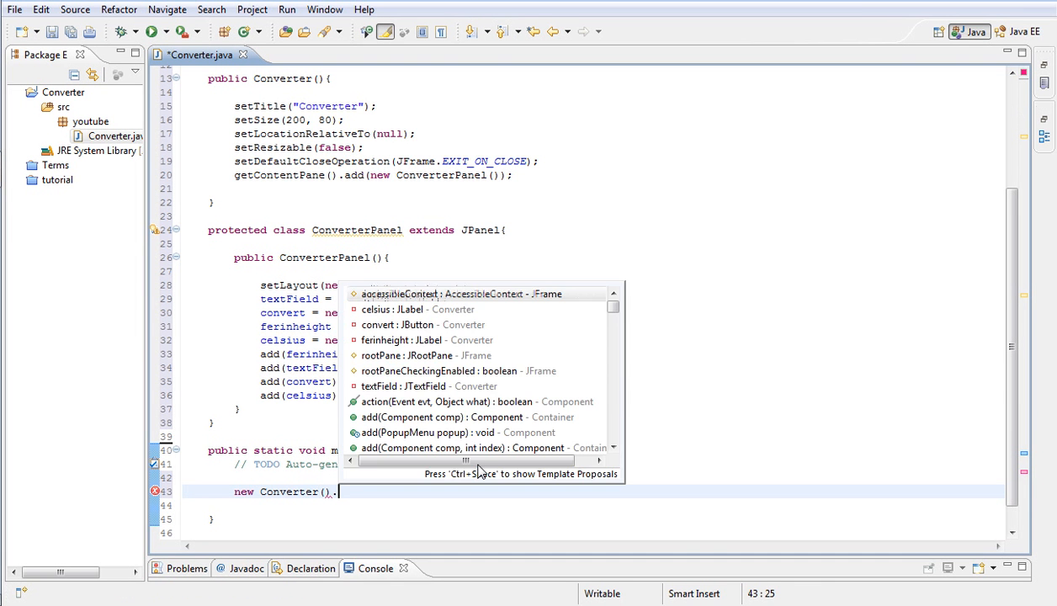
type("setvi")
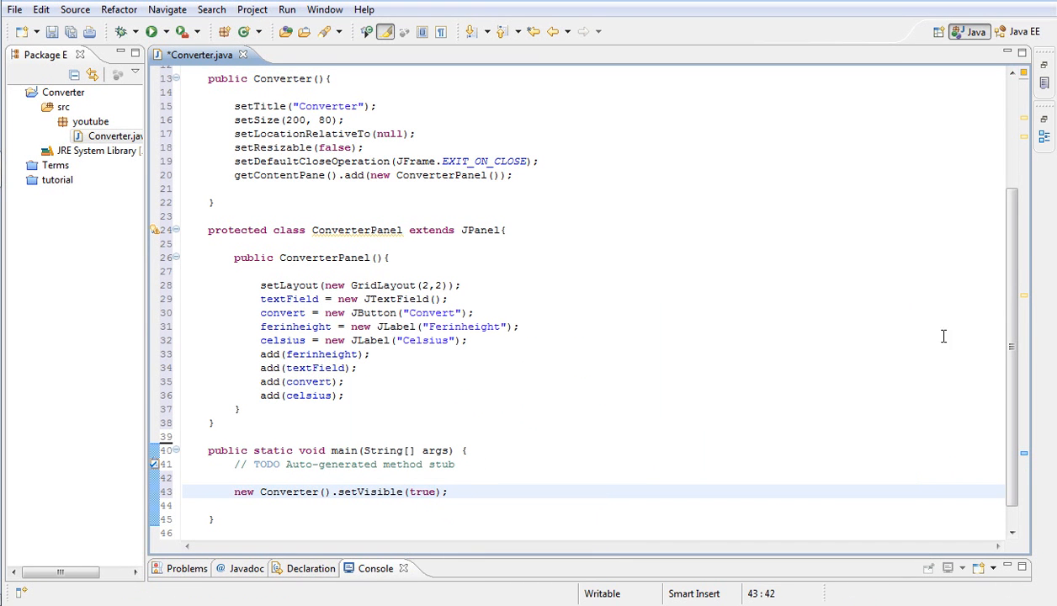
scroll("up", 3)
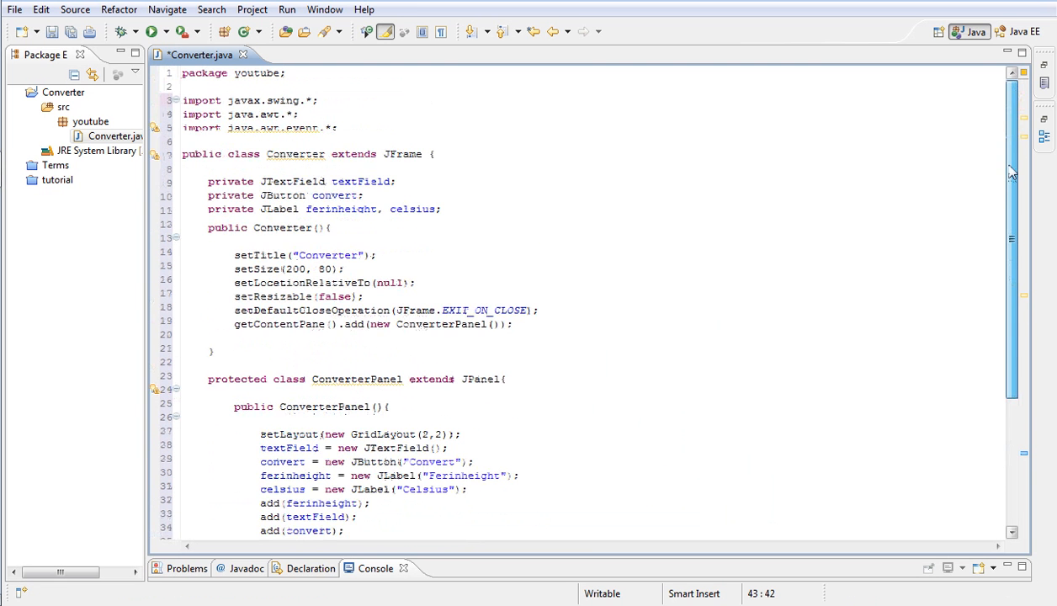
scroll("down", 3)
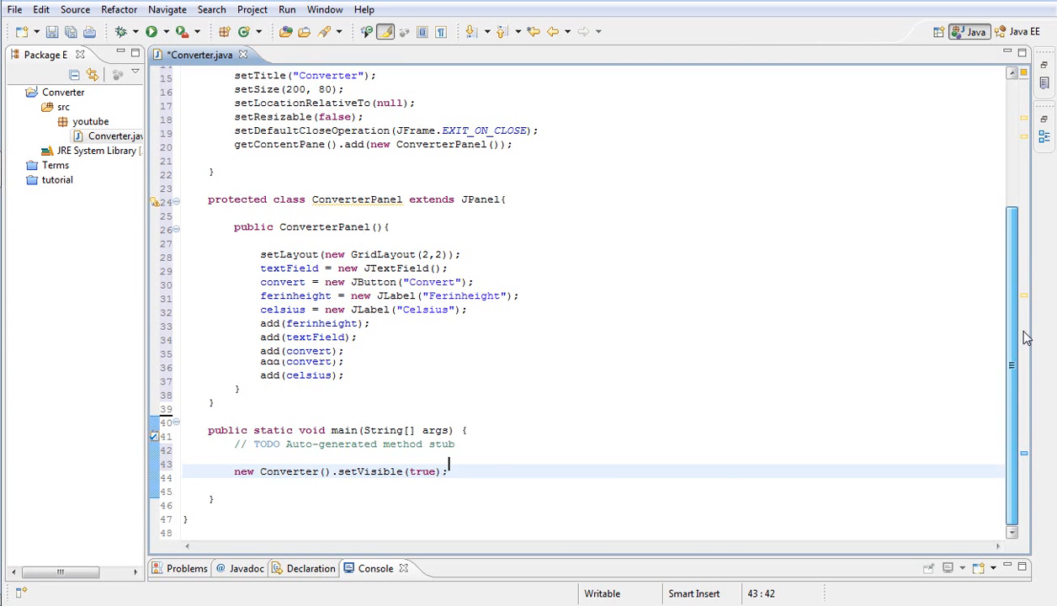
scroll("up", 3)
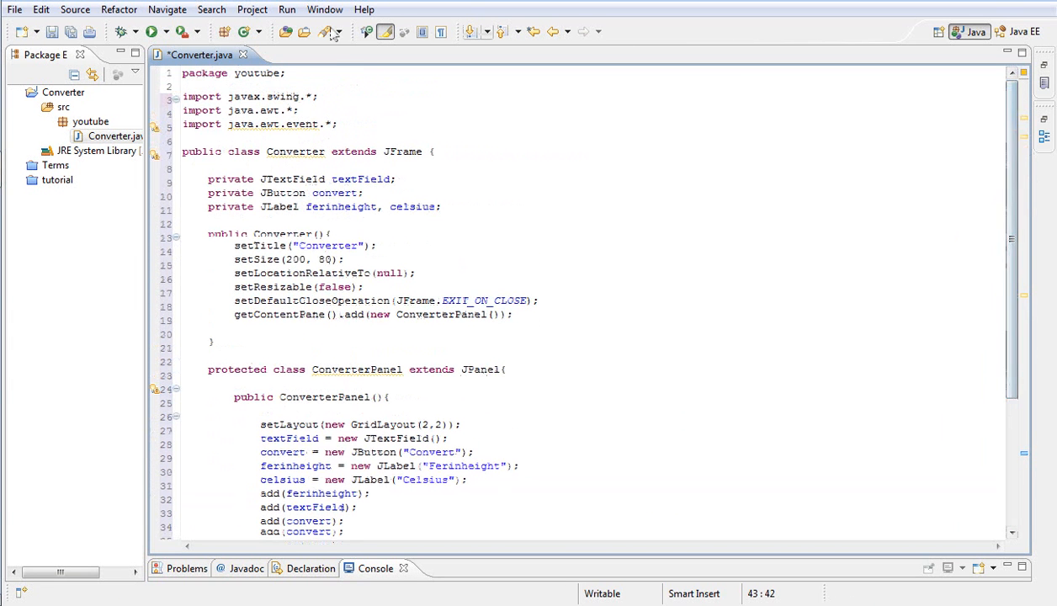
- Run the Converter app, enter 25.36 as a Fahrenheit value, then close its window
left_click(151, 30)
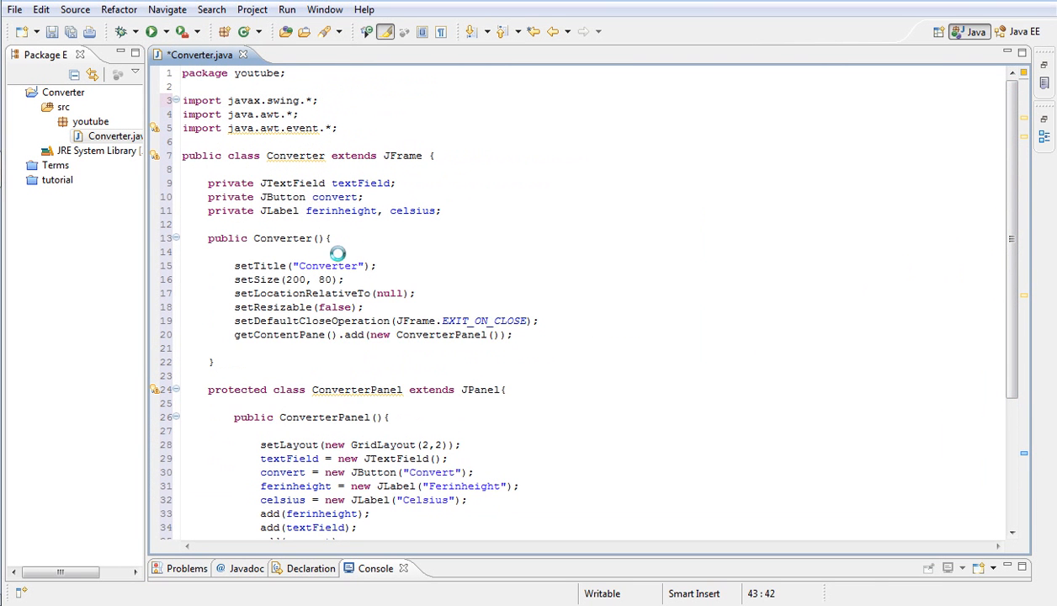
left_click(149, 30)
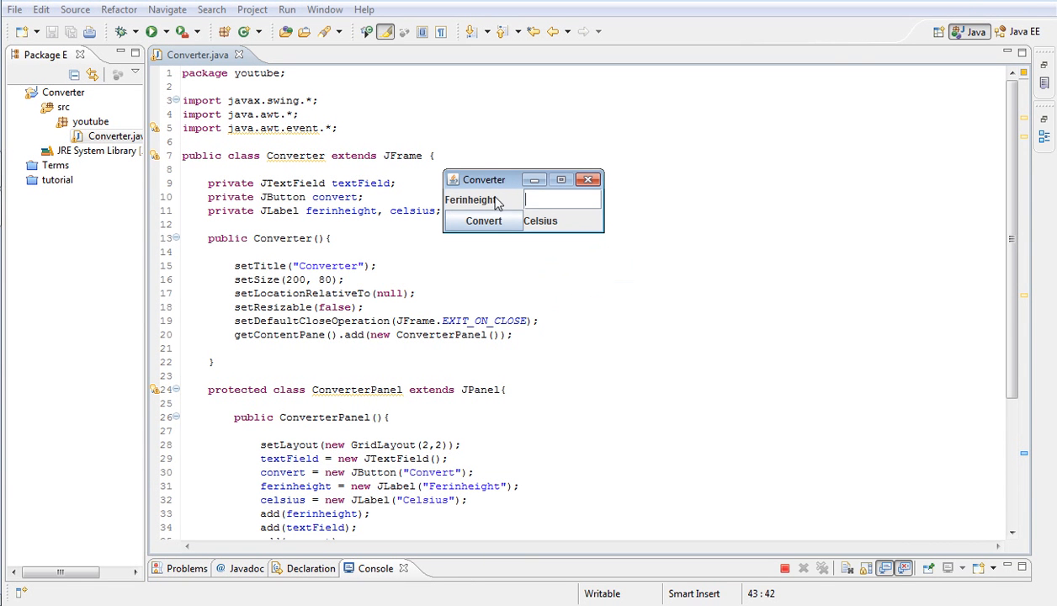
mouse_move(548, 225)
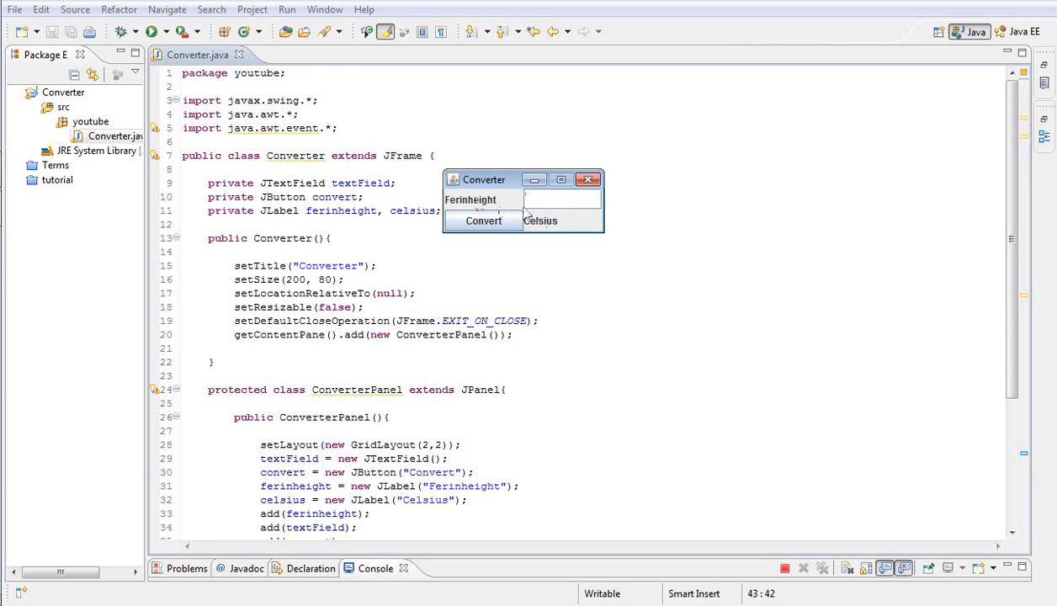
type("25")
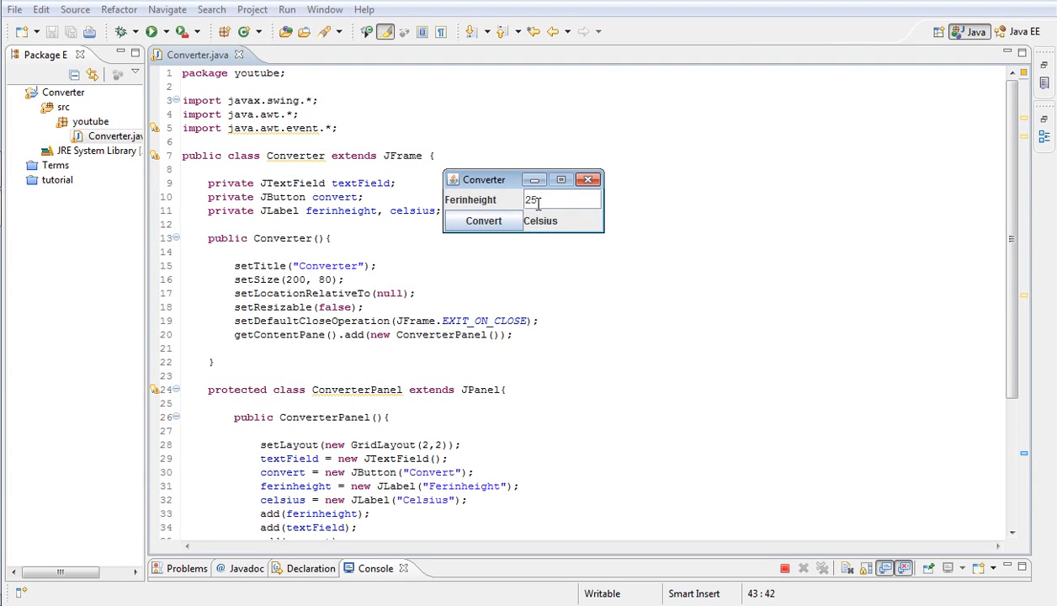
type("365")
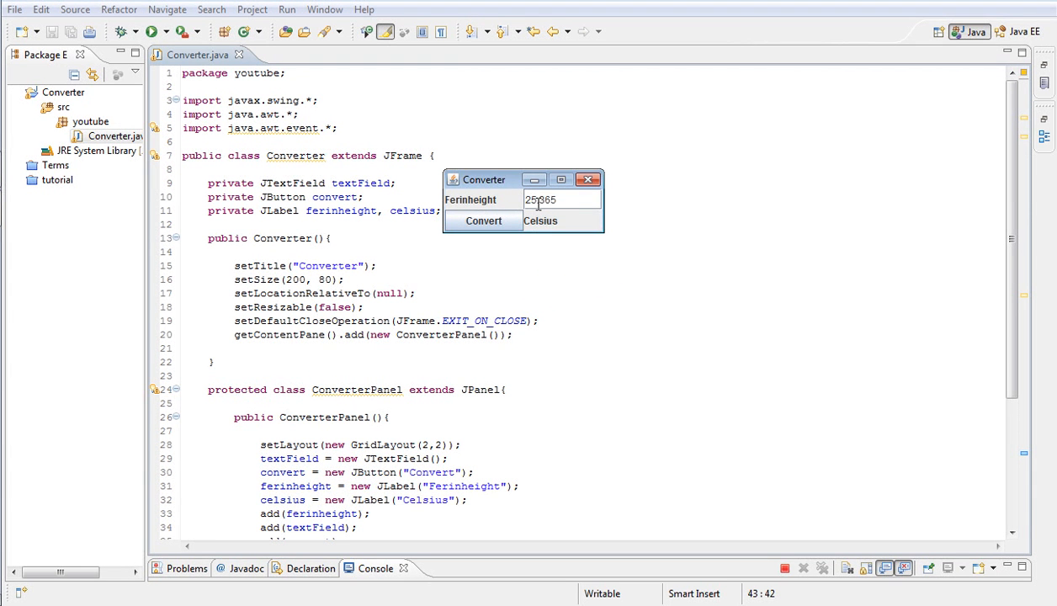
type("25.36")
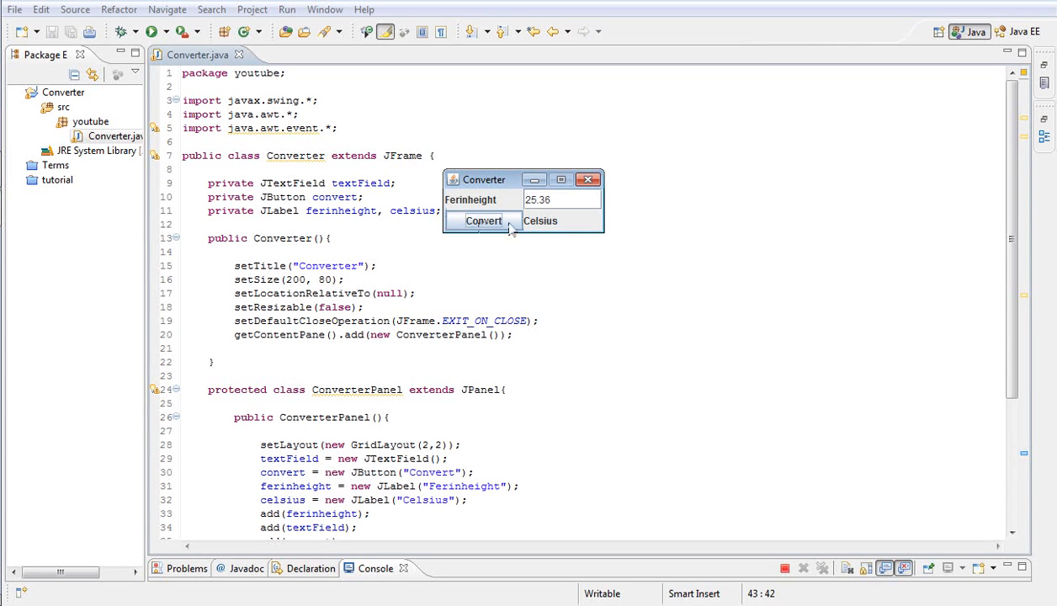
mouse_move(555, 234)
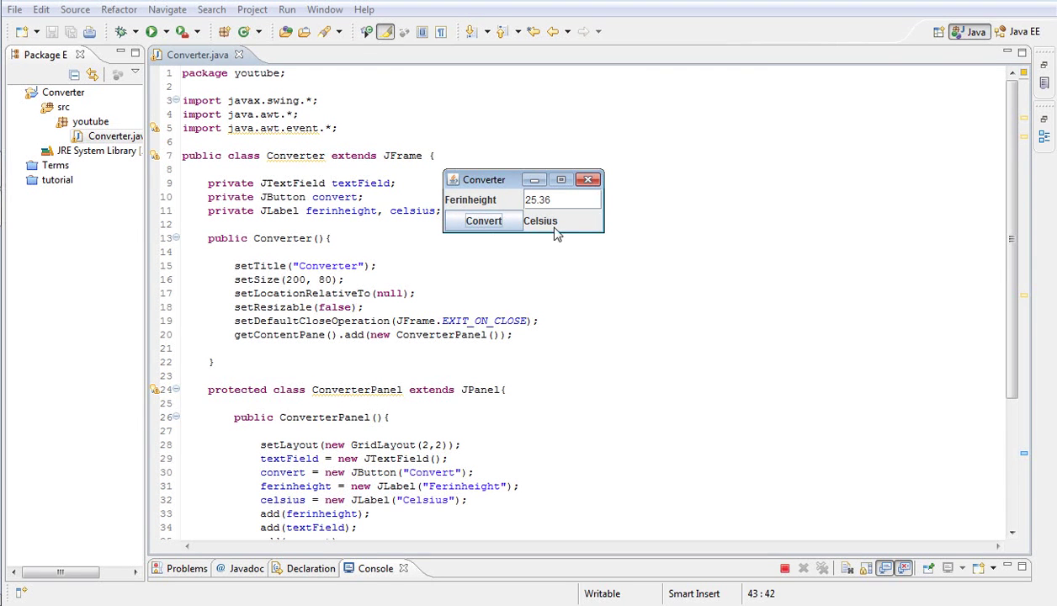
mouse_move(545, 225)
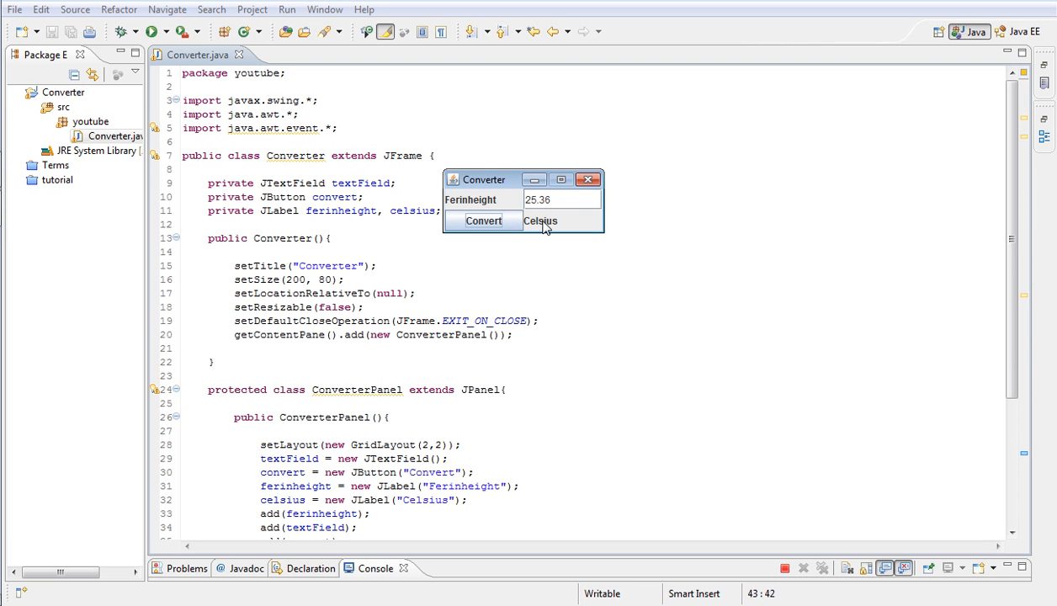
mouse_move(508, 225)
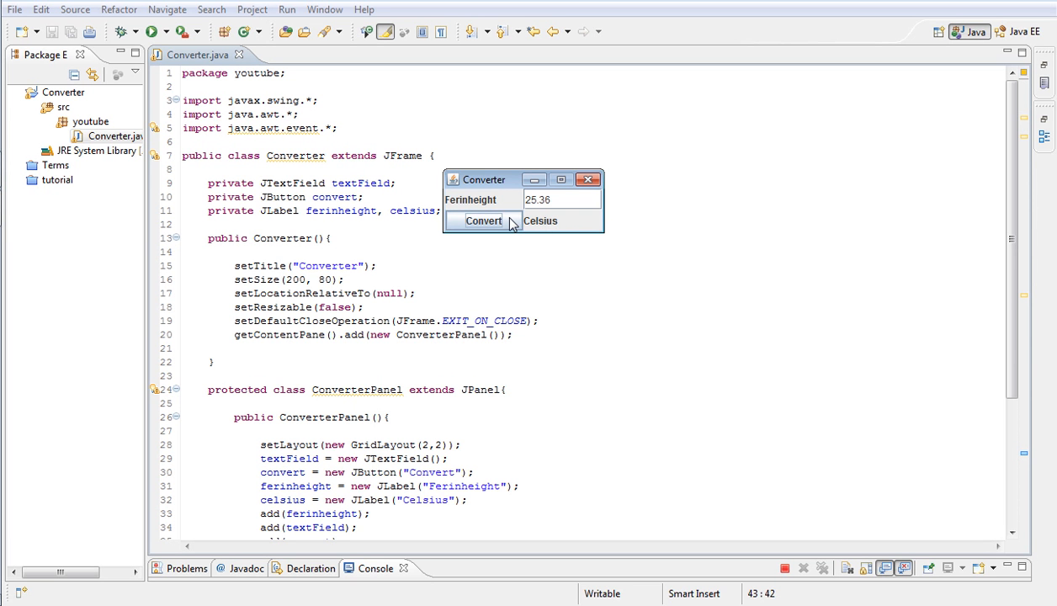
mouse_move(538, 229)
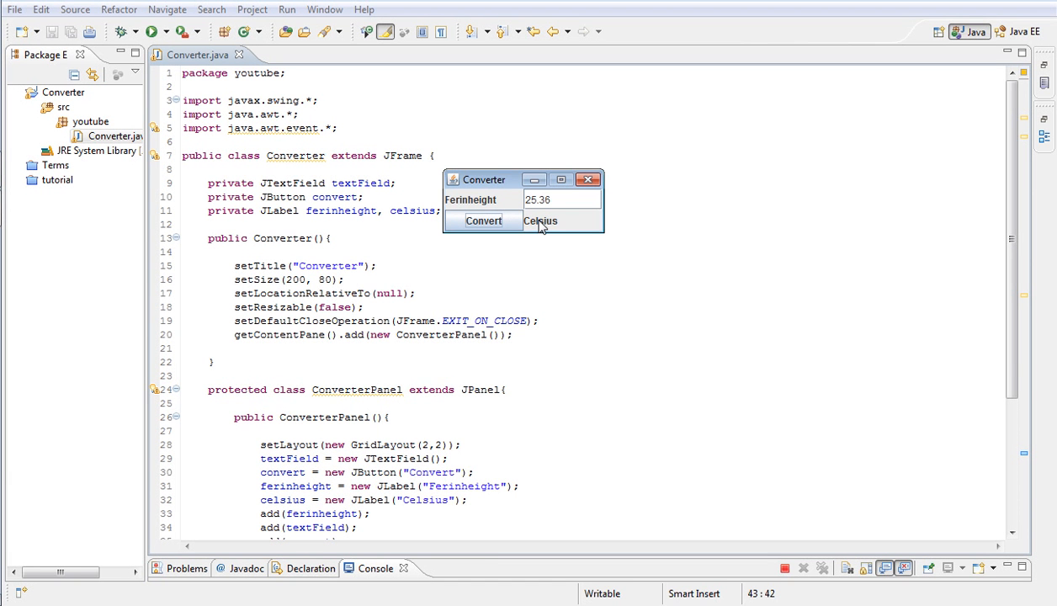
mouse_move(585, 192)
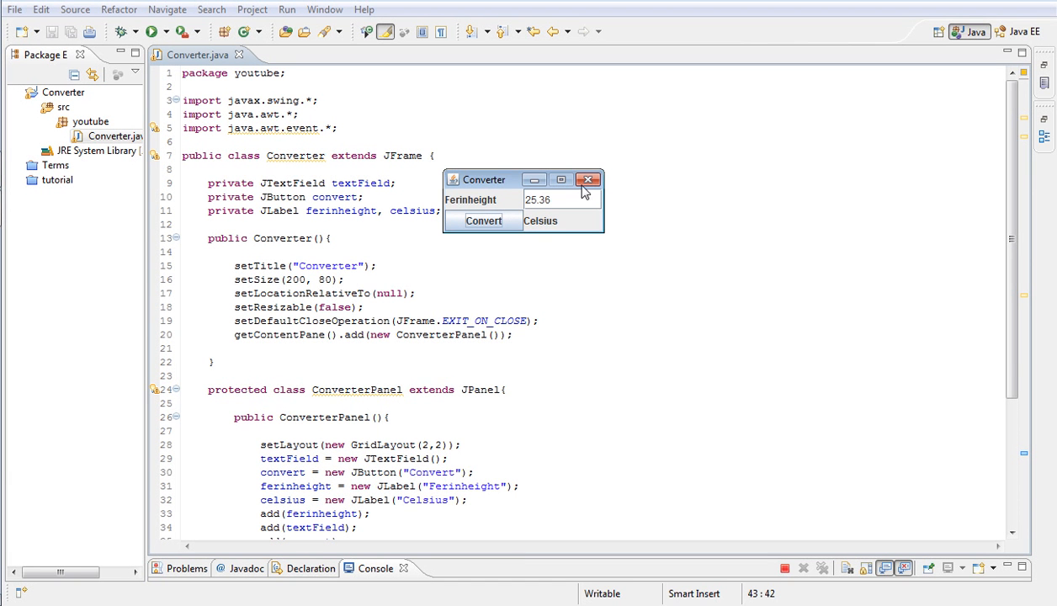
left_click(589, 179)
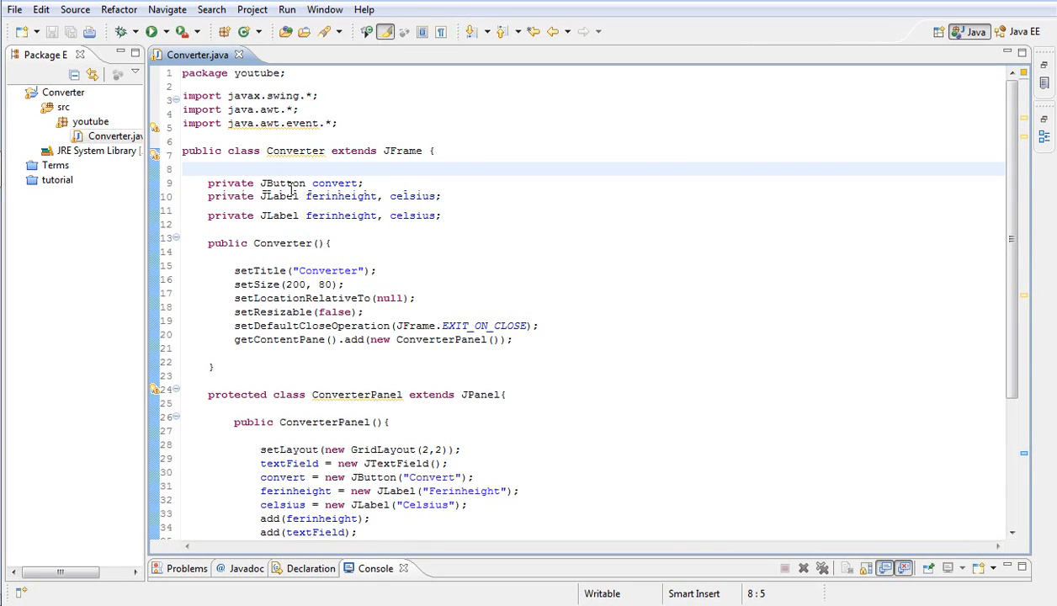
mouse_move(245, 279)
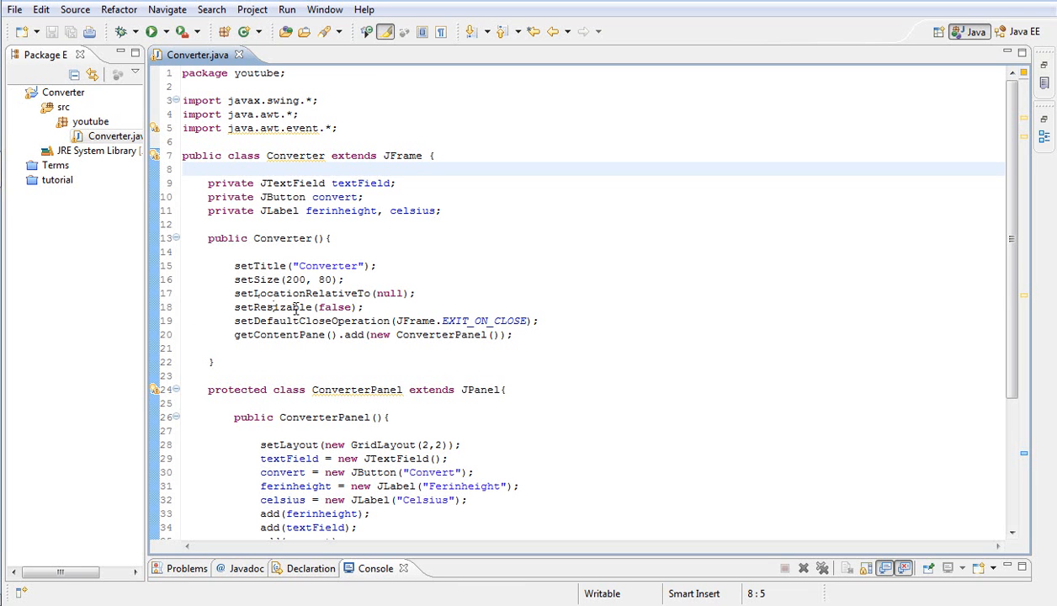
mouse_move(918, 70)
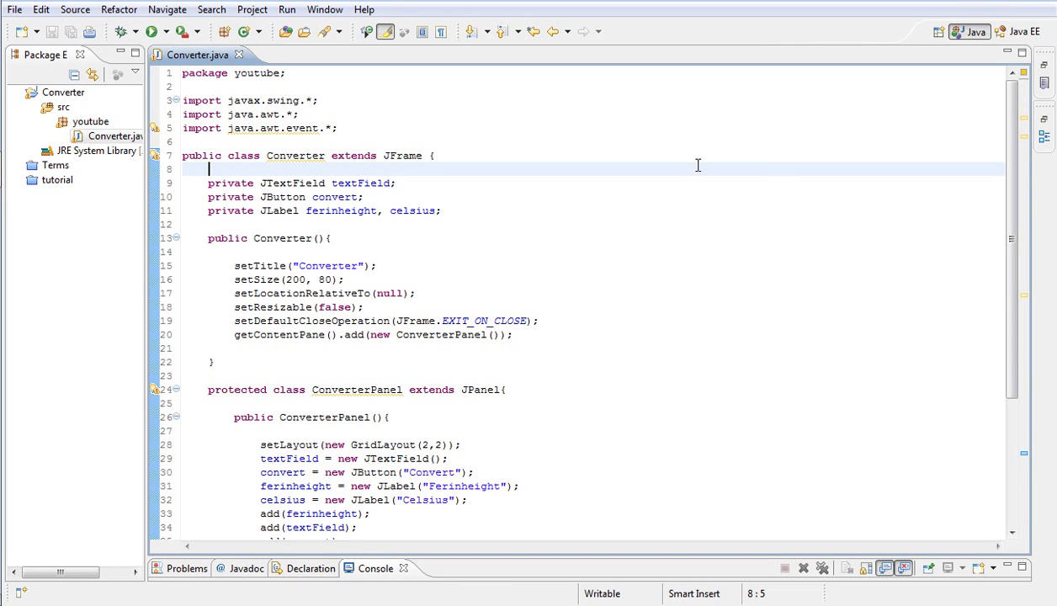
mouse_move(530, 239)
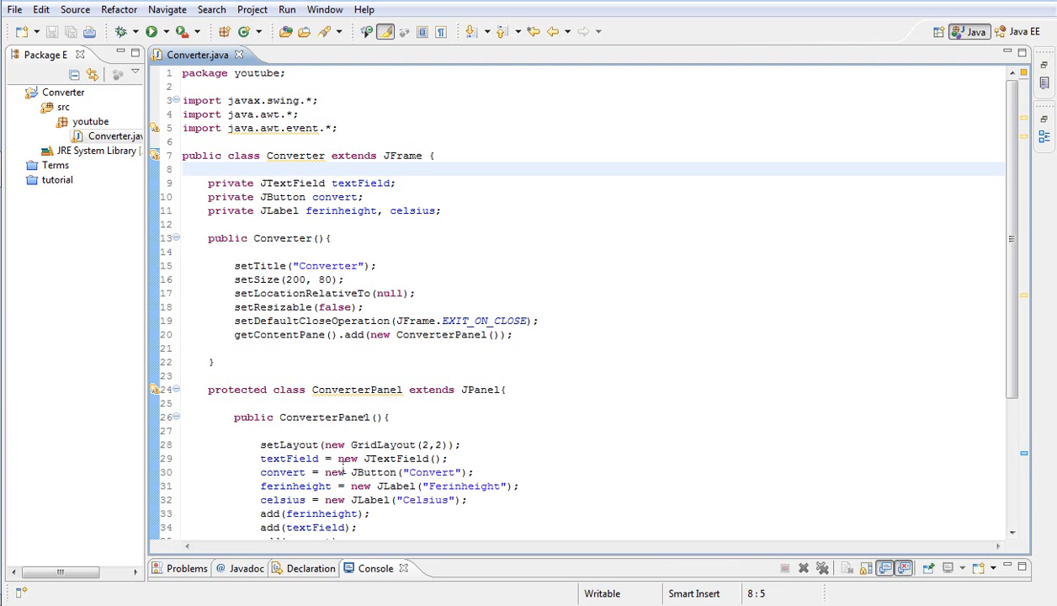
mouse_move(407, 357)
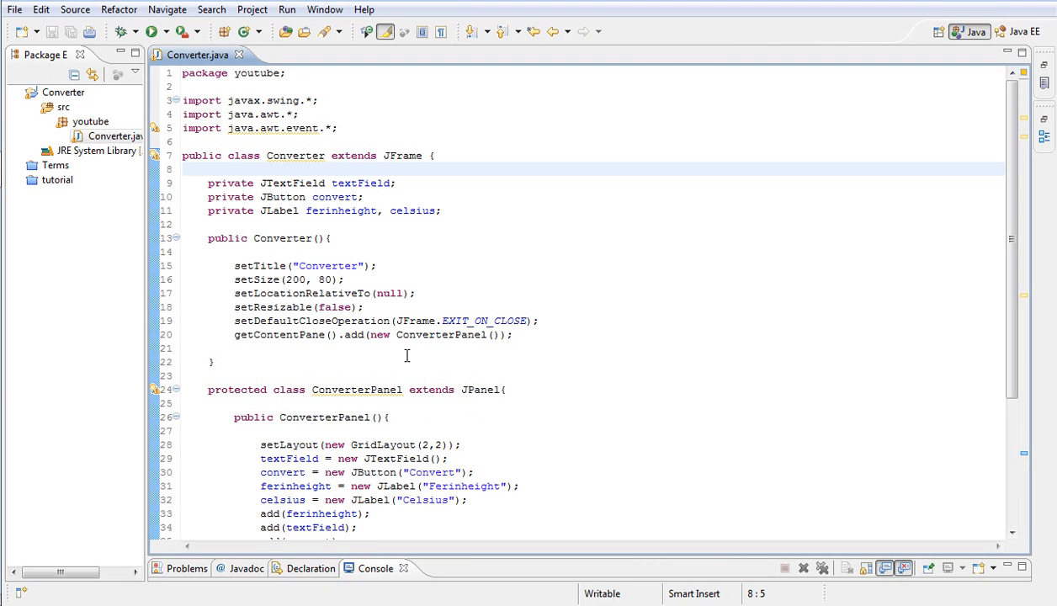
mouse_move(943, 313)
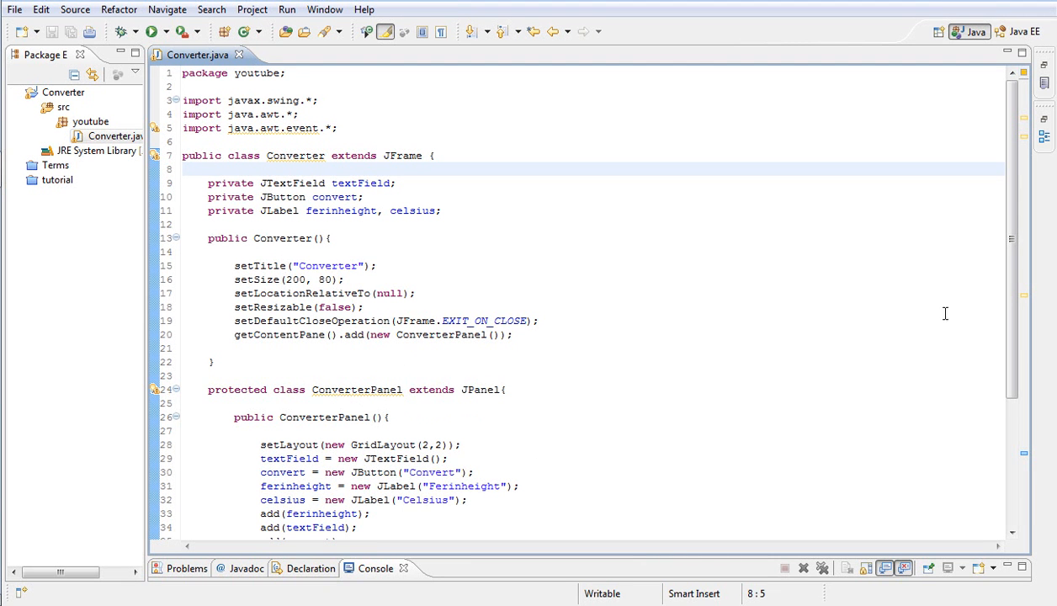
scroll("down", 3)
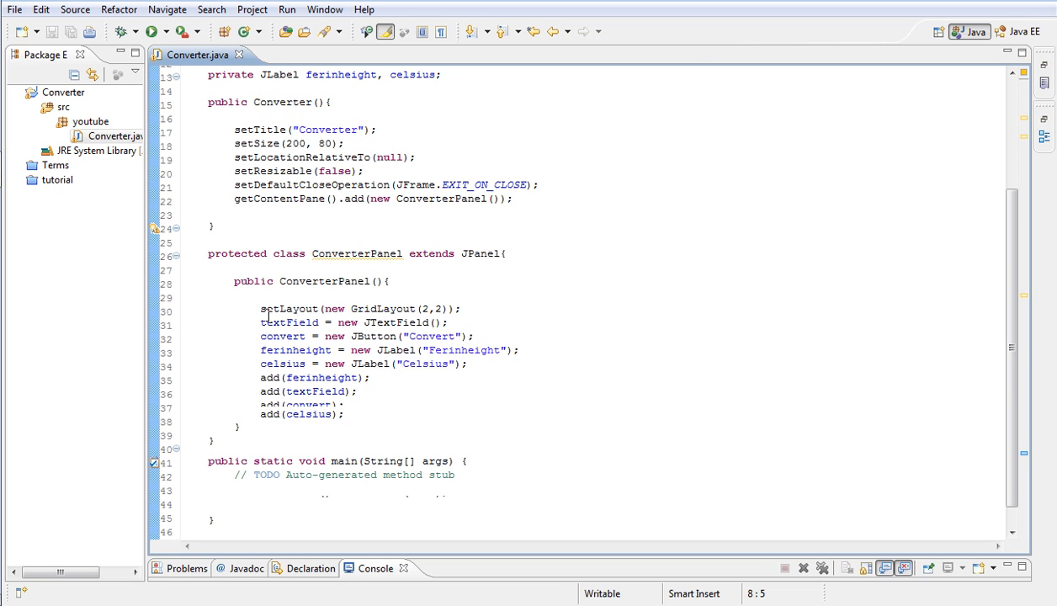
mouse_move(349, 358)
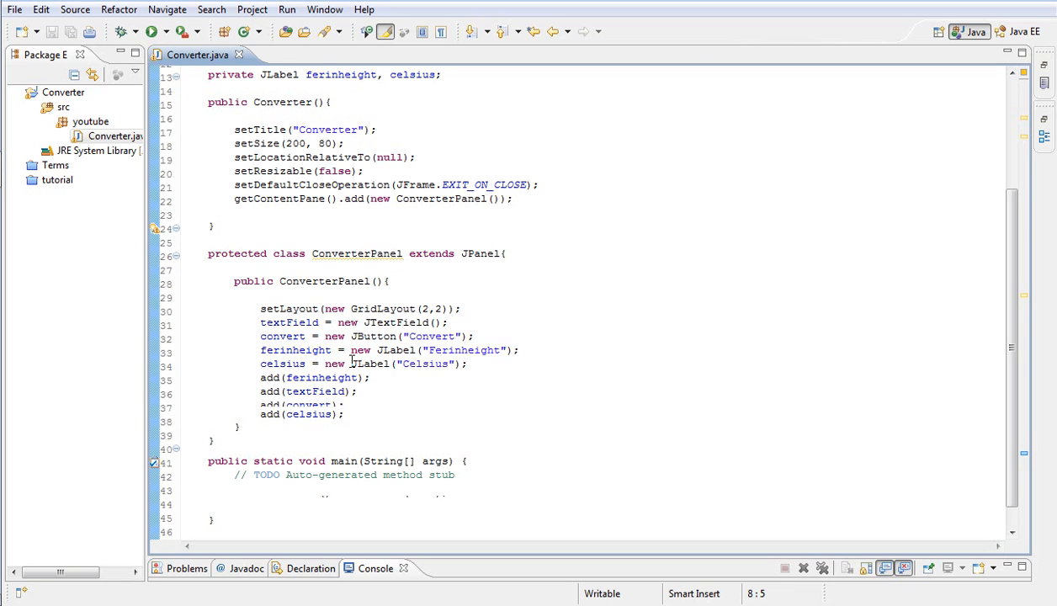
mouse_move(300, 401)
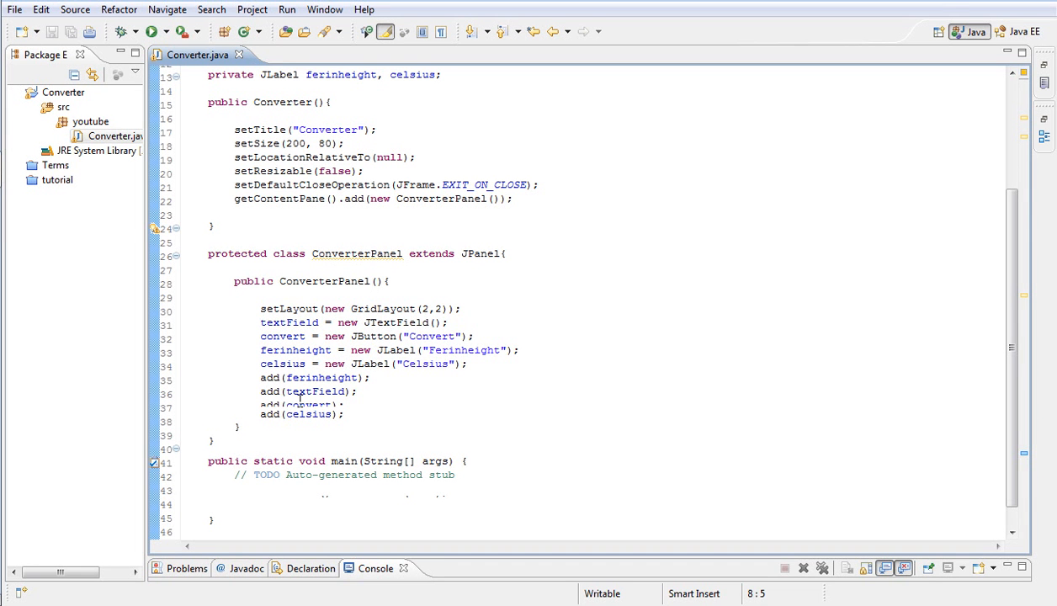
mouse_move(509, 293)
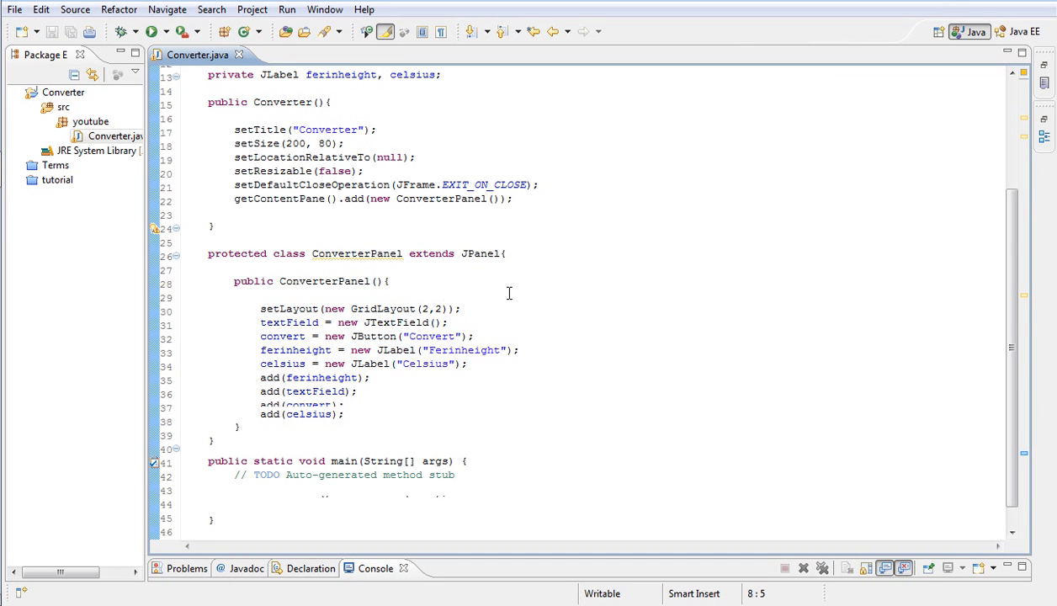
scroll("down", 3)
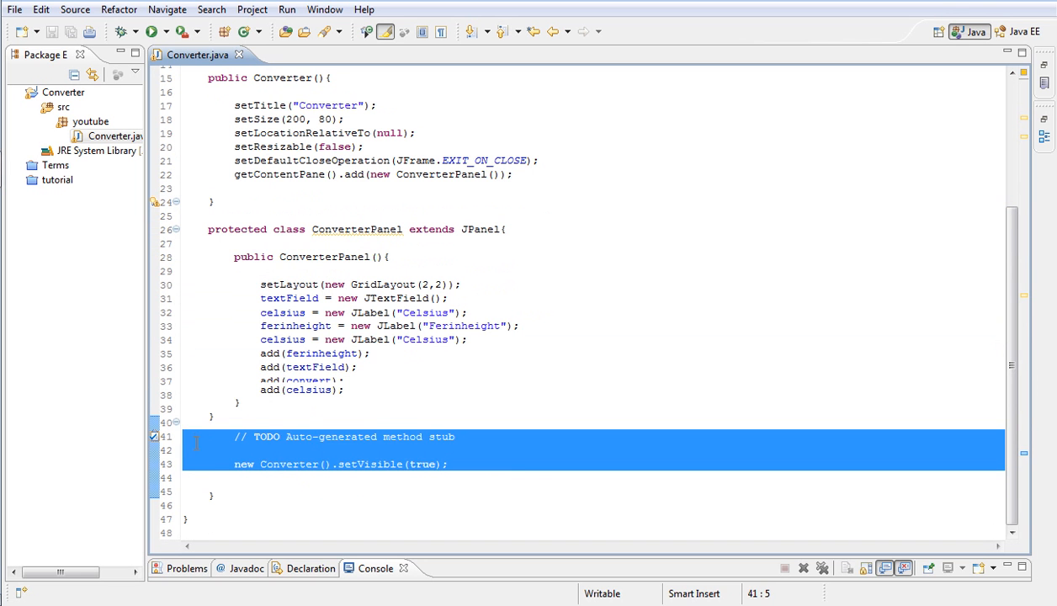
left_click(283, 478)
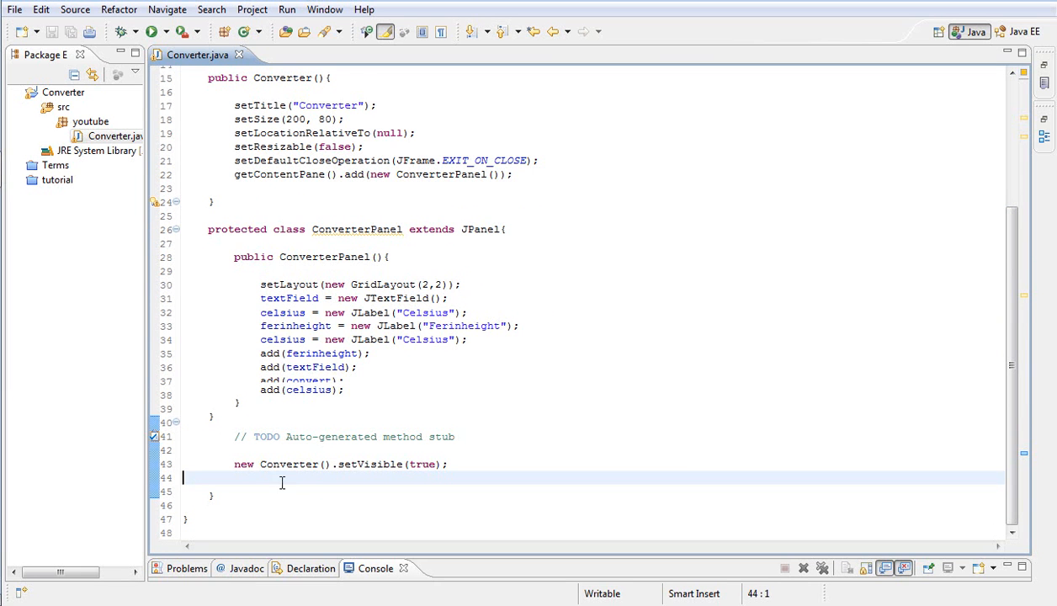
mouse_move(335, 470)
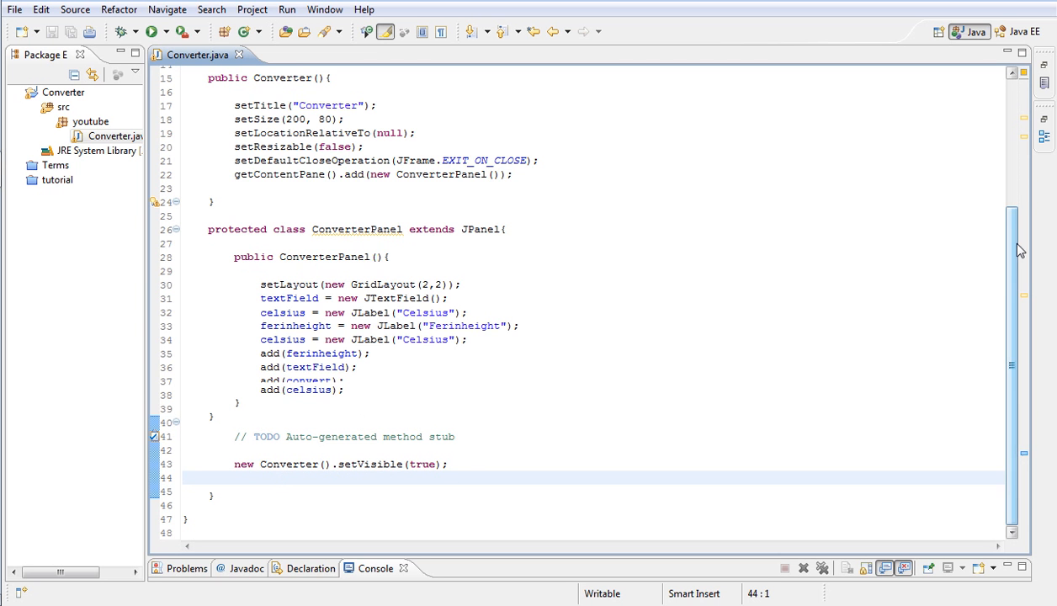
scroll("up", 3)
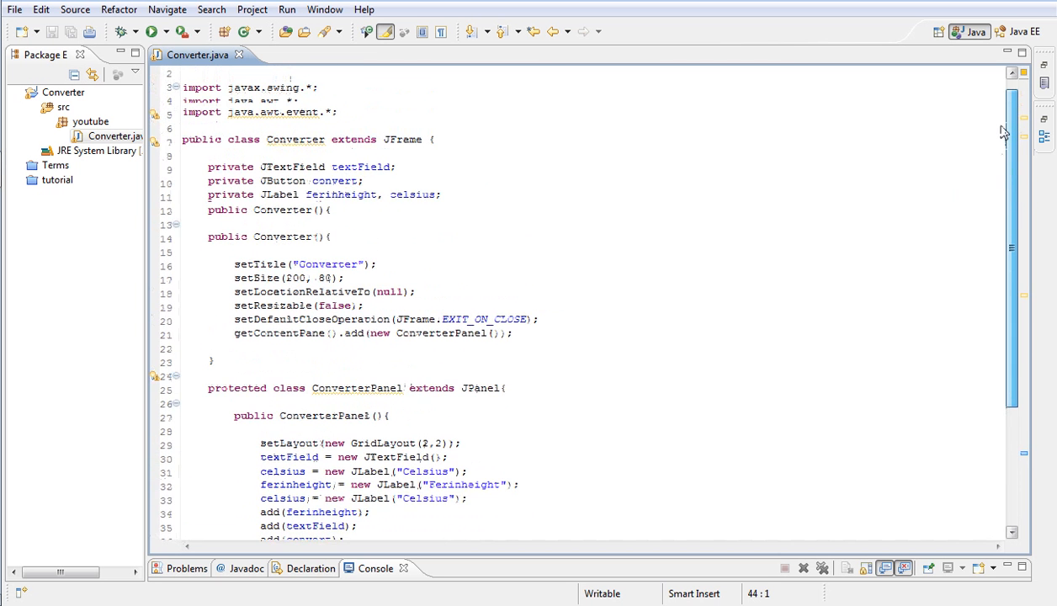
scroll("up", 3)
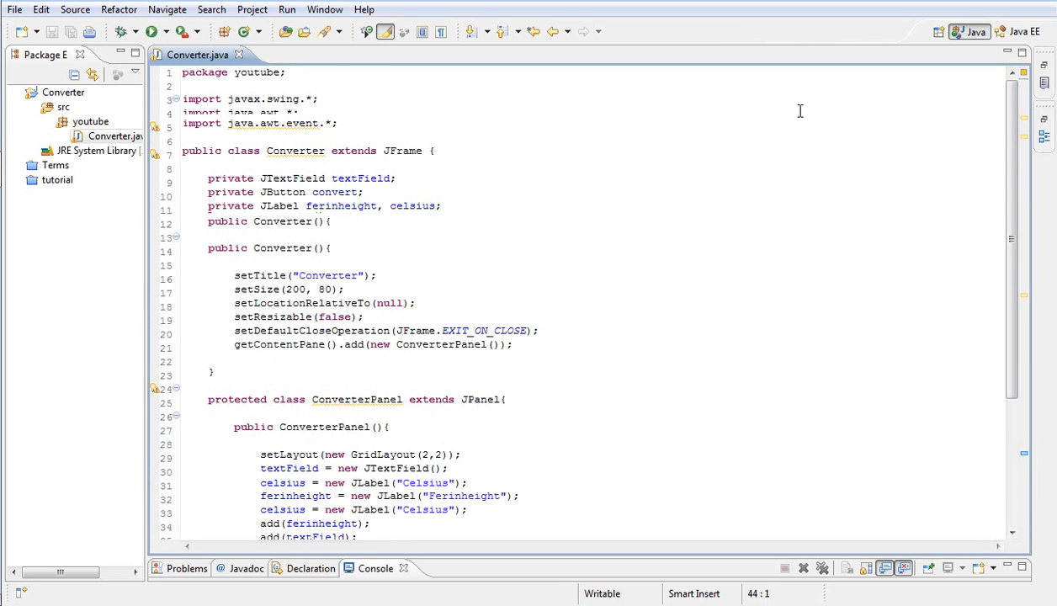